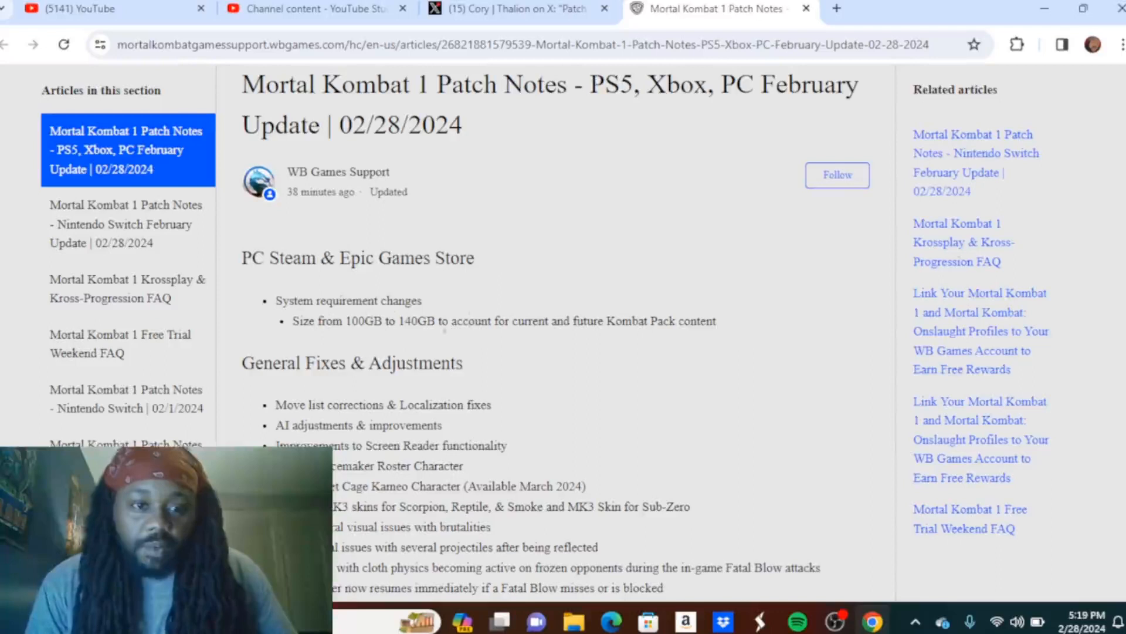
{"action": "mouse_move", "coordinate": [423, 342]}
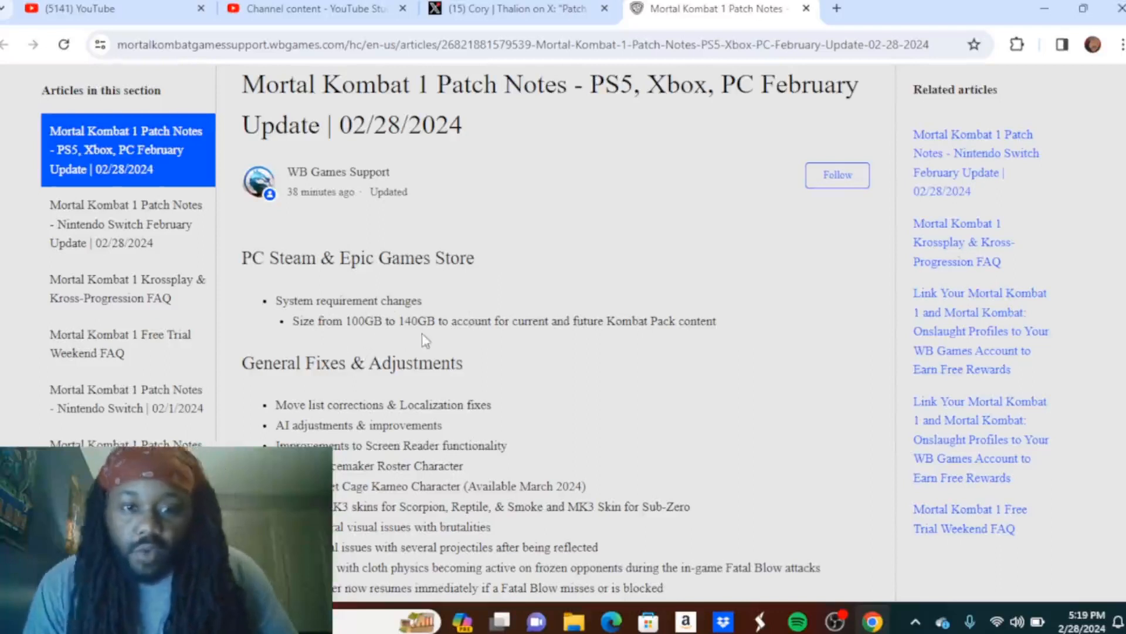
{"action": "mouse_move", "coordinate": [1103, 473]}
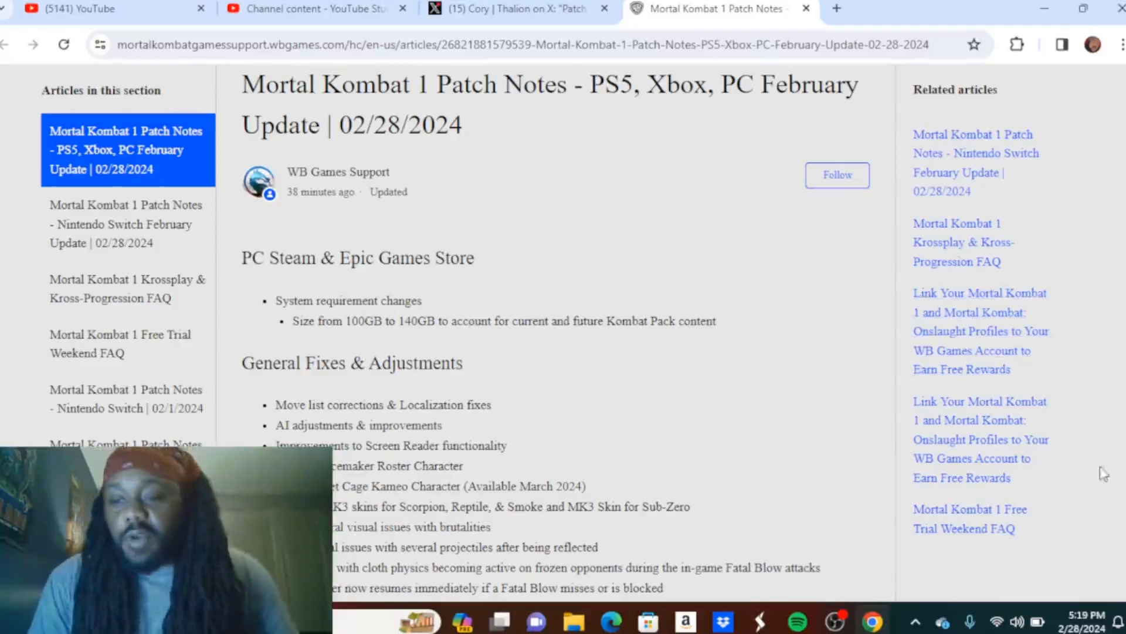
Step: Scroll down until the whole General Fixes & Adjustments list and the start of Online show
{"action": "scroll", "scroll_direction": "down", "scroll_amount": 3}
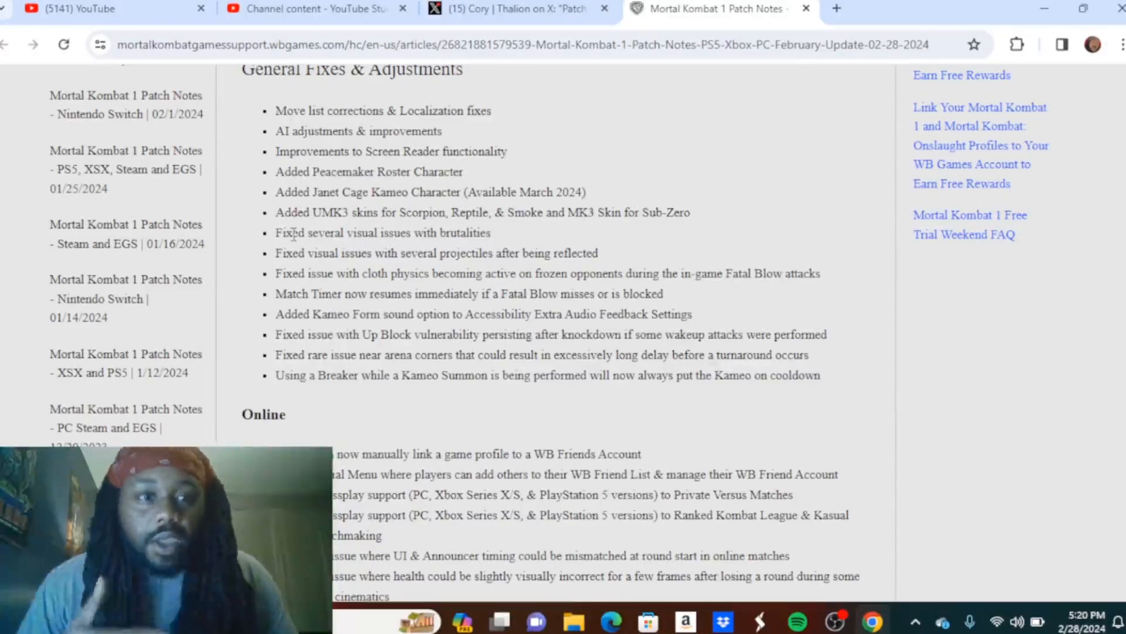
{"action": "mouse_move", "coordinate": [224, 234]}
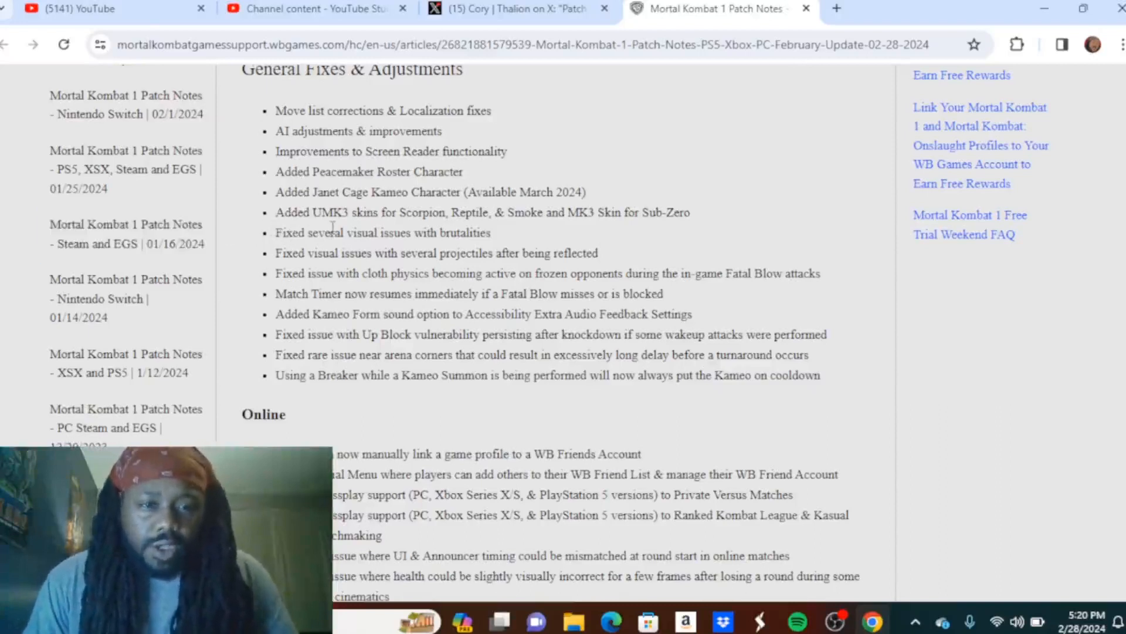
{"action": "mouse_move", "coordinate": [527, 242]}
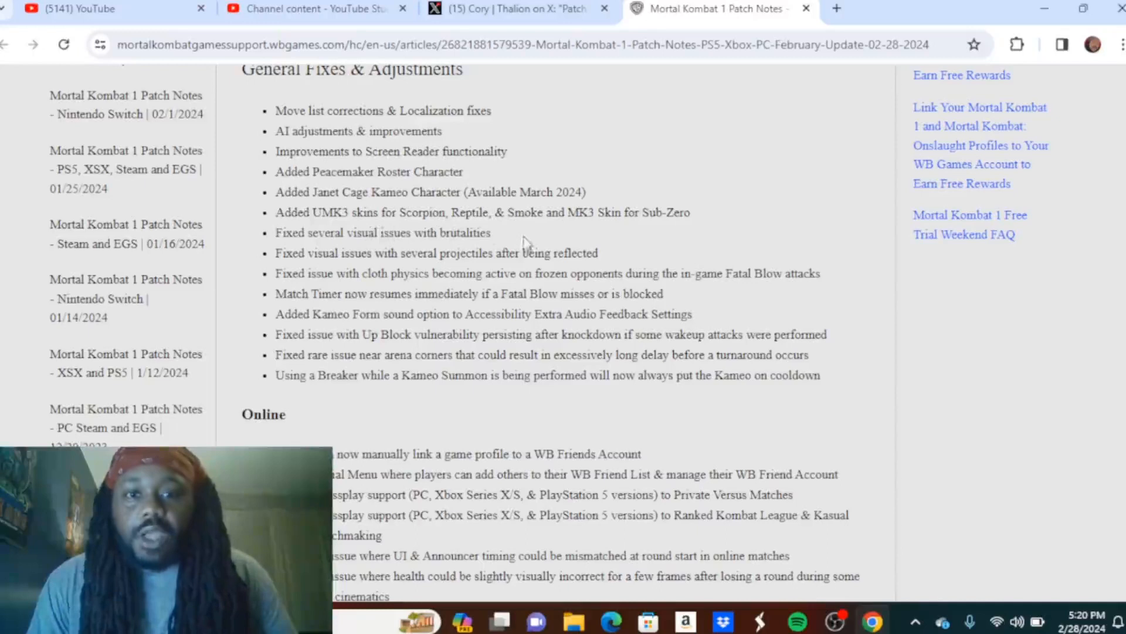
{"action": "mouse_move", "coordinate": [695, 235]}
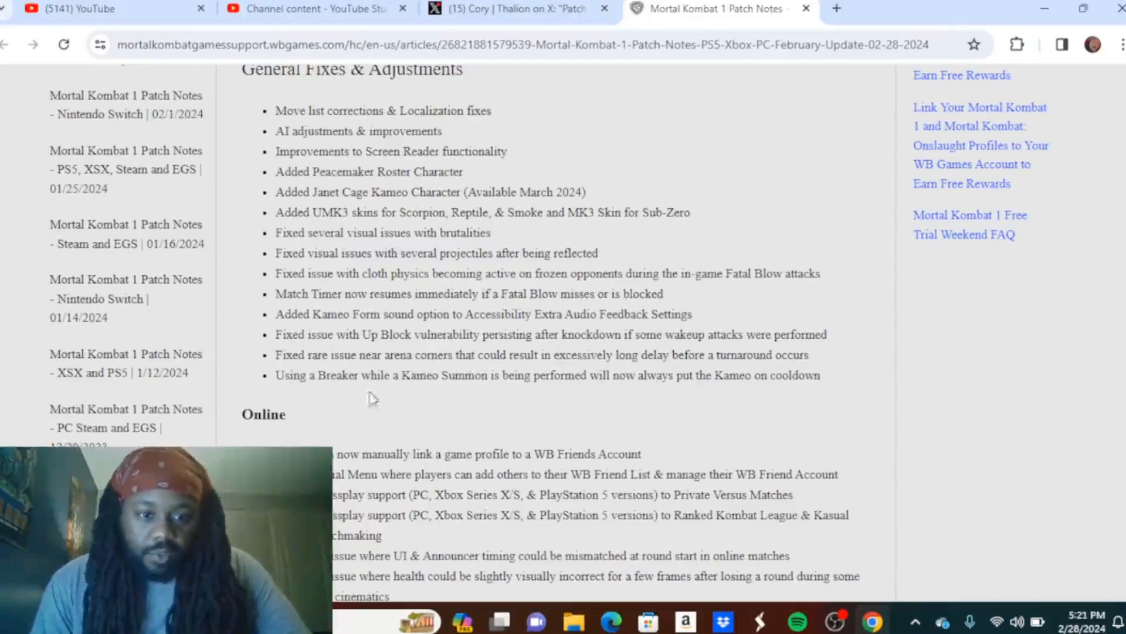
{"action": "mouse_move", "coordinate": [618, 403]}
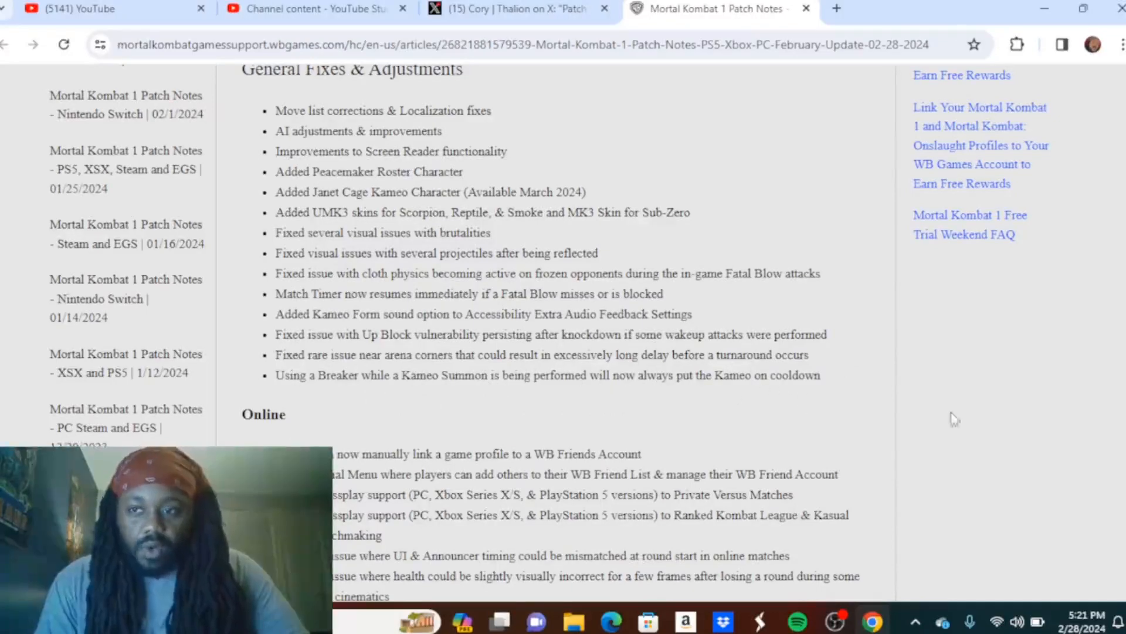
Step: Scroll down so the entire Online section of the patch notes is visible
{"action": "scroll", "scroll_direction": "down", "scroll_amount": 3}
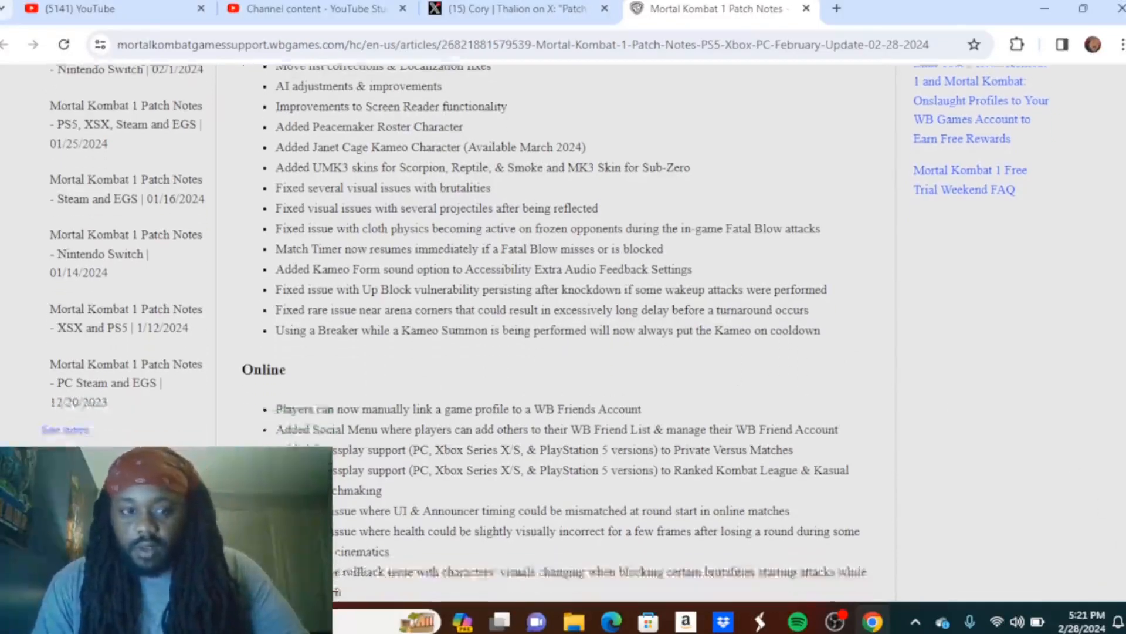
{"action": "scroll", "scroll_direction": "down", "scroll_amount": 3}
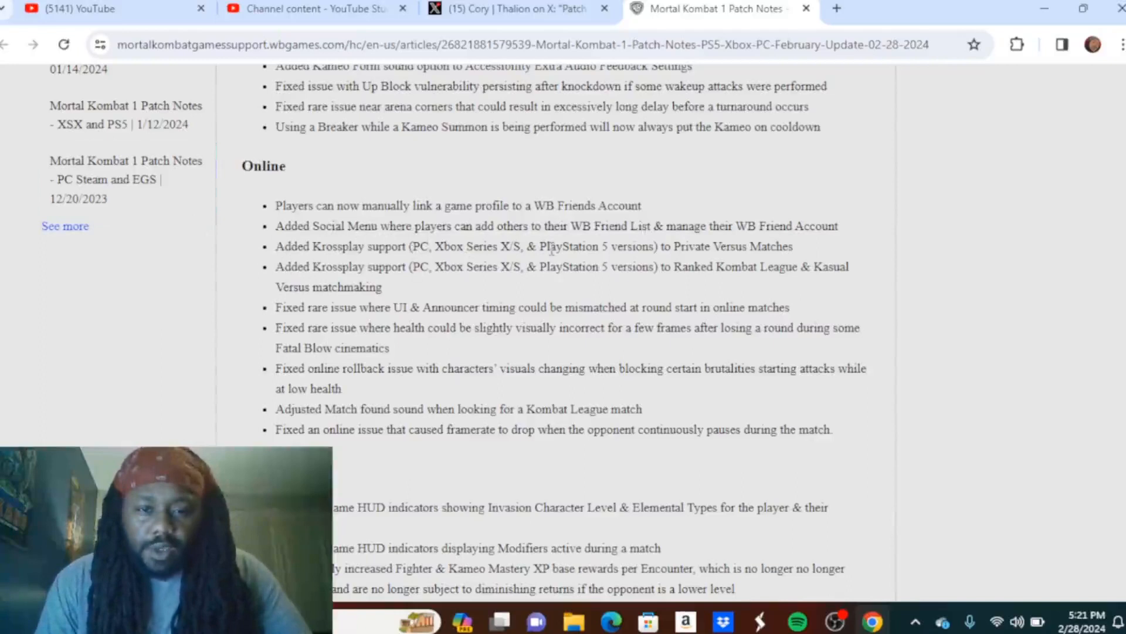
{"action": "mouse_move", "coordinate": [690, 242]}
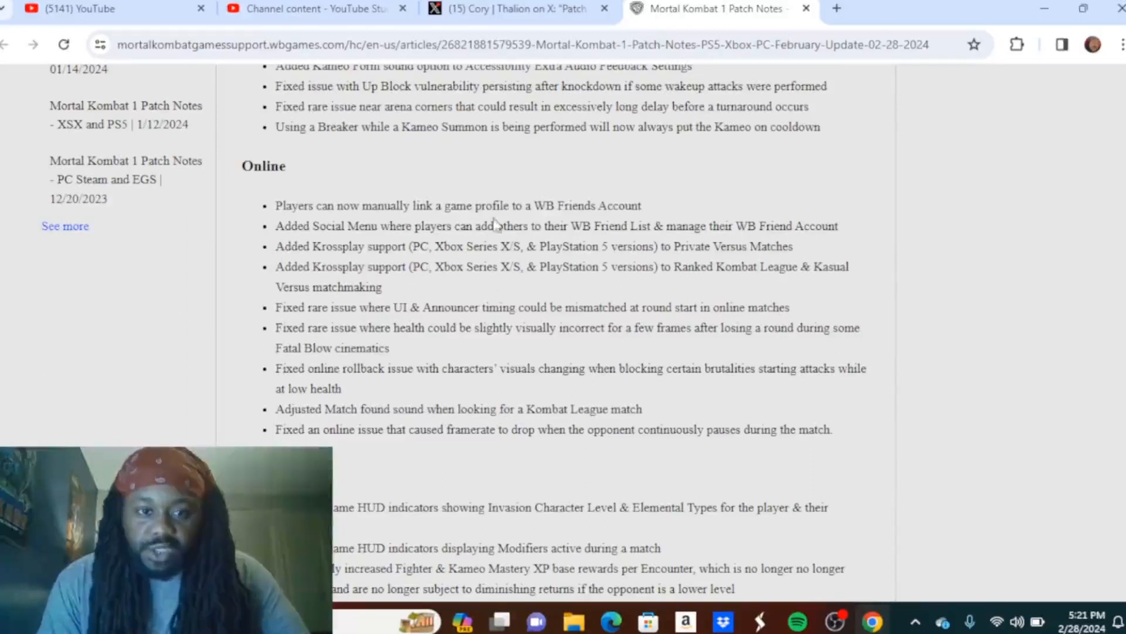
{"action": "mouse_move", "coordinate": [440, 292]}
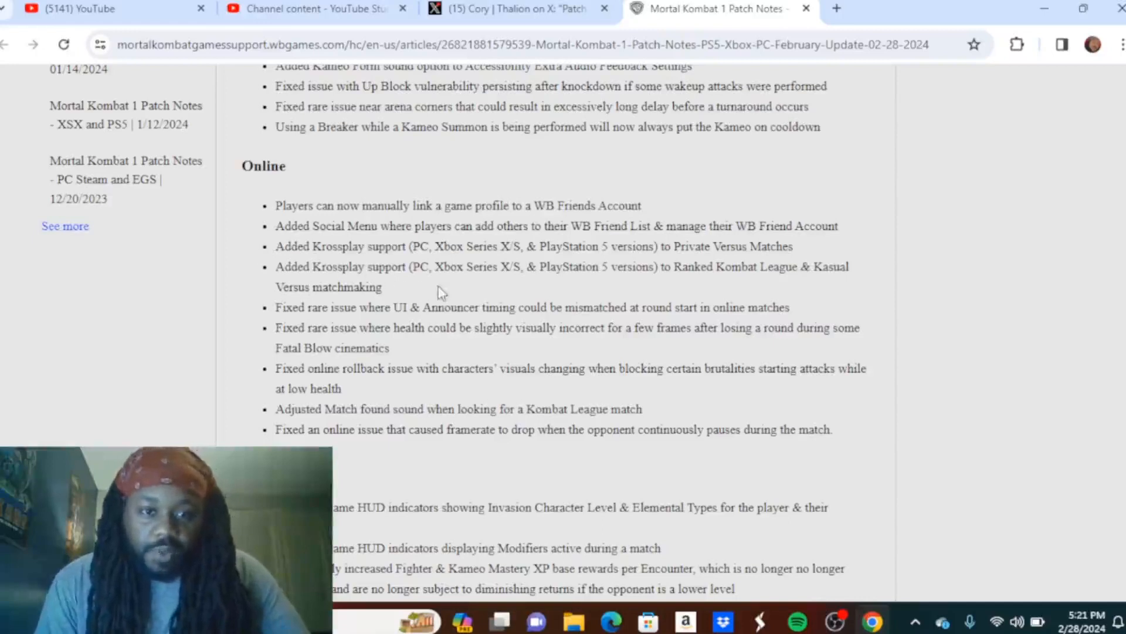
{"action": "mouse_move", "coordinate": [430, 281]}
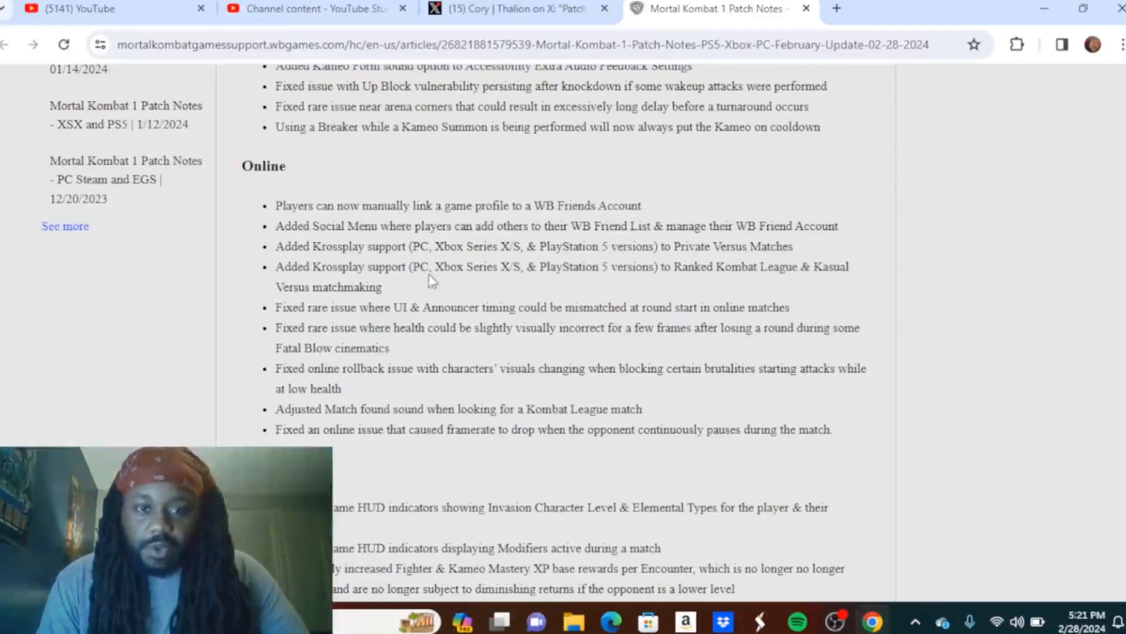
{"action": "mouse_move", "coordinate": [521, 289]}
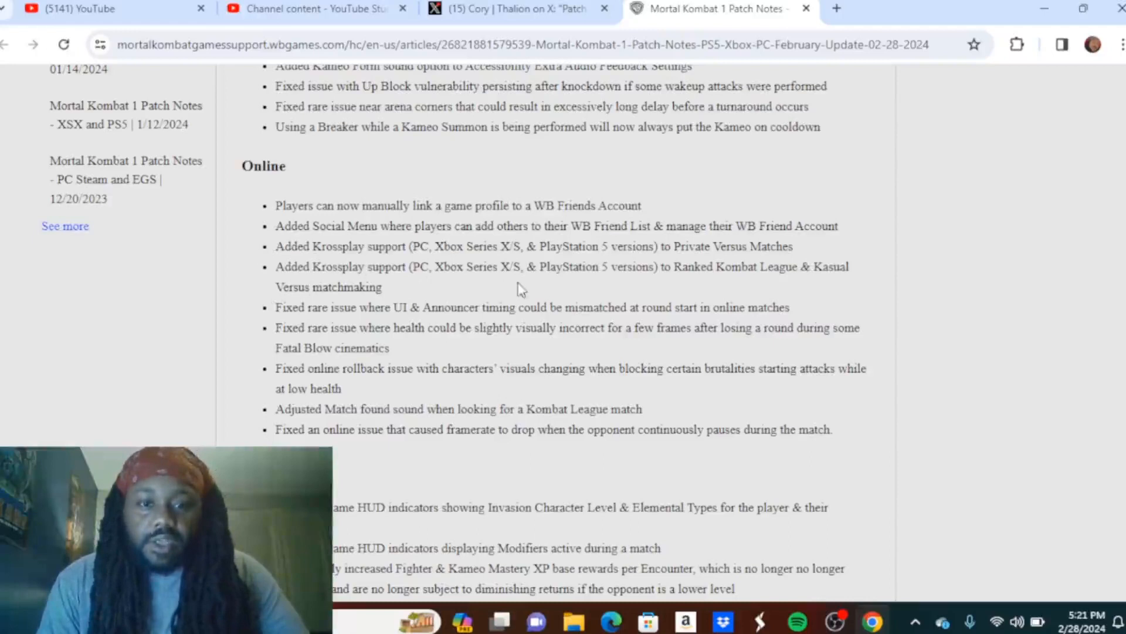
{"action": "mouse_move", "coordinate": [684, 287]}
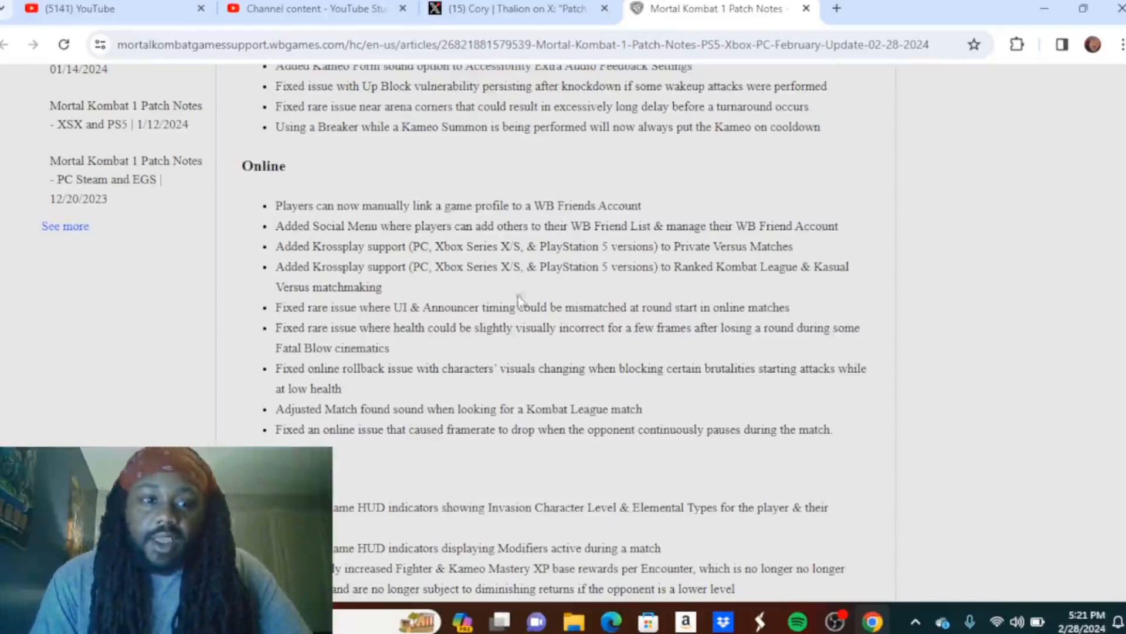
{"action": "mouse_move", "coordinate": [294, 319]}
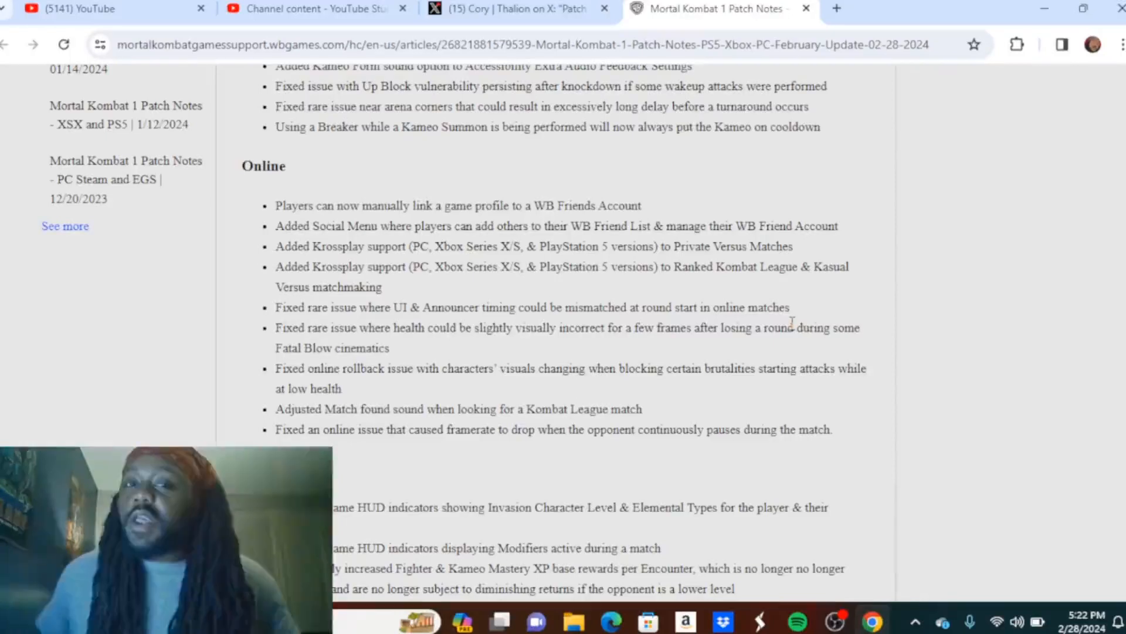
{"action": "mouse_move", "coordinate": [767, 343]}
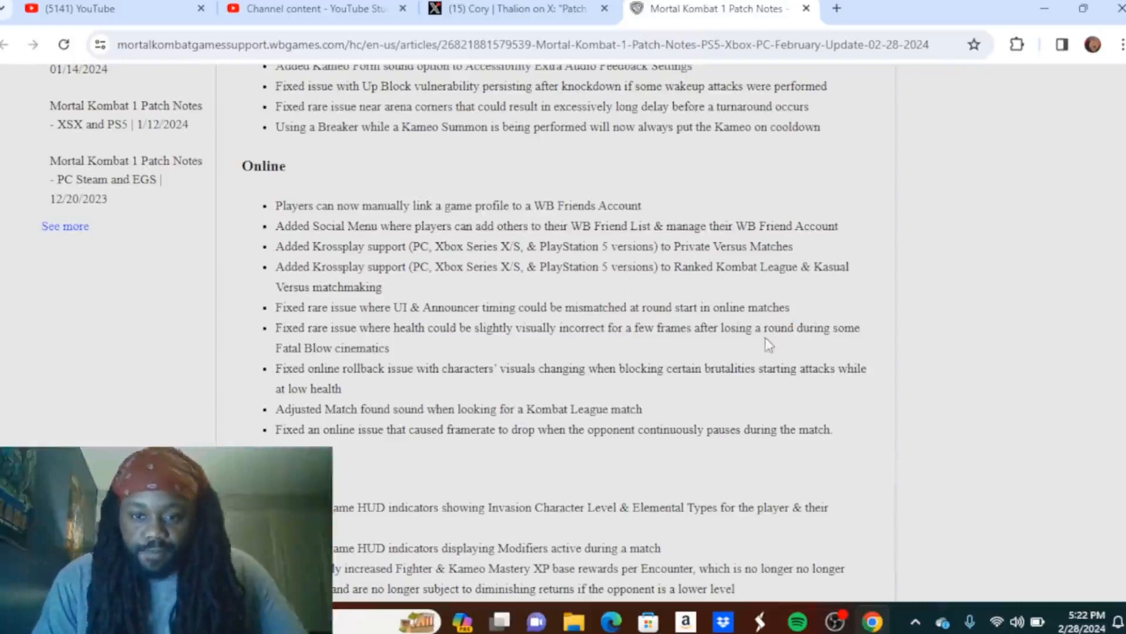
{"action": "mouse_move", "coordinate": [423, 360]}
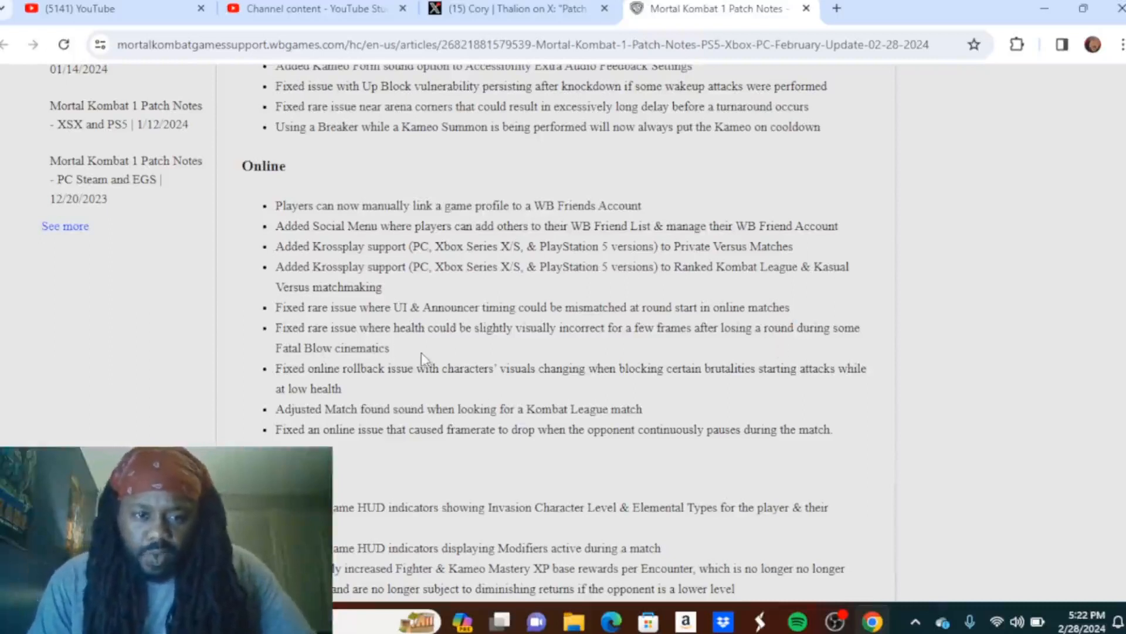
{"action": "mouse_move", "coordinate": [582, 351]}
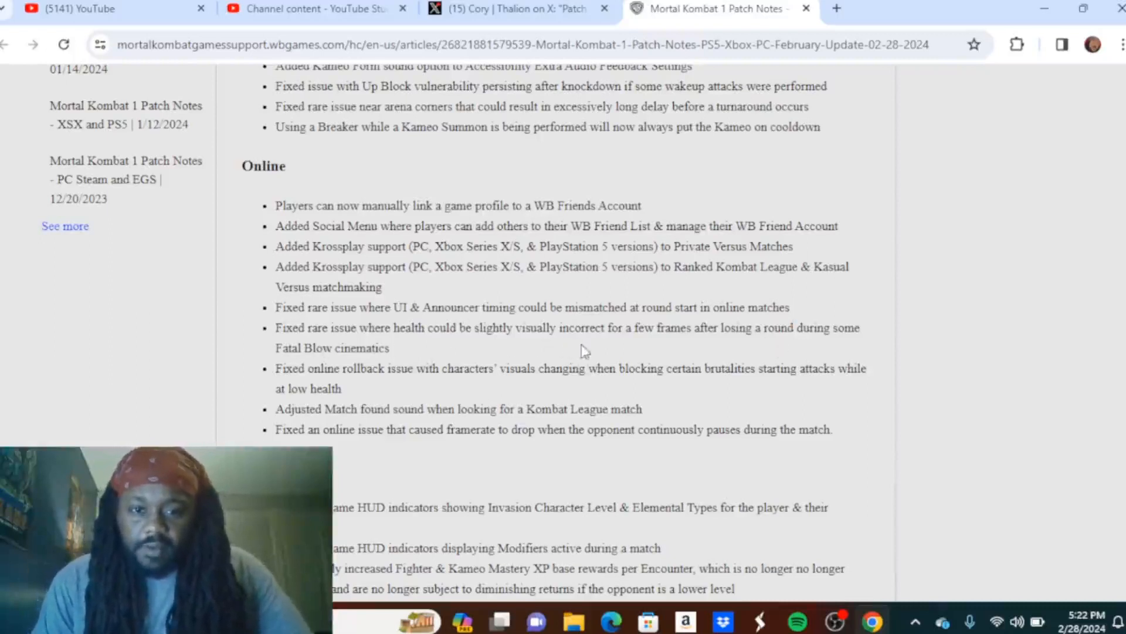
{"action": "mouse_move", "coordinate": [711, 347]}
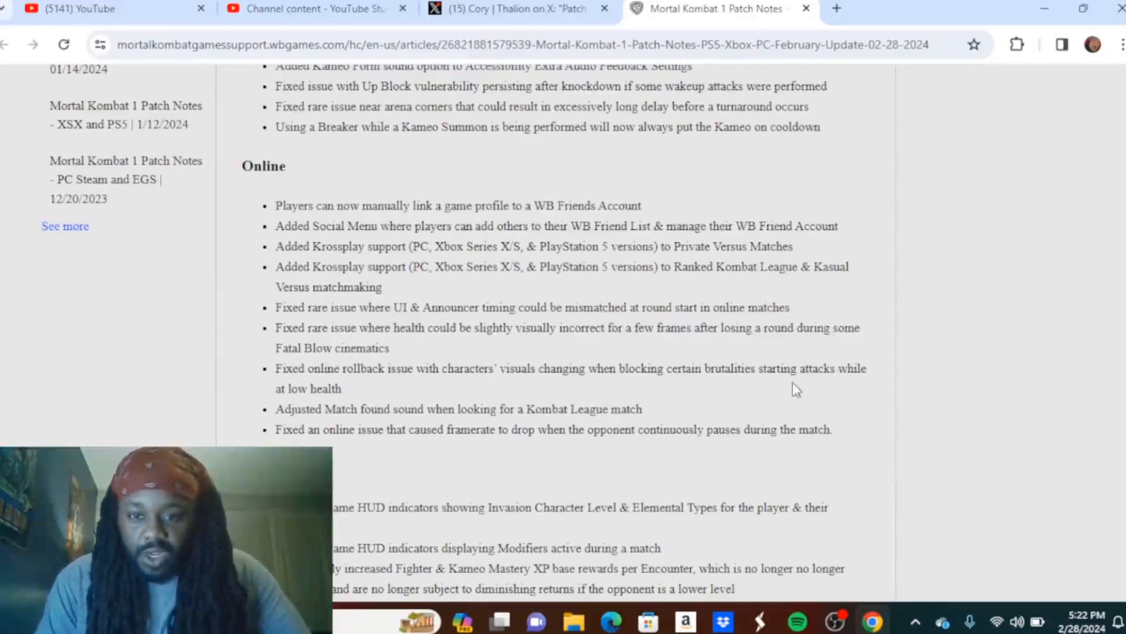
{"action": "mouse_move", "coordinate": [872, 393]}
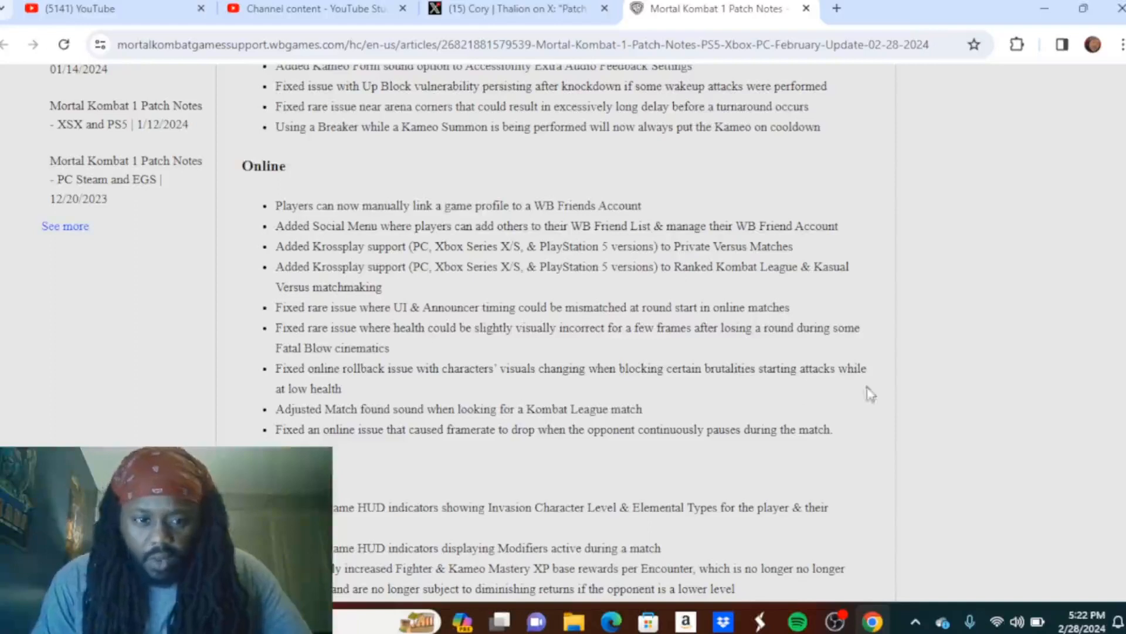
{"action": "mouse_move", "coordinate": [373, 415]}
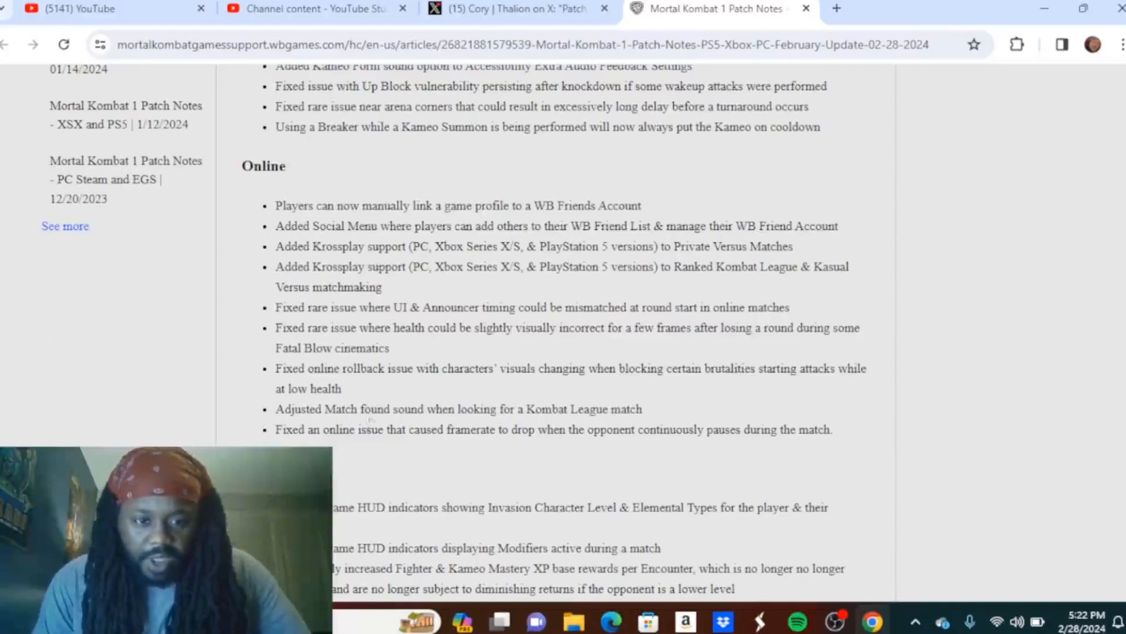
{"action": "mouse_move", "coordinate": [473, 422]}
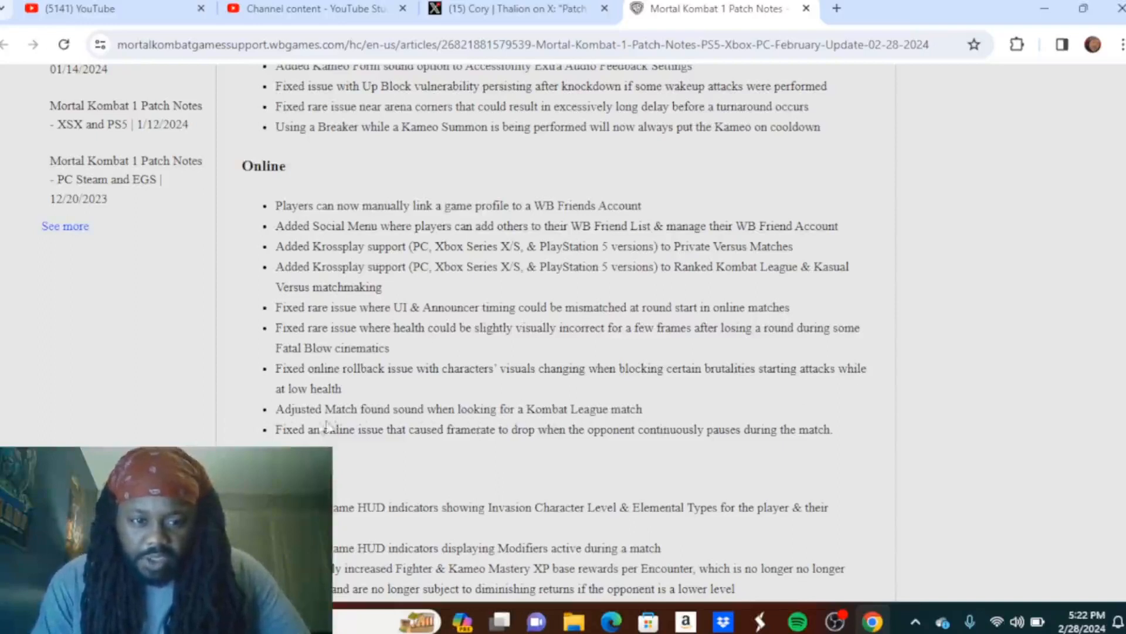
{"action": "mouse_move", "coordinate": [513, 460]}
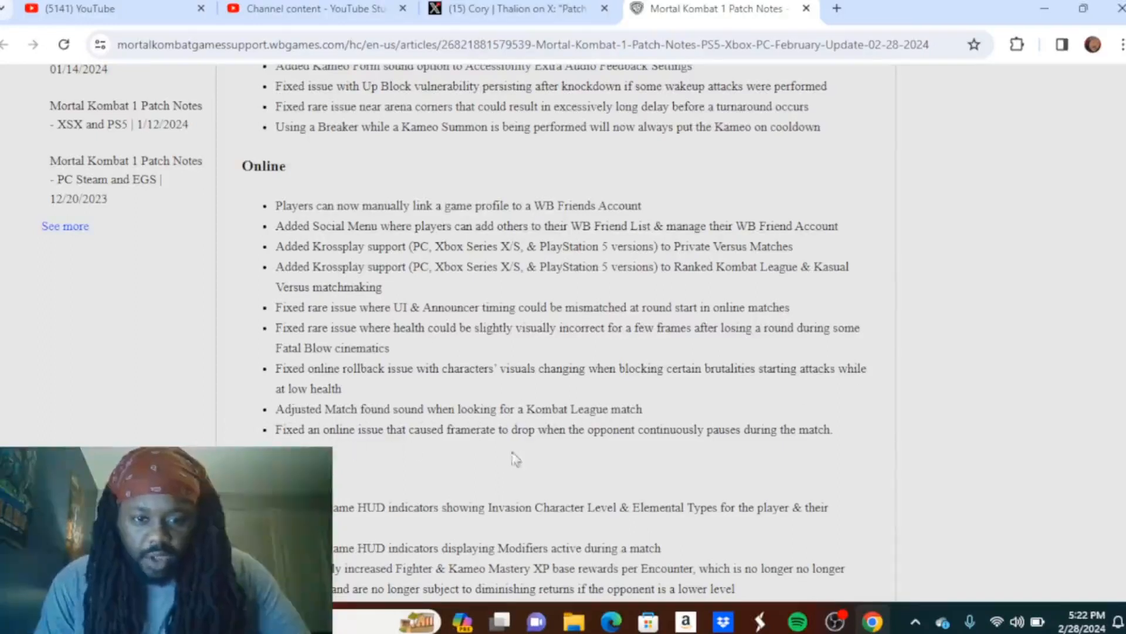
{"action": "mouse_move", "coordinate": [740, 468]}
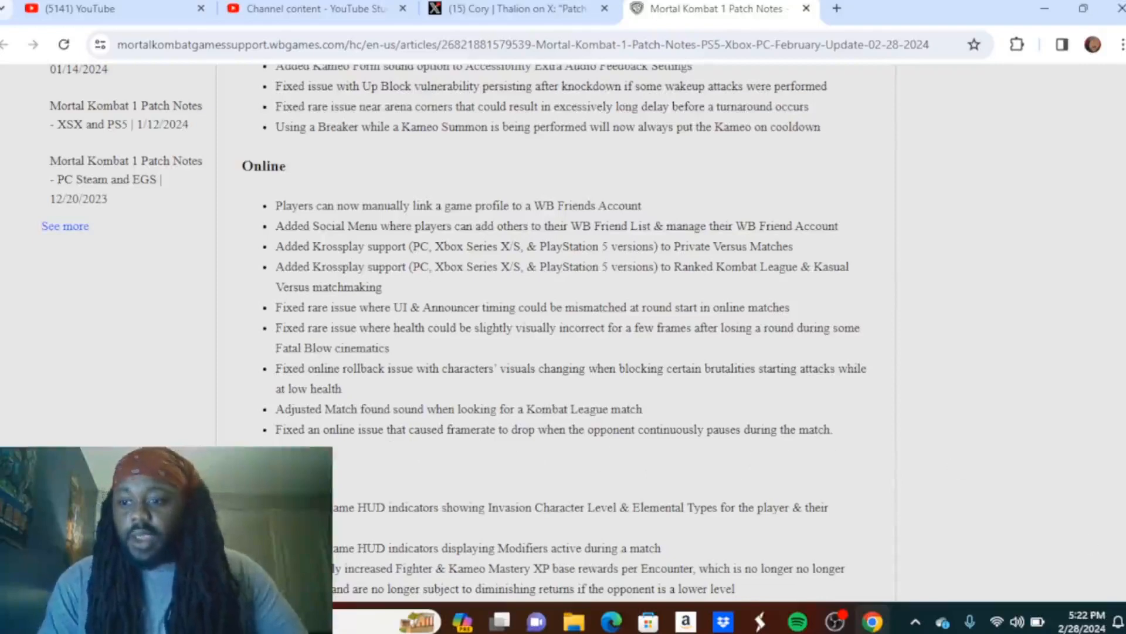
{"action": "scroll", "scroll_direction": "down", "scroll_amount": 3}
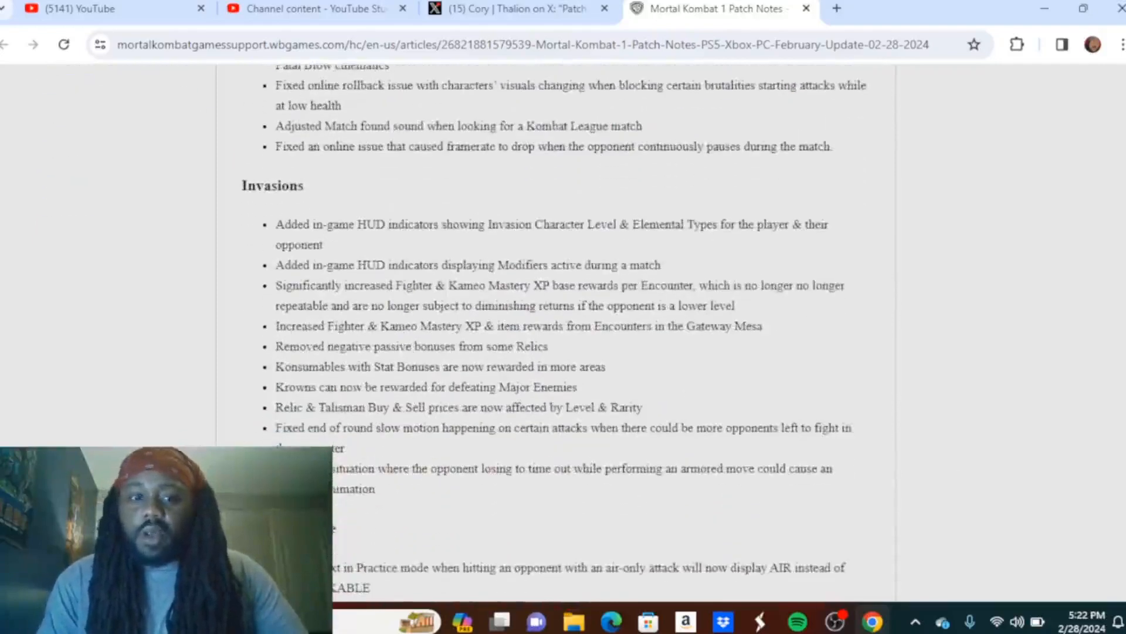
{"action": "scroll", "scroll_direction": "down", "scroll_amount": 3}
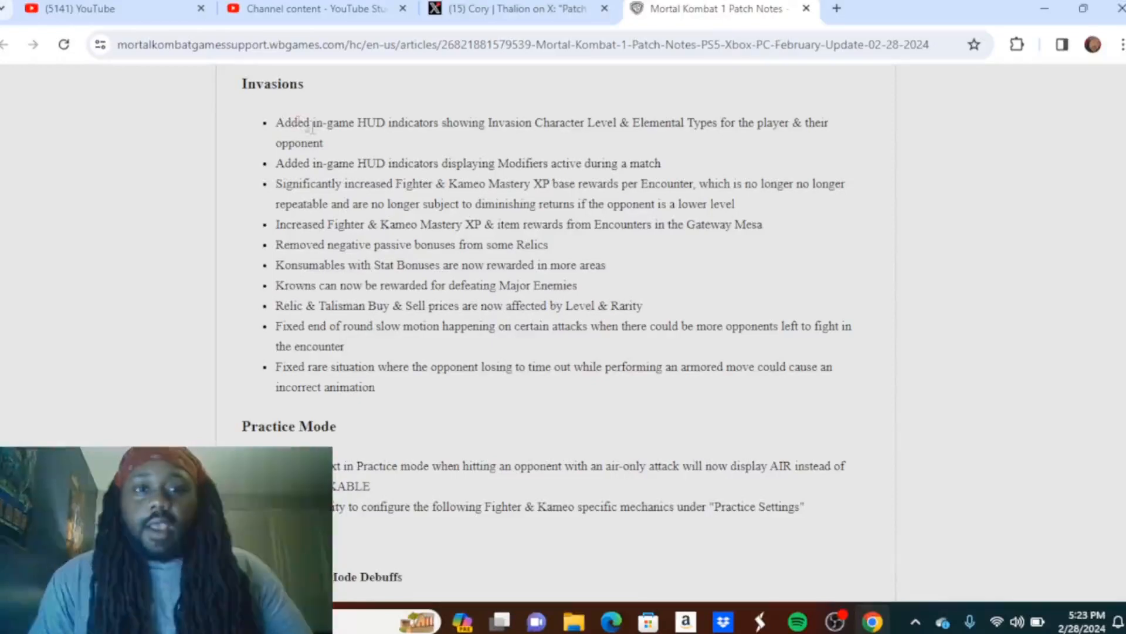
{"action": "mouse_move", "coordinate": [513, 148]}
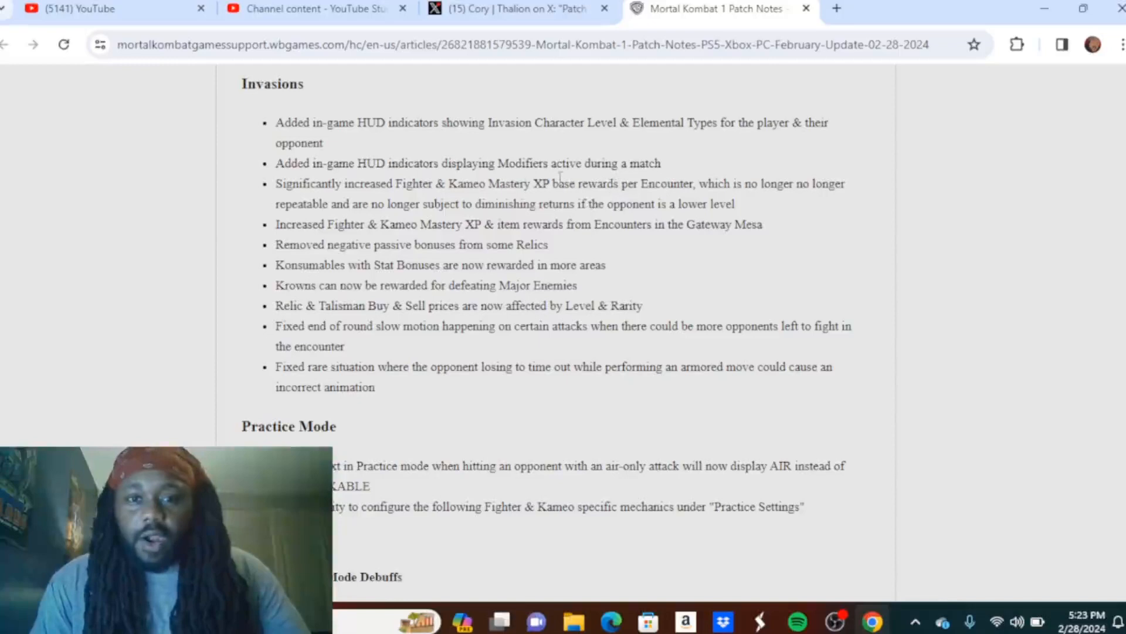
{"action": "mouse_move", "coordinate": [392, 203]}
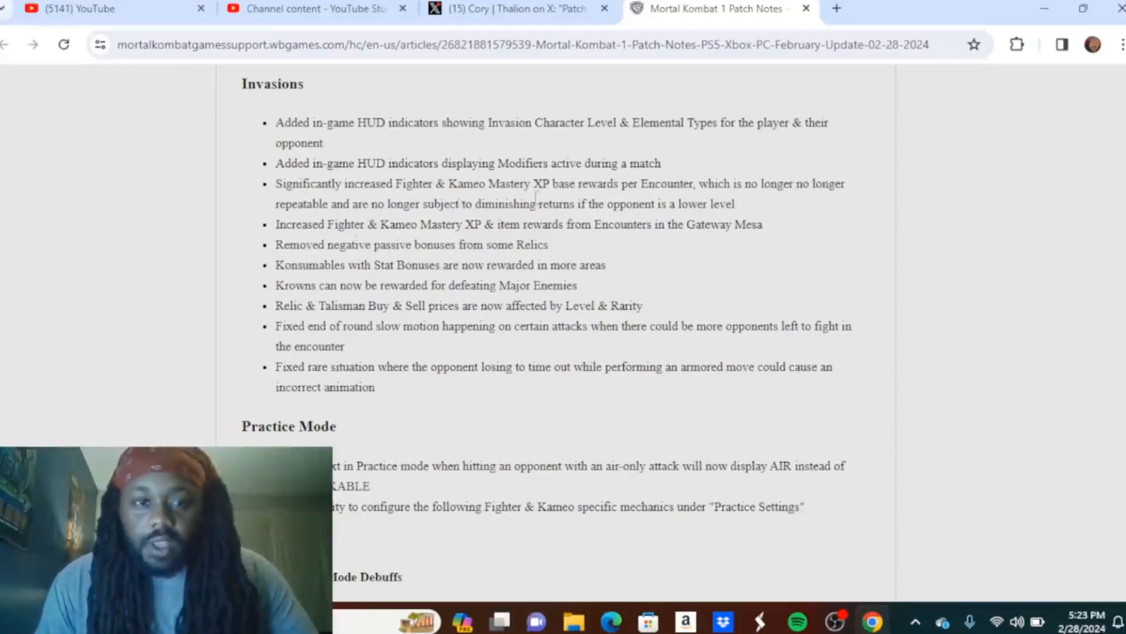
{"action": "mouse_move", "coordinate": [582, 156]}
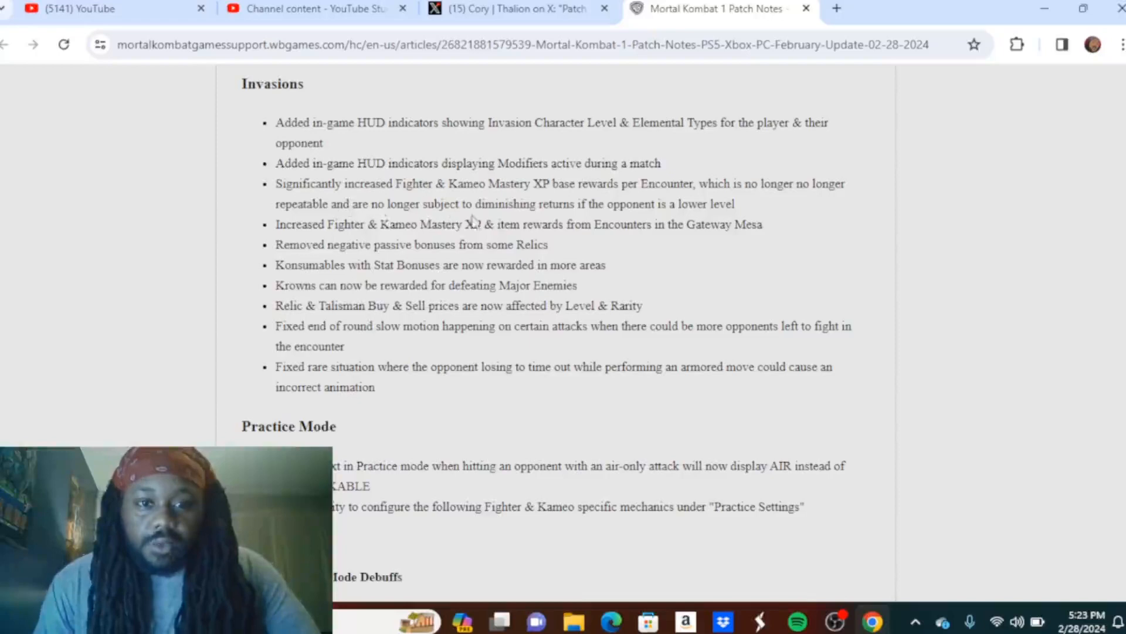
{"action": "mouse_move", "coordinate": [575, 222]}
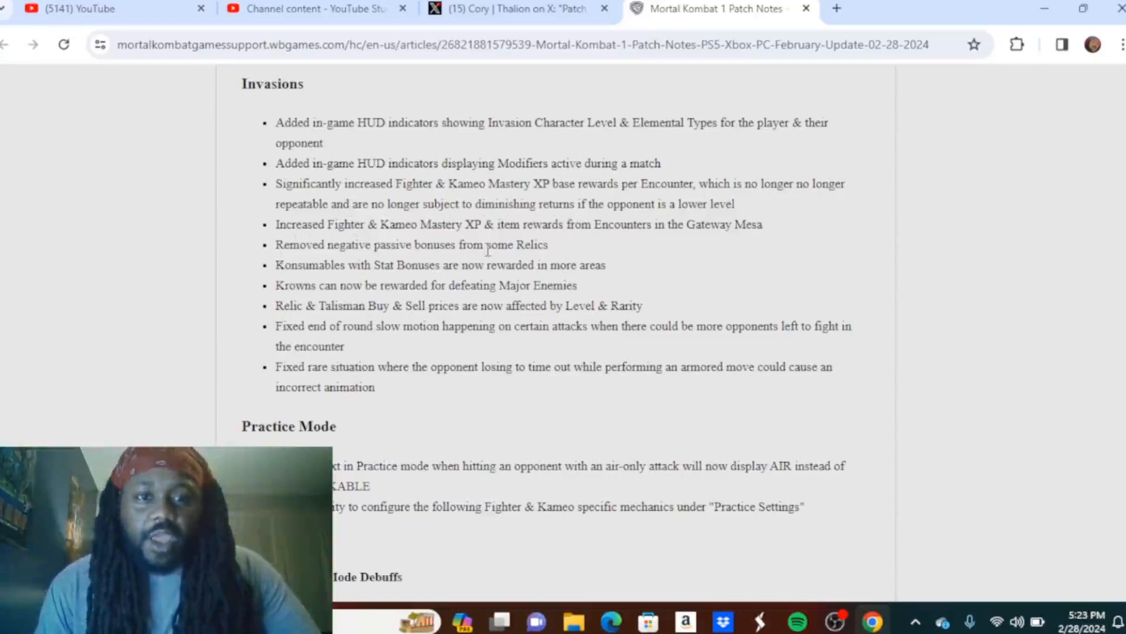
{"action": "mouse_move", "coordinate": [609, 245]}
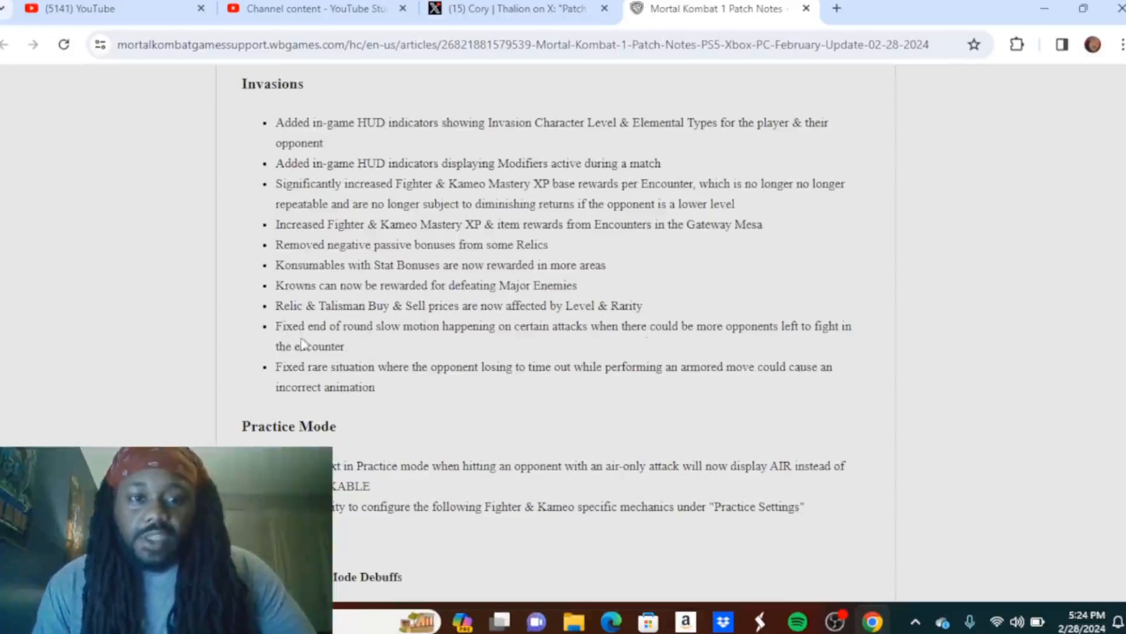
{"action": "mouse_move", "coordinate": [495, 350]}
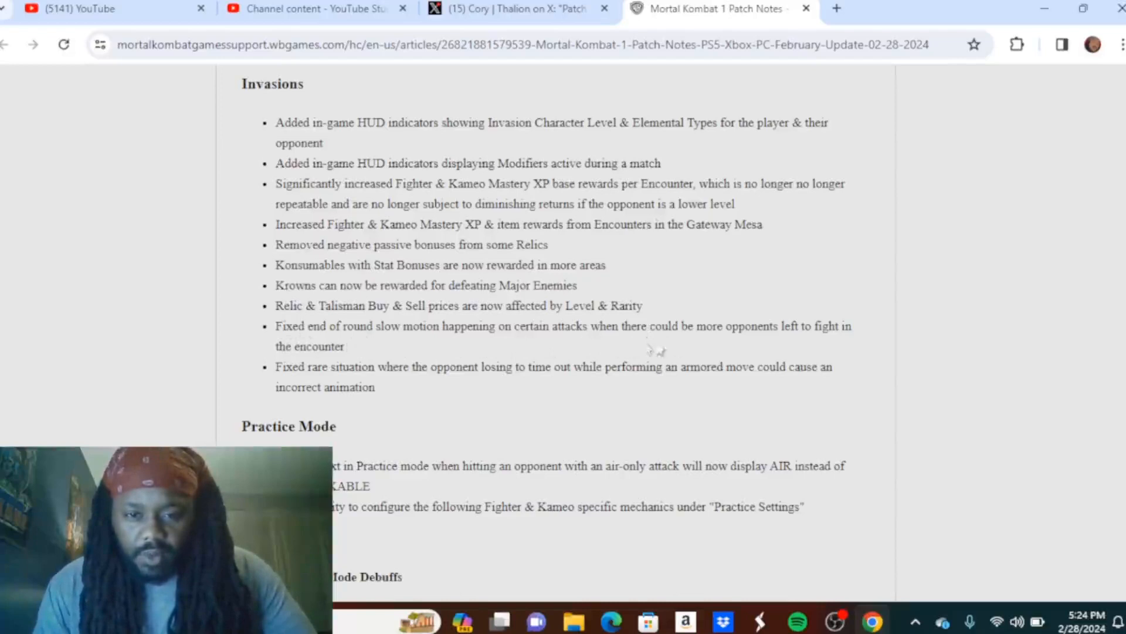
{"action": "mouse_move", "coordinate": [681, 344]}
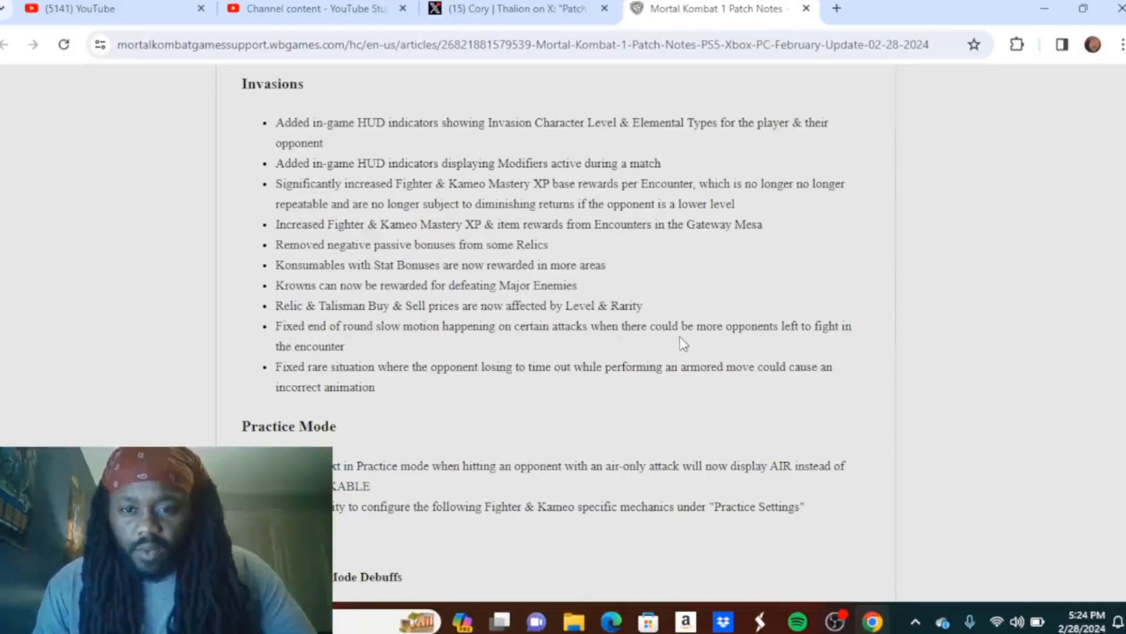
{"action": "mouse_move", "coordinate": [733, 350]}
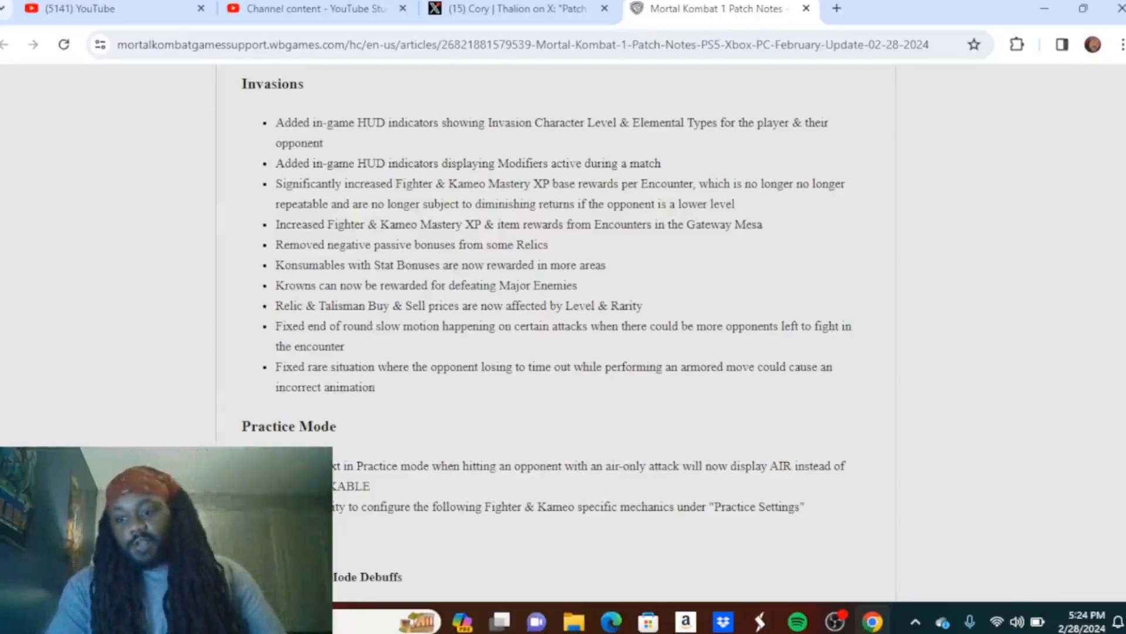
Step: Scroll down to show the Practice Mode section with character settings below
{"action": "scroll", "scroll_direction": "down", "scroll_amount": 3}
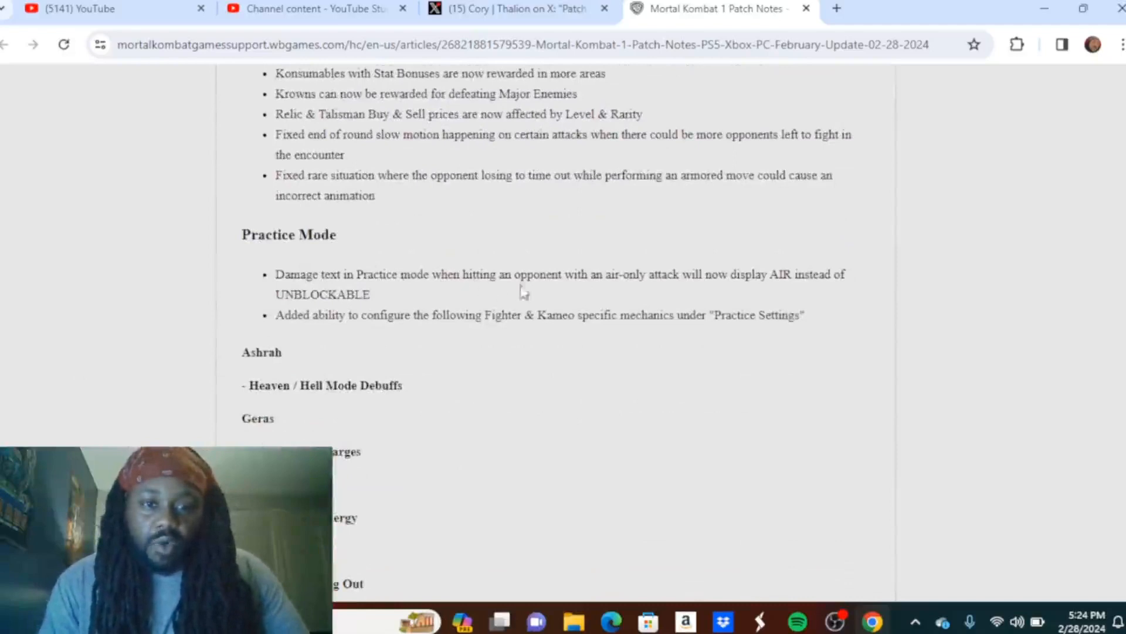
{"action": "mouse_move", "coordinate": [696, 293]}
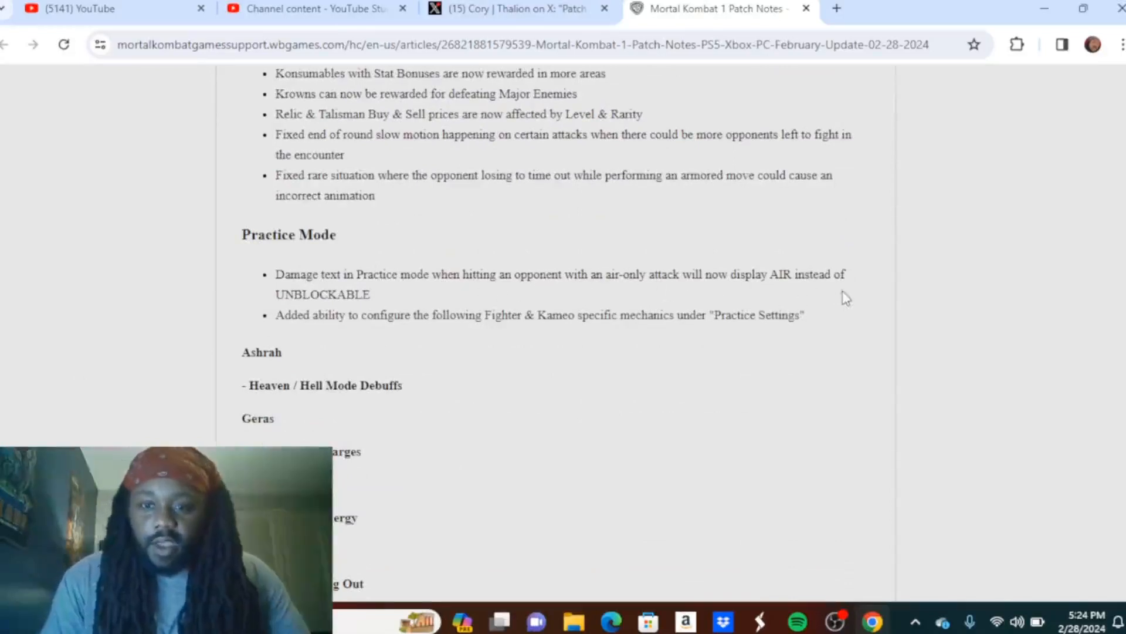
{"action": "mouse_move", "coordinate": [291, 328]}
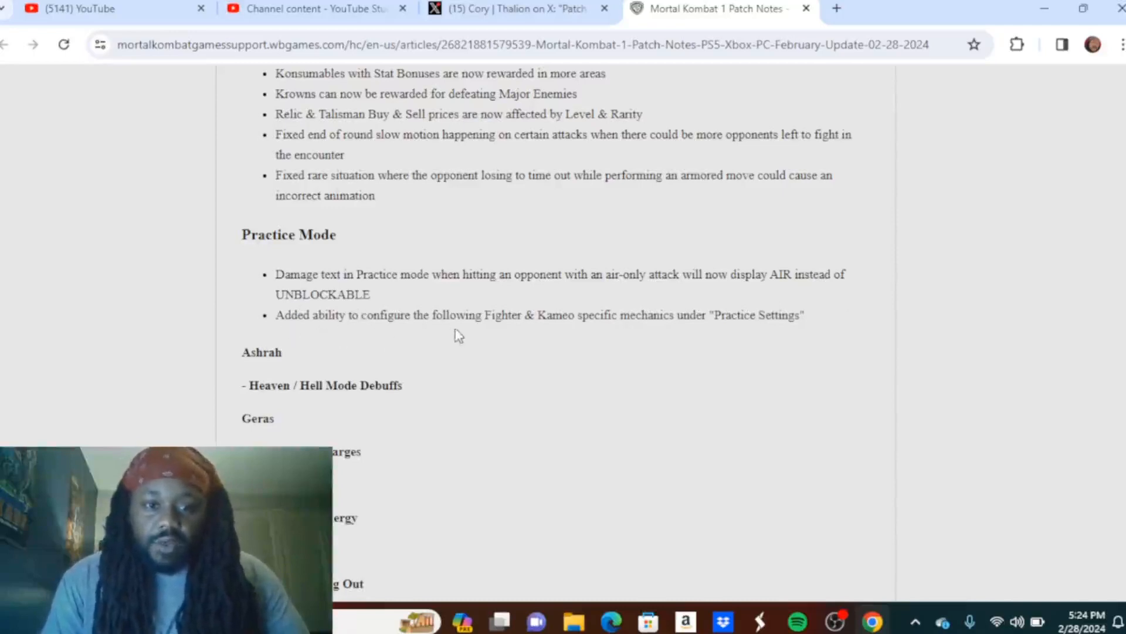
{"action": "mouse_move", "coordinate": [677, 339]}
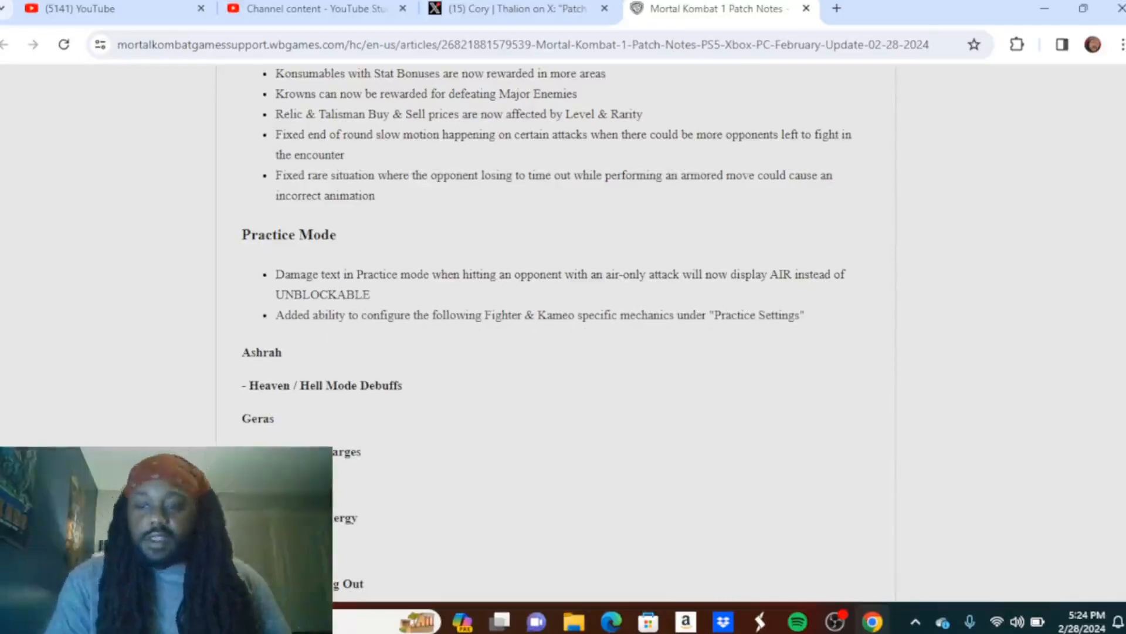
Step: Scroll past Character Specific Adjustments to the General Shao, Geras and Havik entries
{"action": "scroll", "scroll_direction": "down", "scroll_amount": 3}
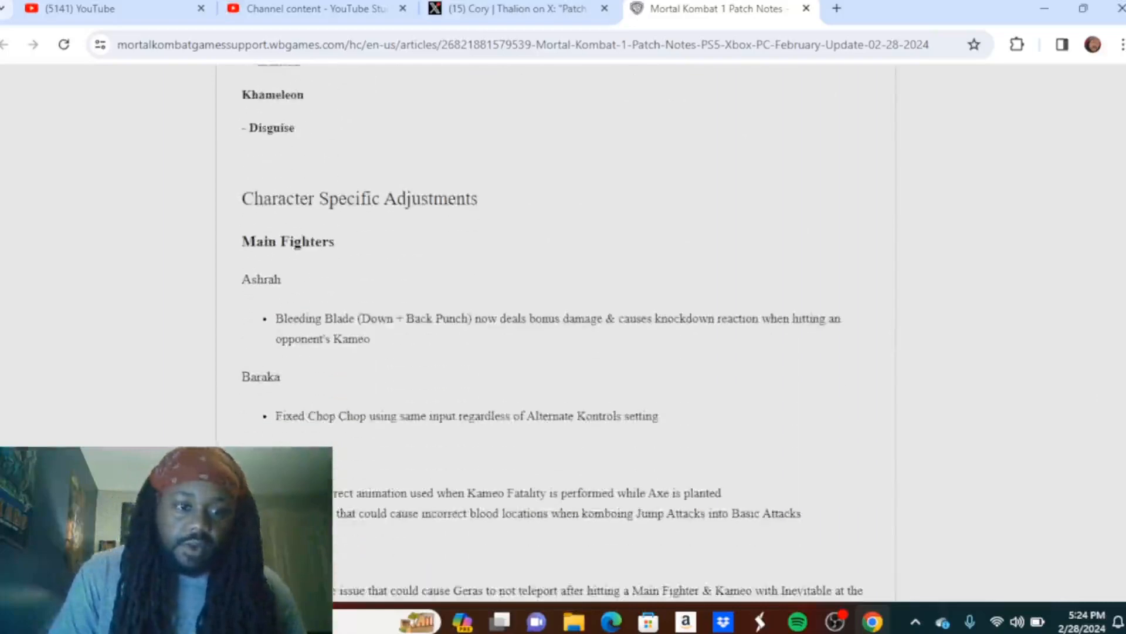
{"action": "scroll", "scroll_direction": "down", "scroll_amount": 3}
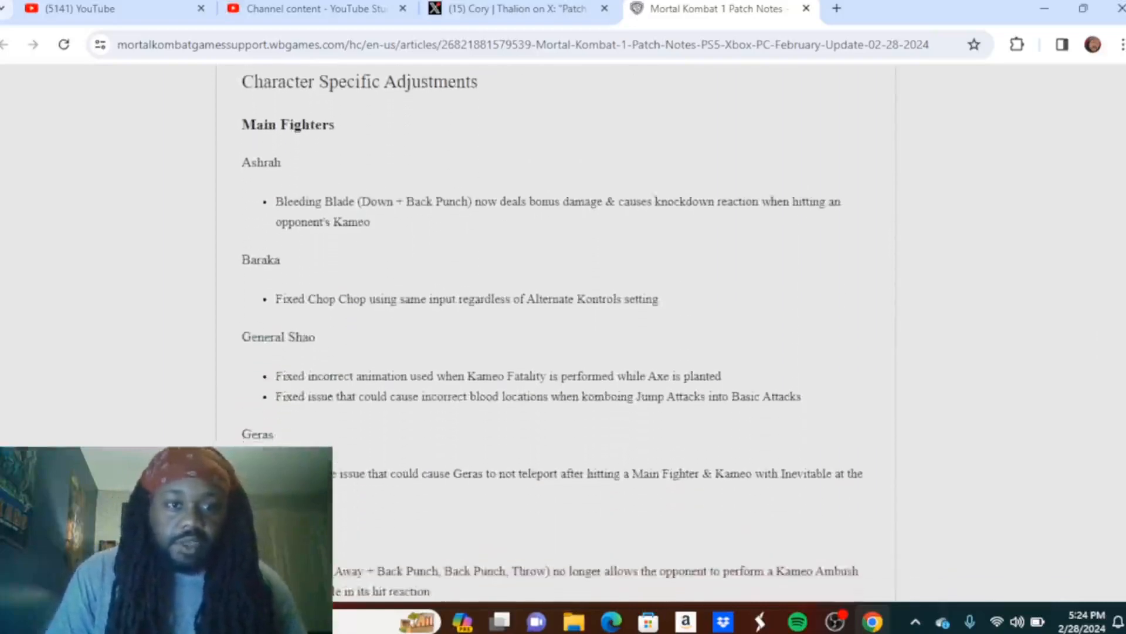
{"action": "scroll", "scroll_direction": "down", "scroll_amount": 3}
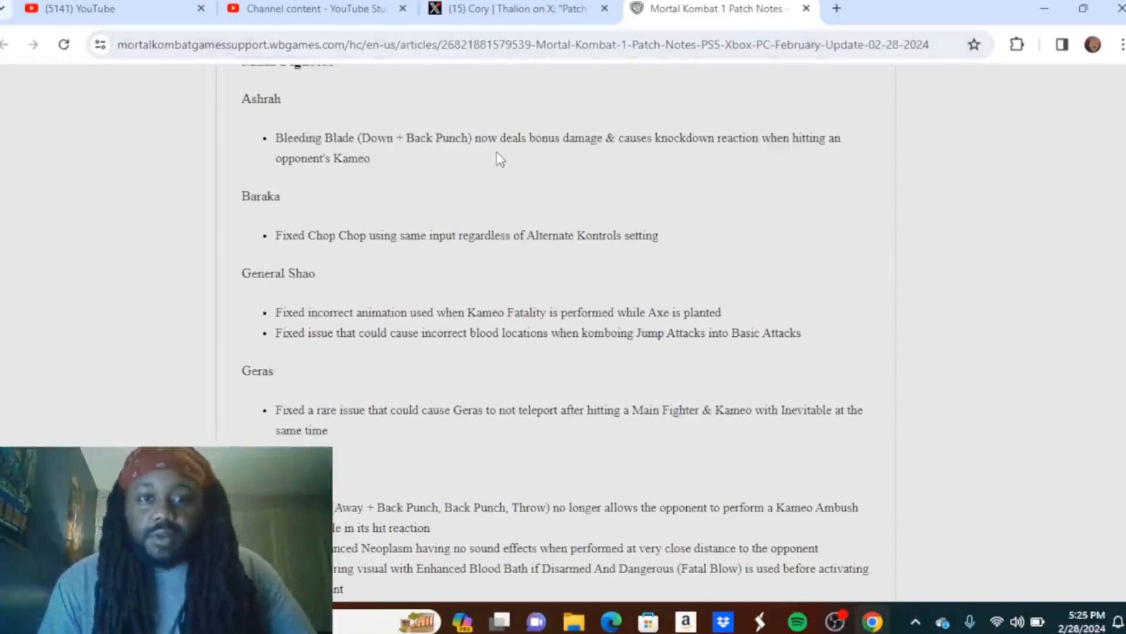
{"action": "mouse_move", "coordinate": [638, 161]}
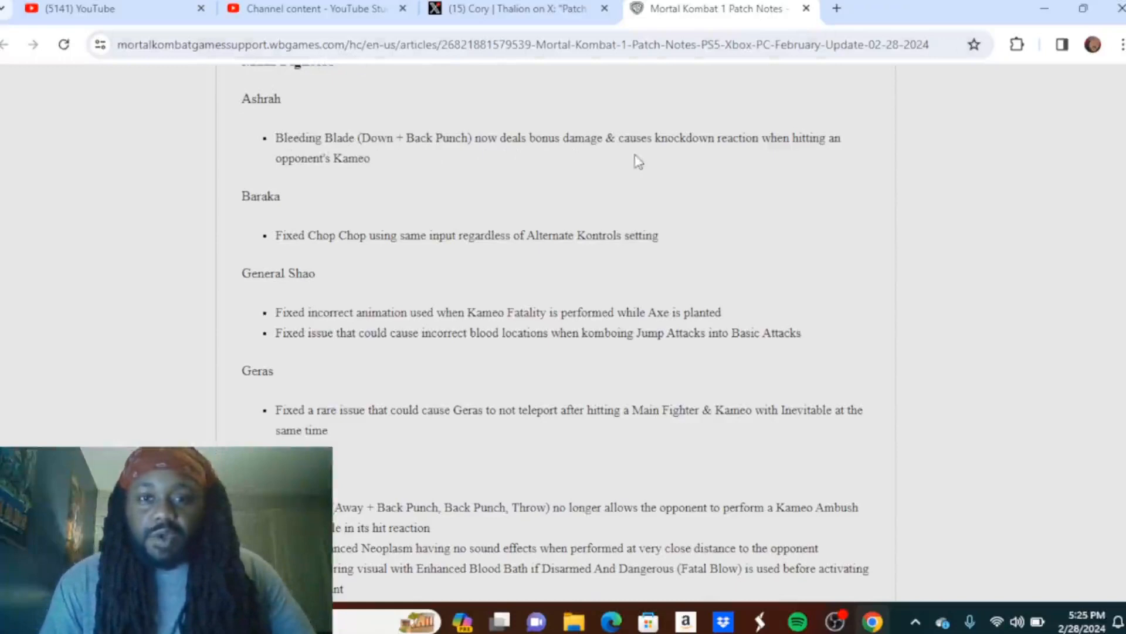
{"action": "mouse_move", "coordinate": [792, 164]}
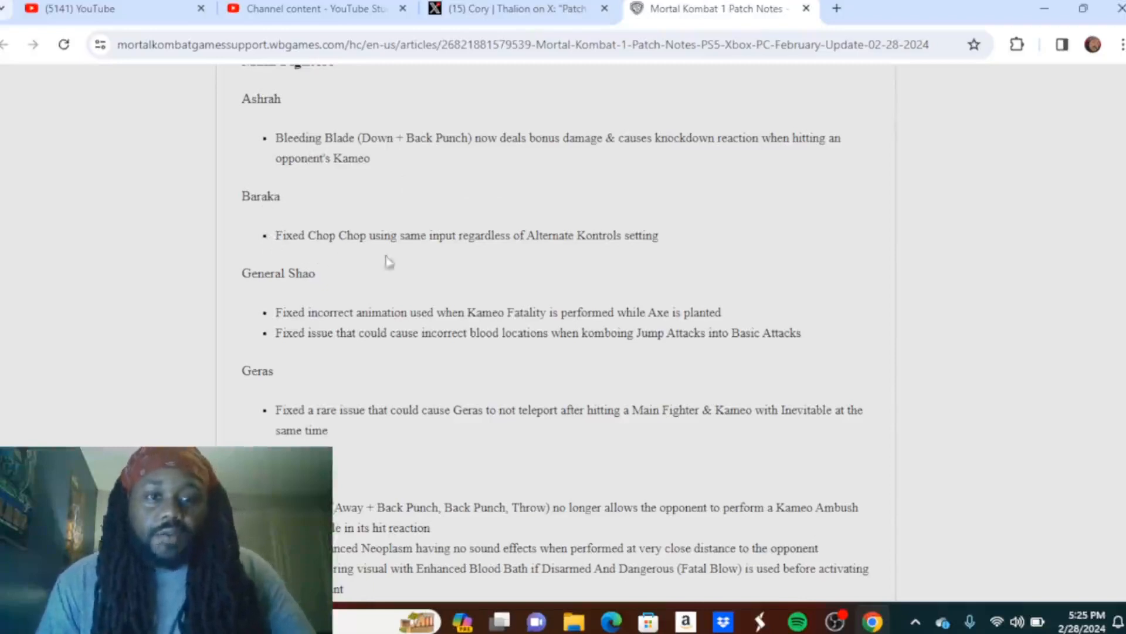
{"action": "mouse_move", "coordinate": [508, 254]}
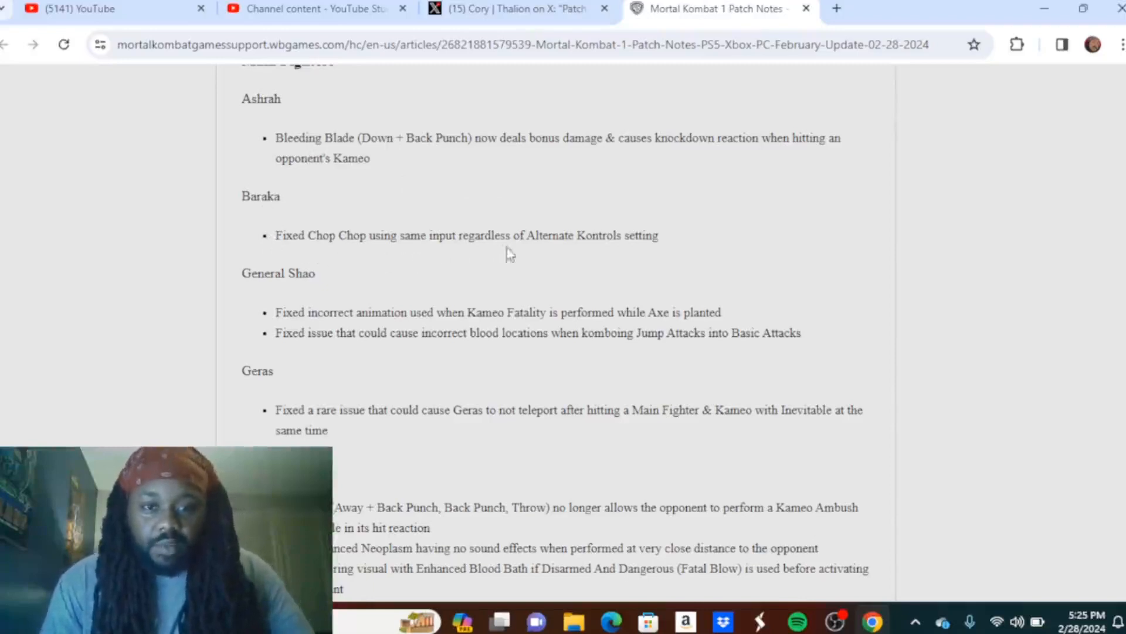
{"action": "mouse_move", "coordinate": [671, 260]}
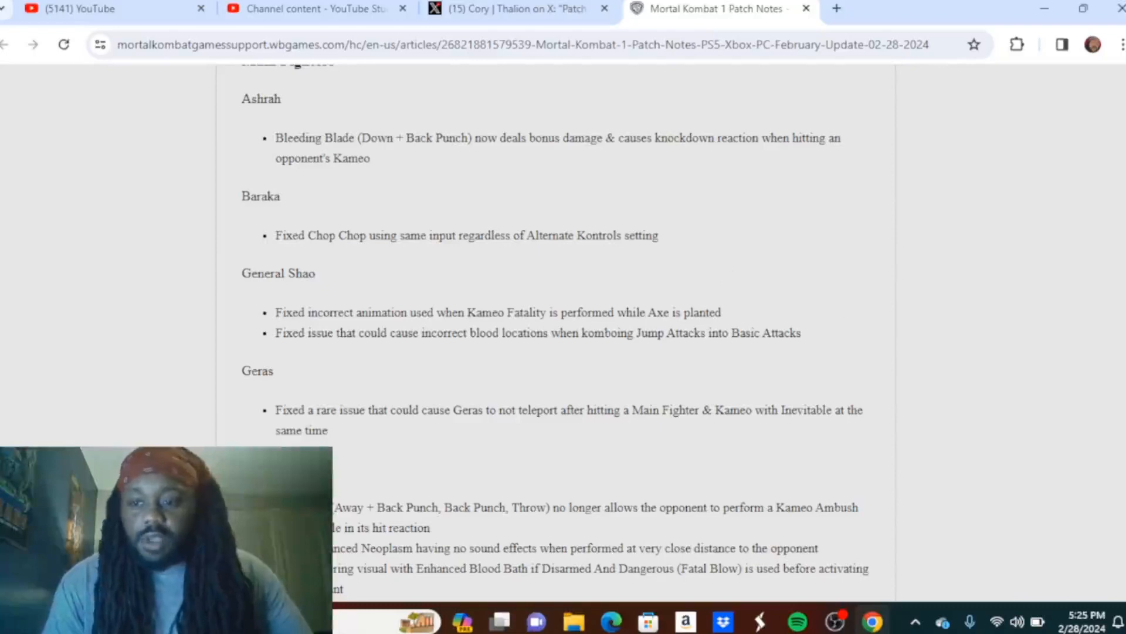
{"action": "scroll", "scroll_direction": "down", "scroll_amount": 3}
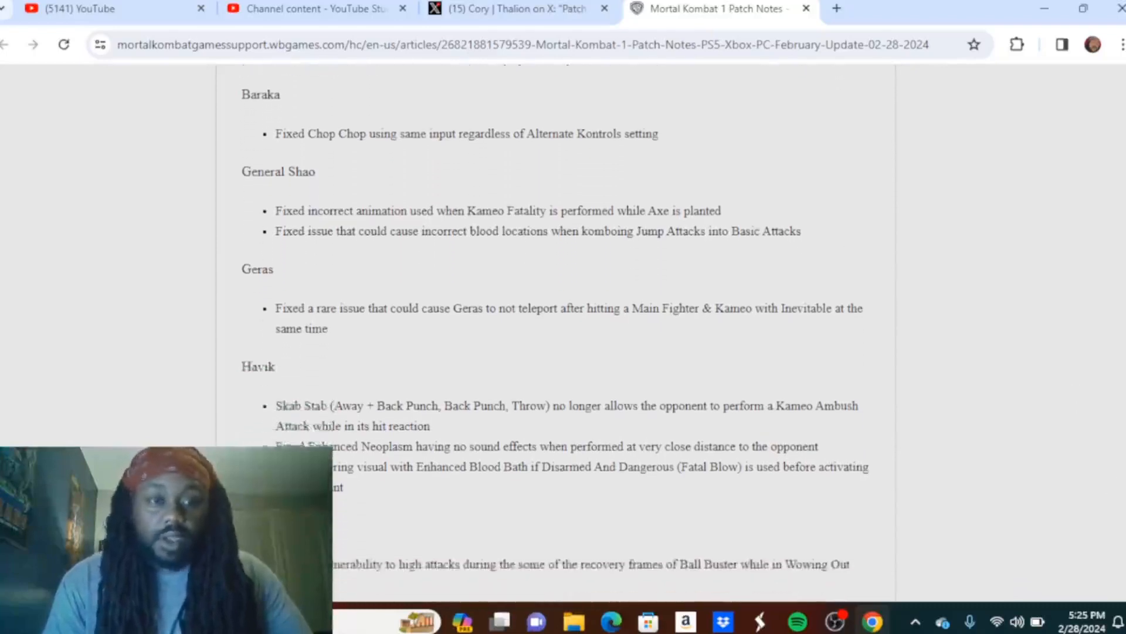
{"action": "scroll", "scroll_direction": "down", "scroll_amount": 3}
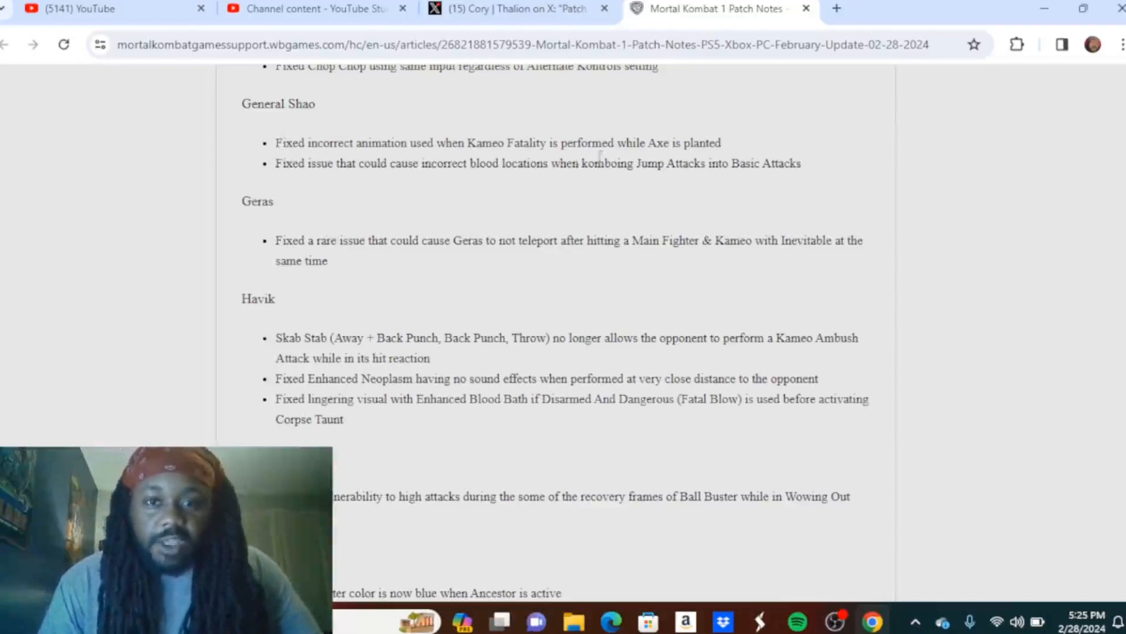
{"action": "mouse_move", "coordinate": [267, 191]}
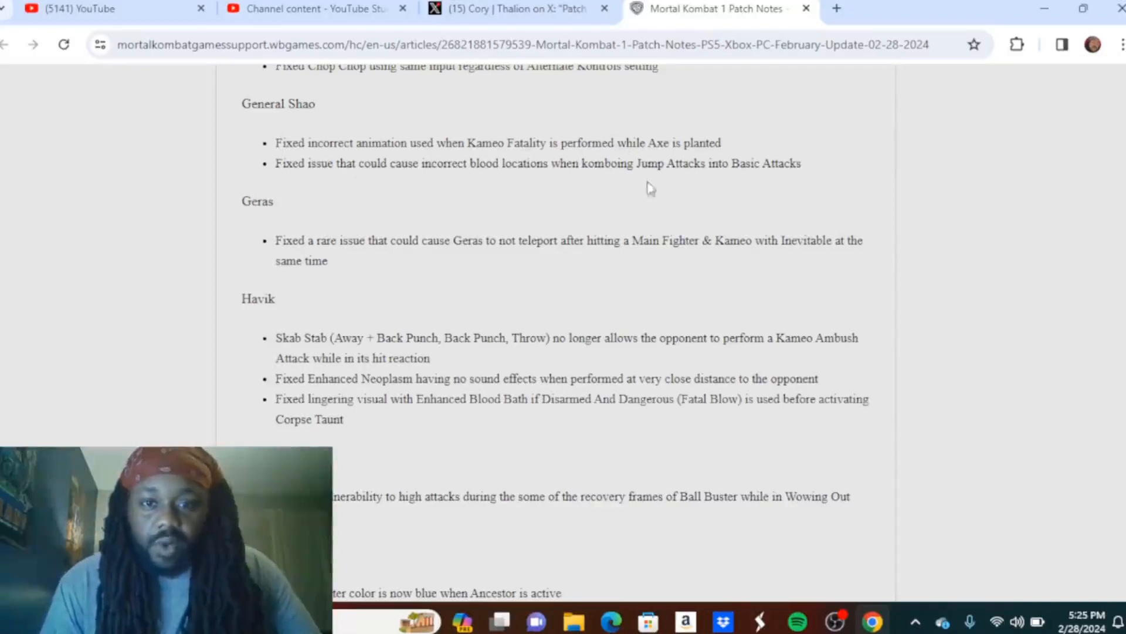
{"action": "mouse_move", "coordinate": [853, 194]}
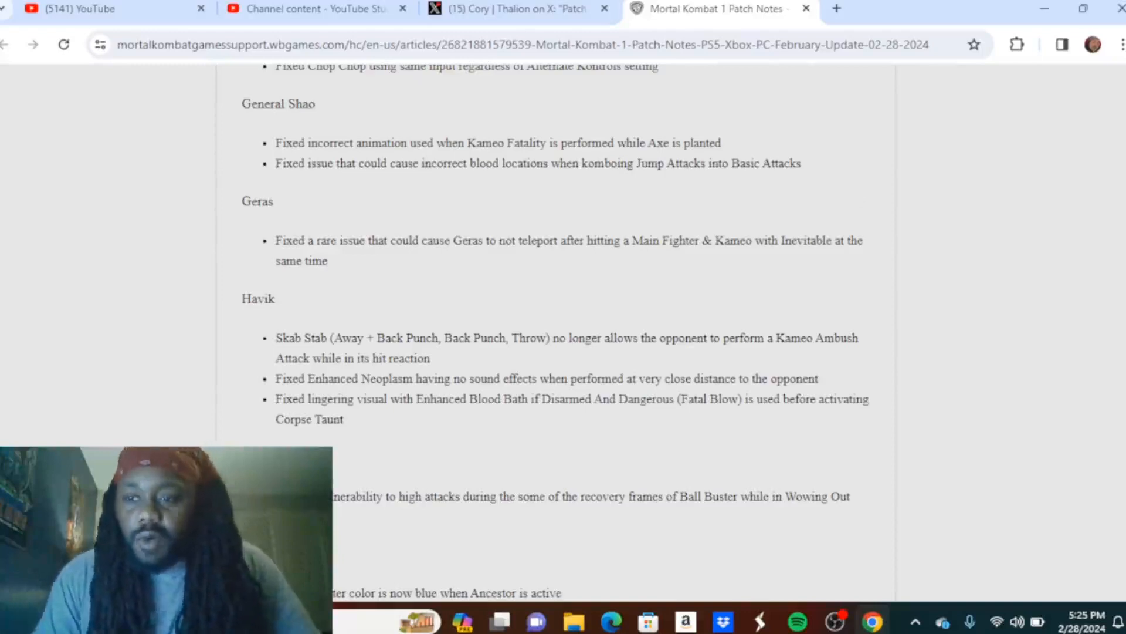
Step: Scroll down to show the Johnny Cage fix and Kenshi adjustments below Havik
{"action": "scroll", "scroll_direction": "down", "scroll_amount": 3}
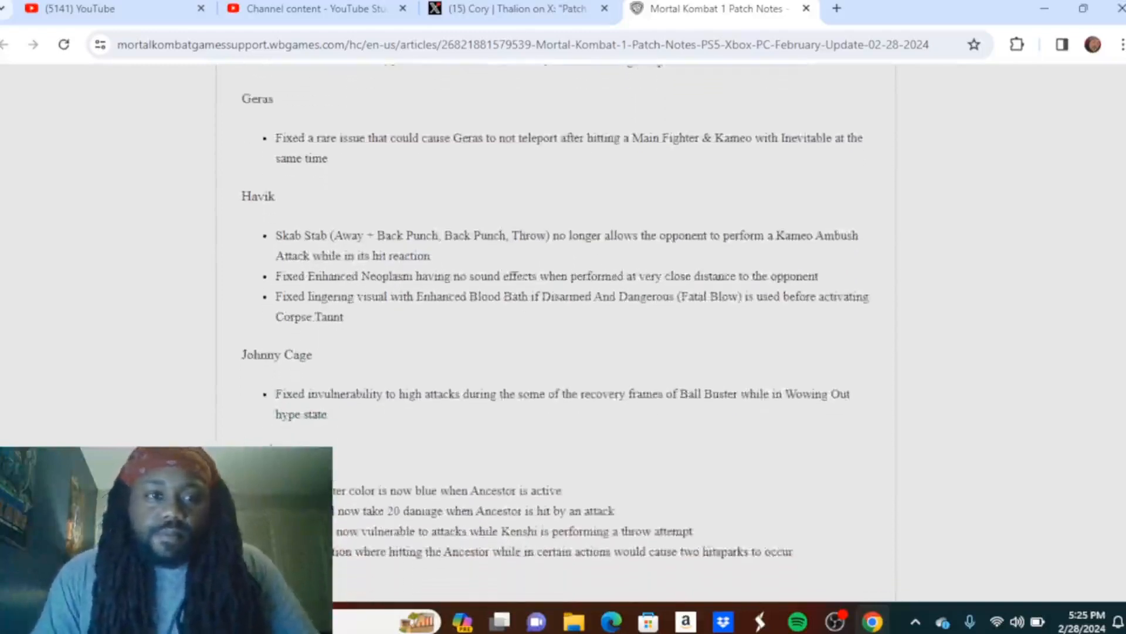
{"action": "scroll", "scroll_direction": "down", "scroll_amount": 3}
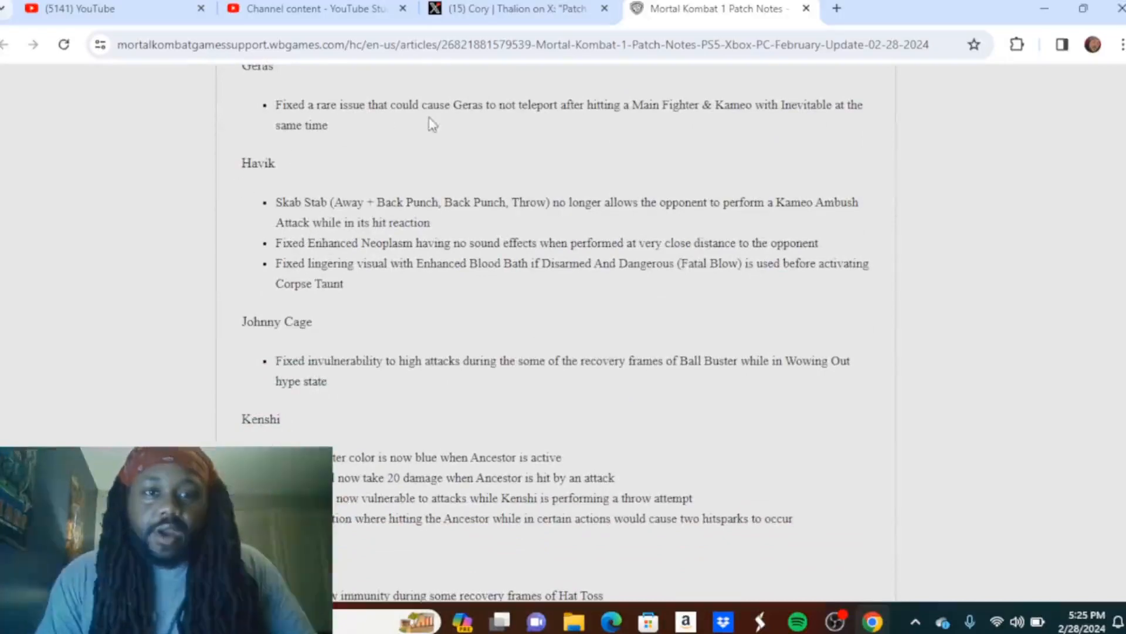
{"action": "mouse_move", "coordinate": [561, 132]}
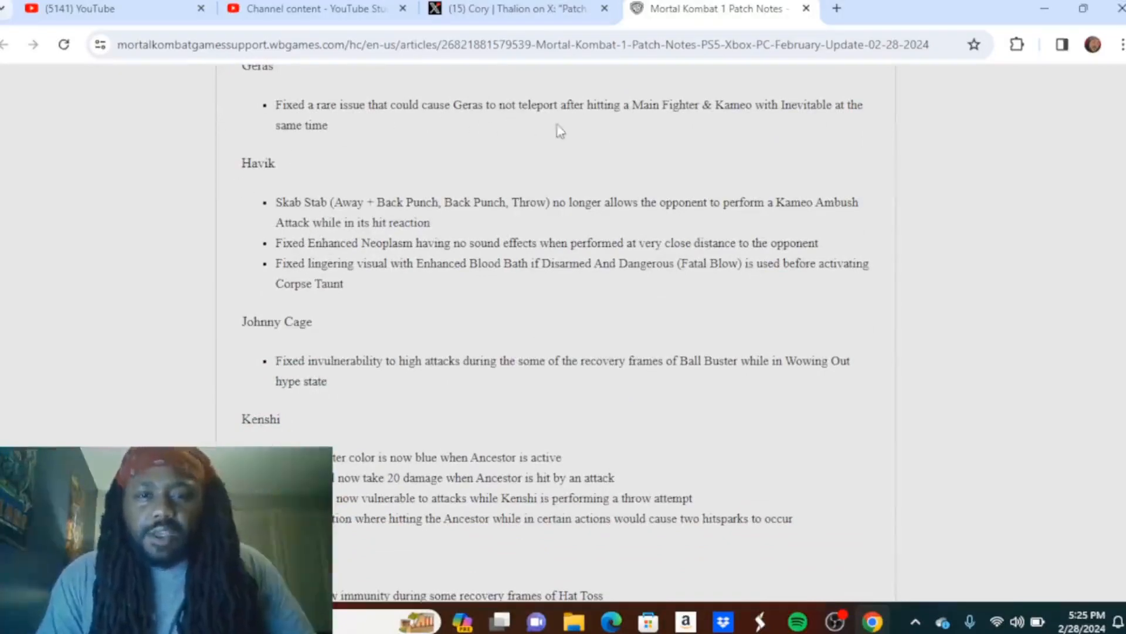
{"action": "mouse_move", "coordinate": [714, 120]}
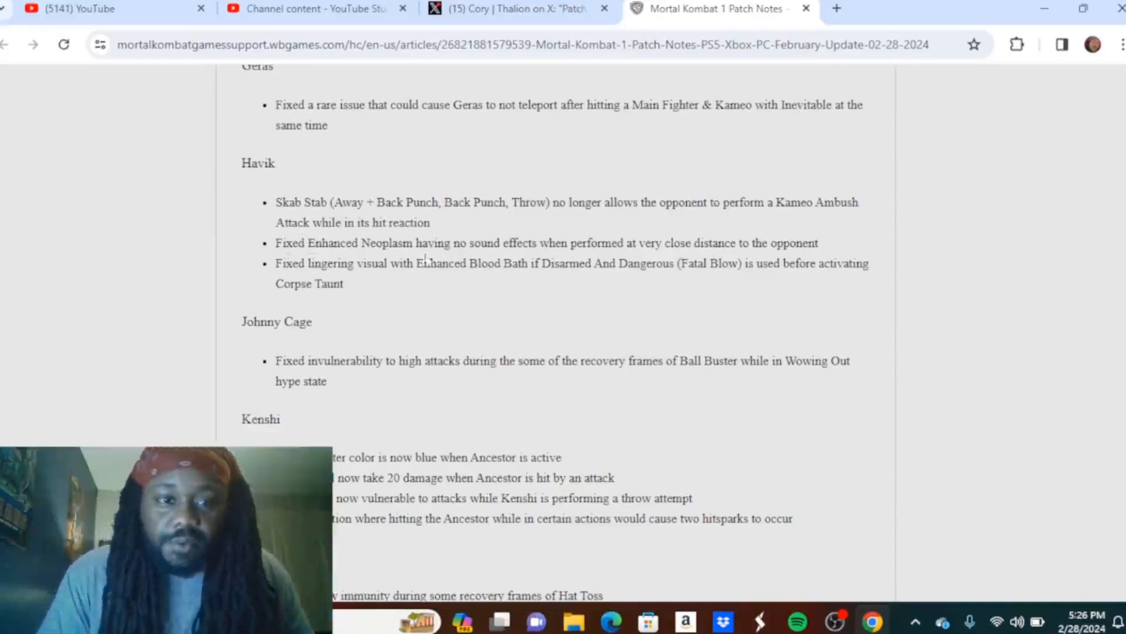
{"action": "mouse_move", "coordinate": [440, 282]}
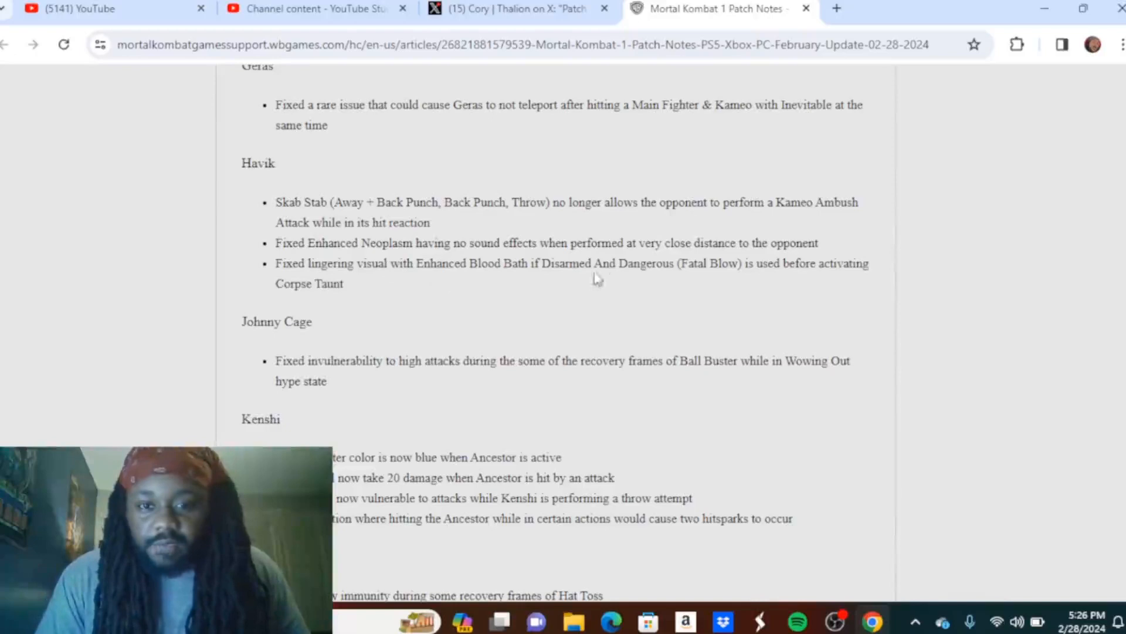
{"action": "mouse_move", "coordinate": [763, 283]}
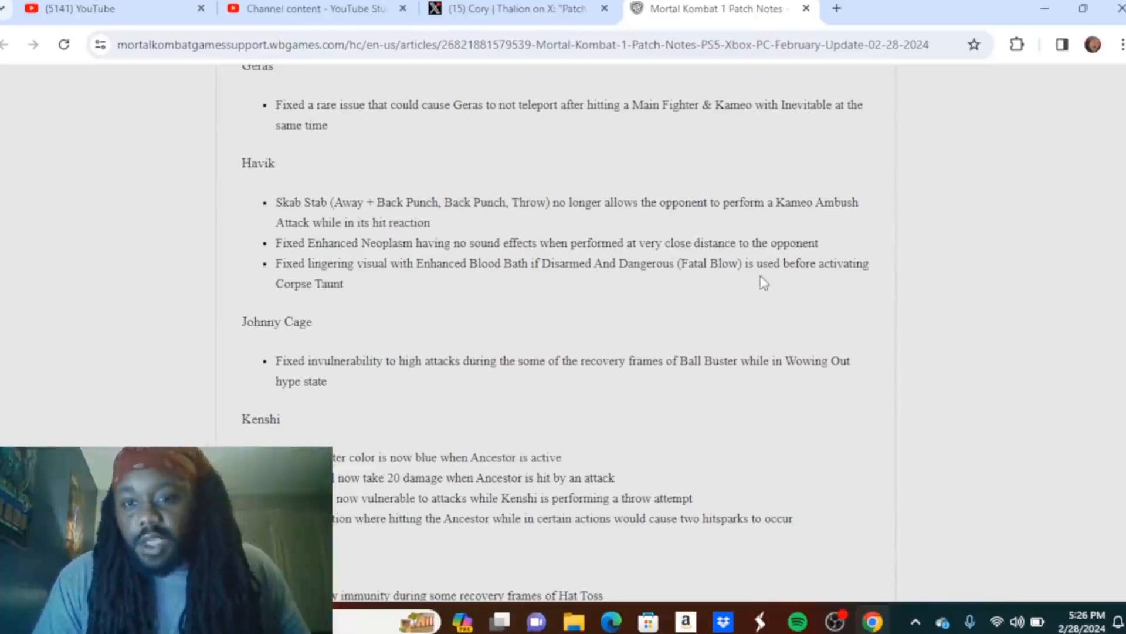
{"action": "mouse_move", "coordinate": [302, 305]}
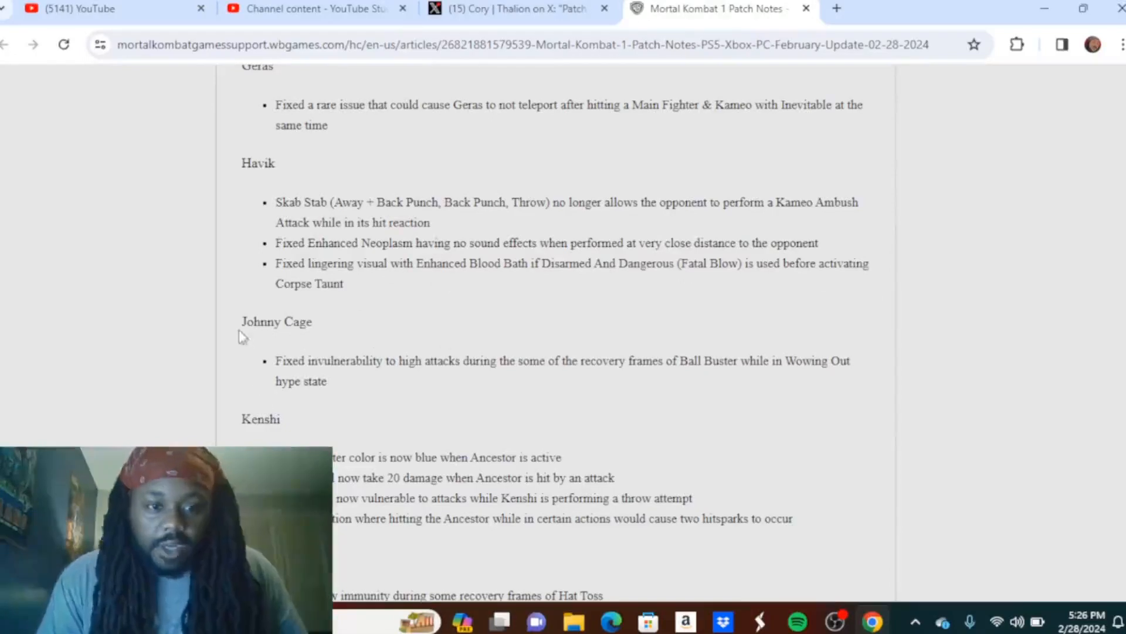
{"action": "mouse_move", "coordinate": [466, 386]}
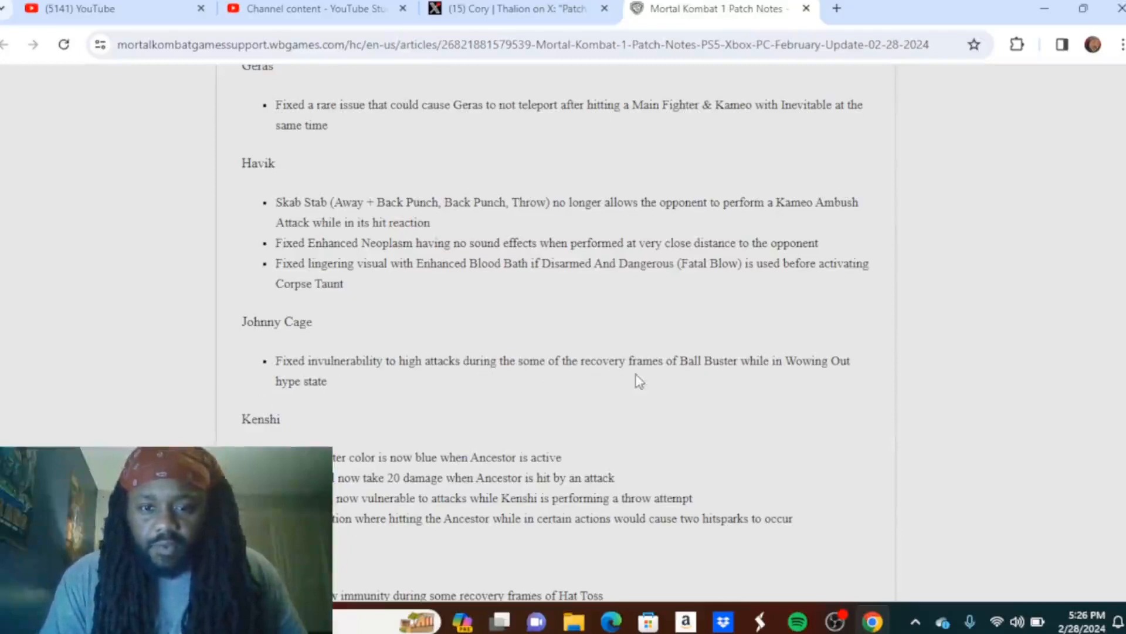
{"action": "mouse_move", "coordinate": [832, 380]}
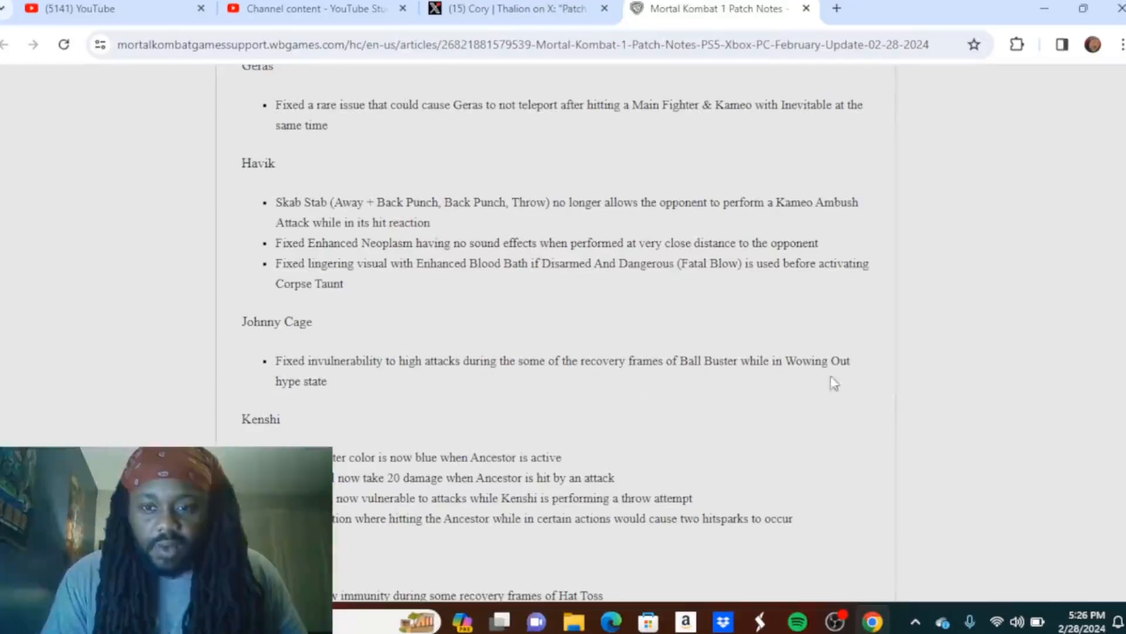
{"action": "mouse_move", "coordinate": [1057, 483]}
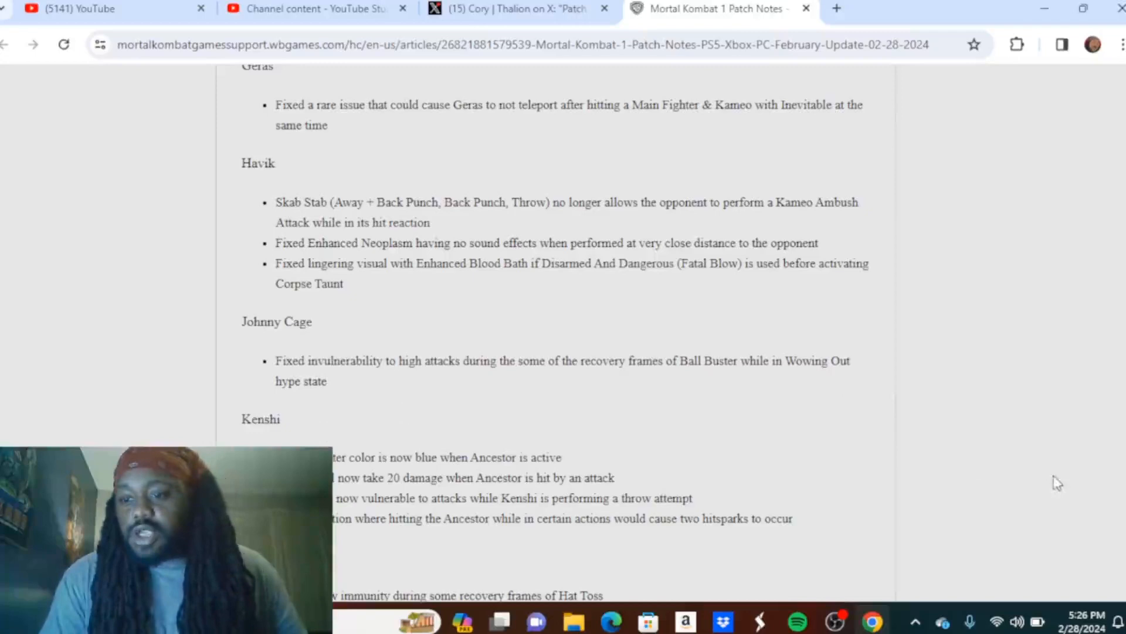
{"action": "scroll", "scroll_direction": "down", "scroll_amount": 3}
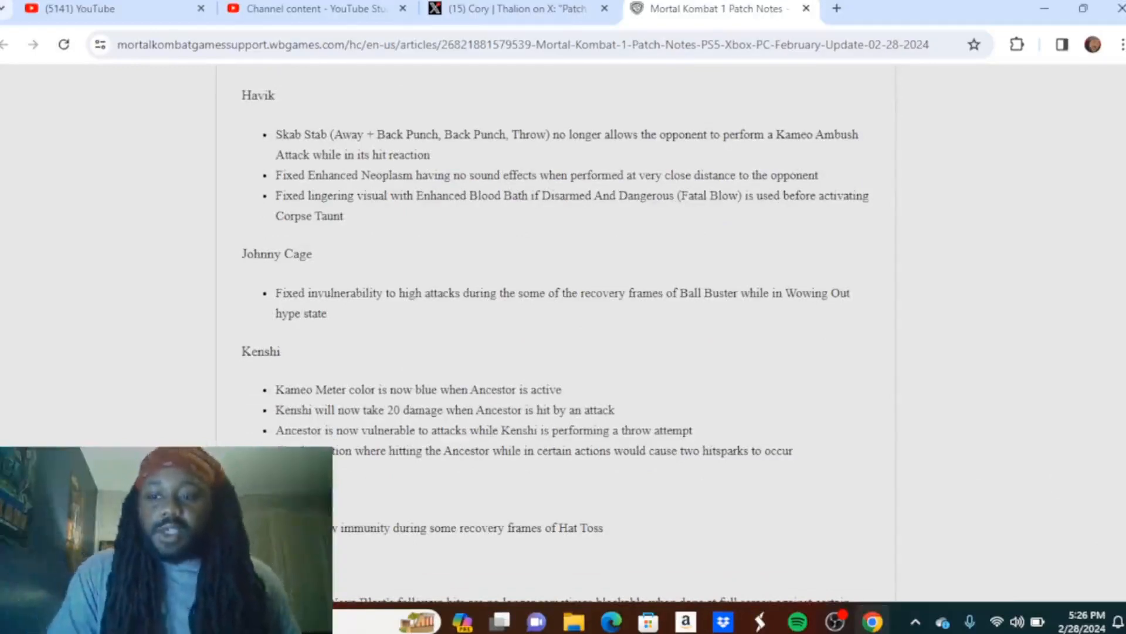
{"action": "scroll", "scroll_direction": "down", "scroll_amount": 3}
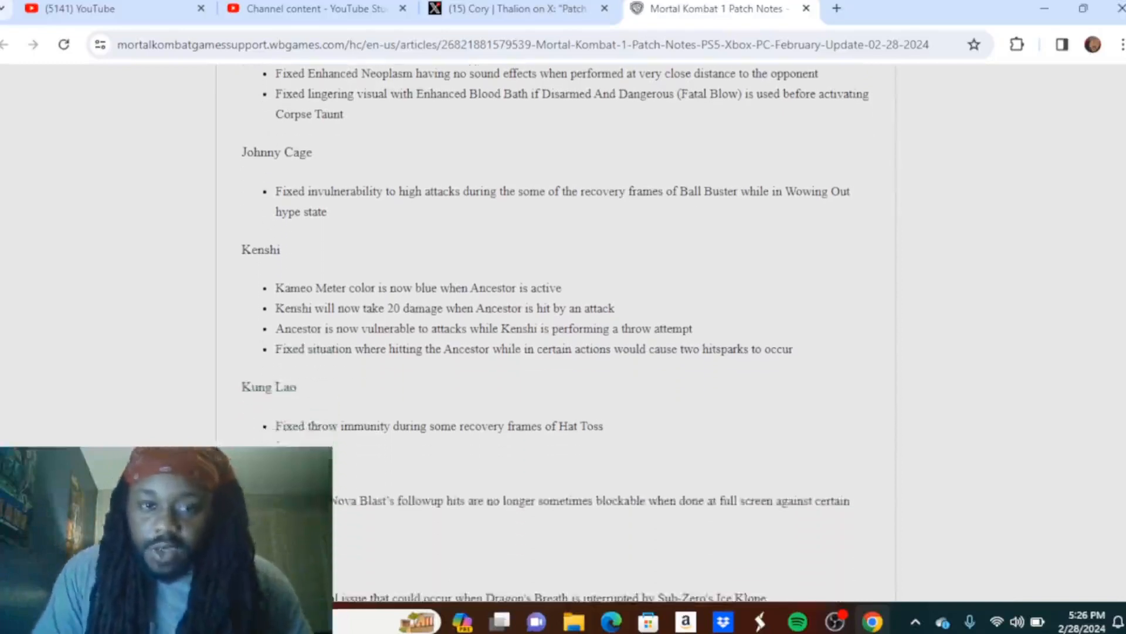
{"action": "scroll", "scroll_direction": "down", "scroll_amount": 3}
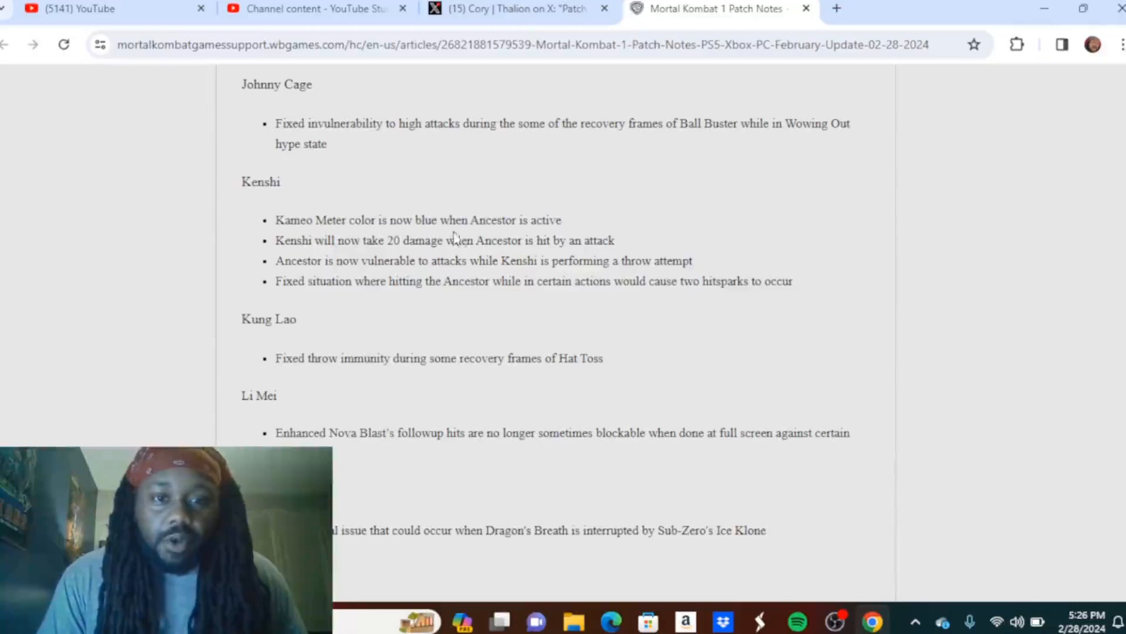
{"action": "mouse_move", "coordinate": [271, 246]}
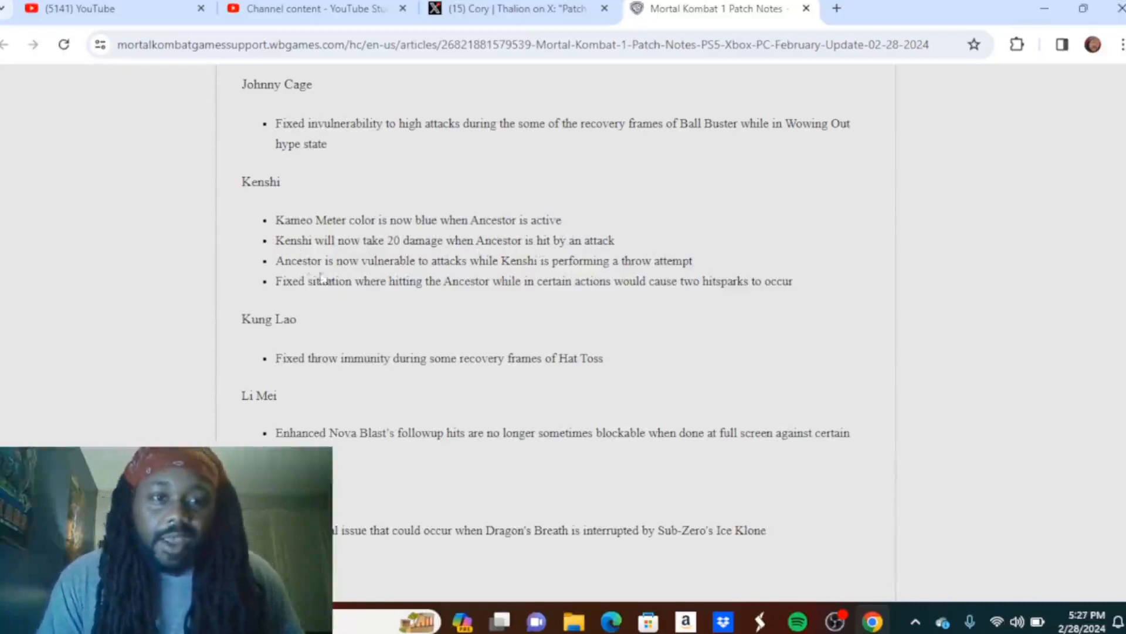
{"action": "mouse_move", "coordinate": [572, 283]}
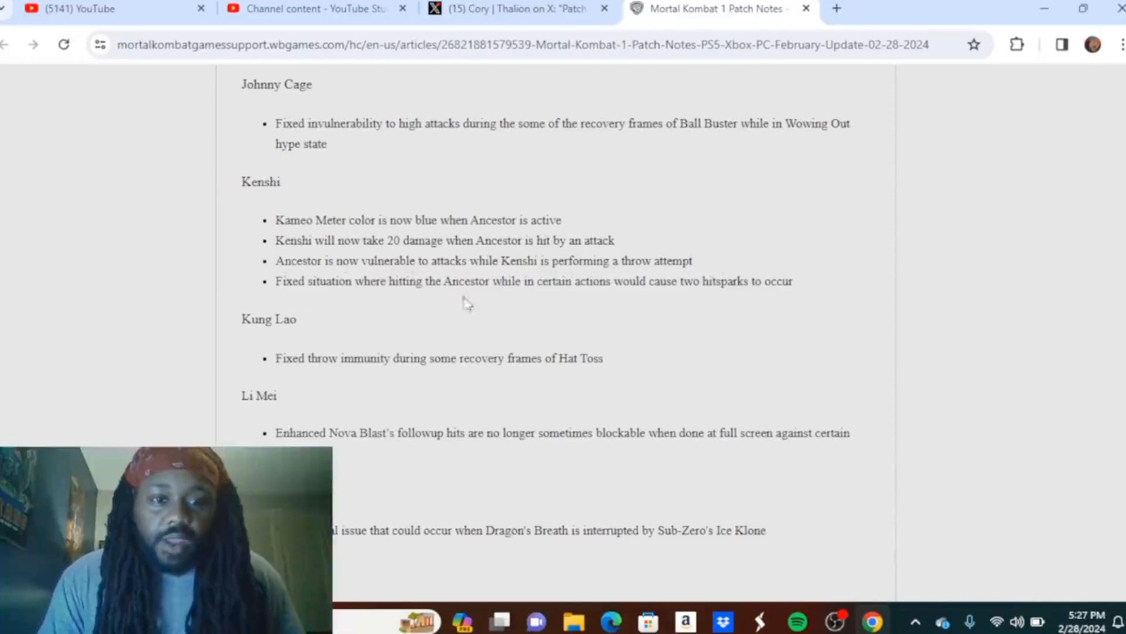
{"action": "mouse_move", "coordinate": [659, 308]}
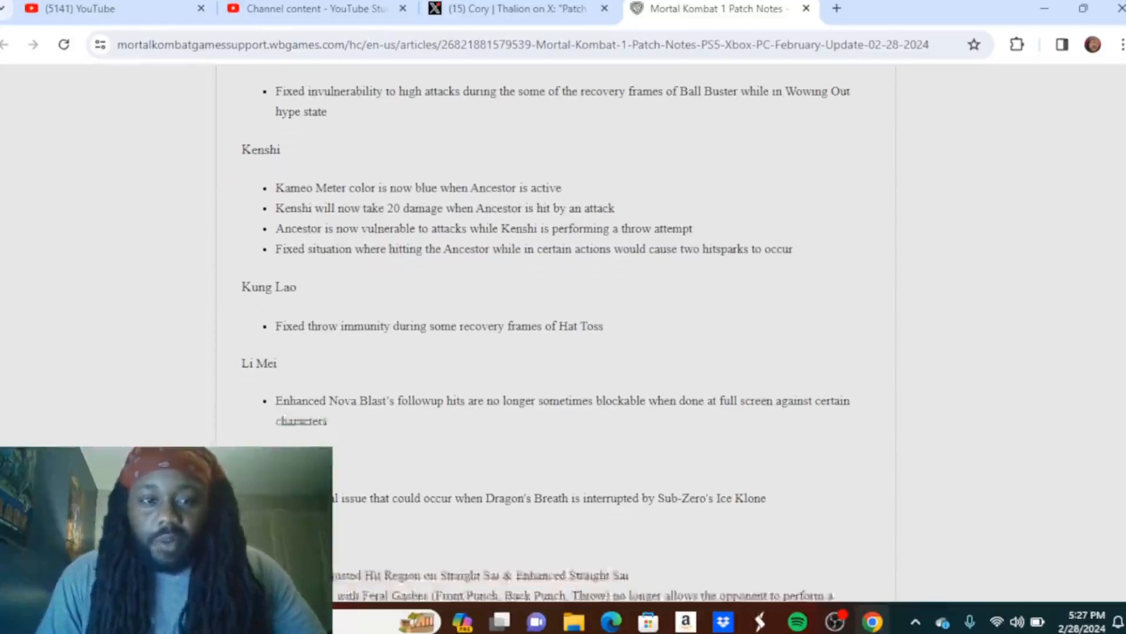
Step: Scroll down to Liu Kang's Dragon's Breath fix and the start of Mileena's adjustments
{"action": "scroll", "scroll_direction": "down", "scroll_amount": 3}
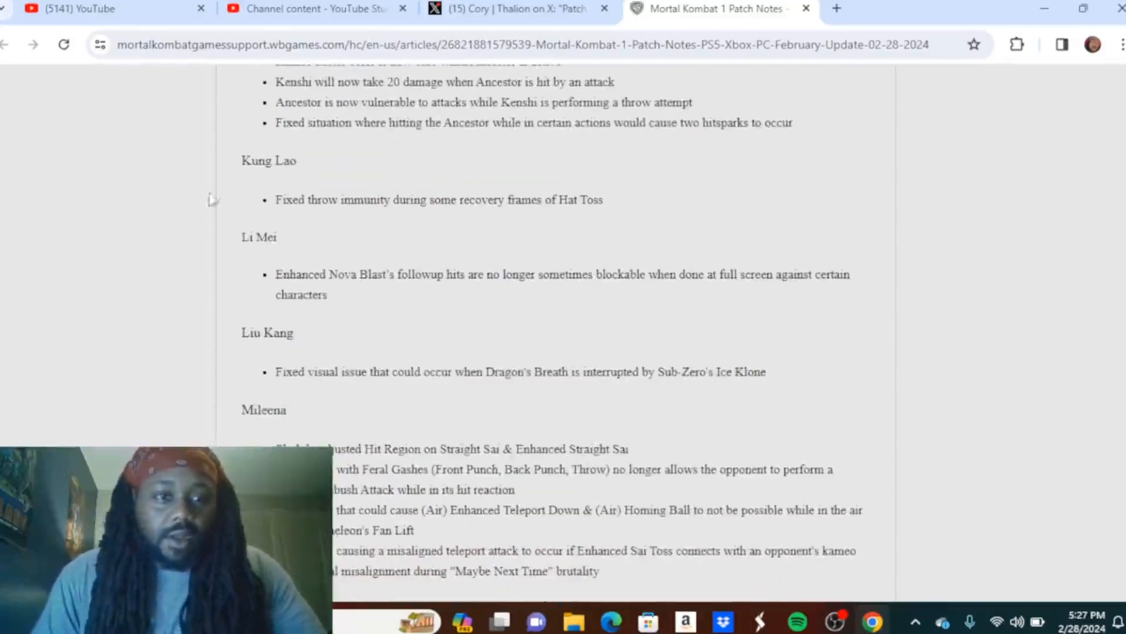
{"action": "mouse_move", "coordinate": [423, 220]}
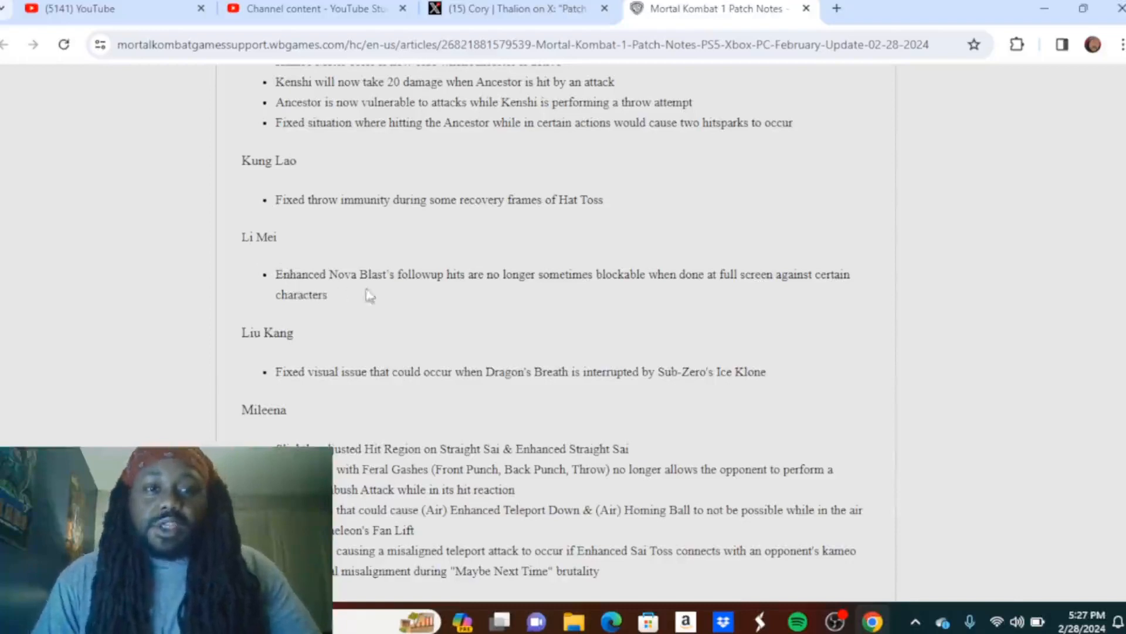
{"action": "mouse_move", "coordinate": [487, 305]}
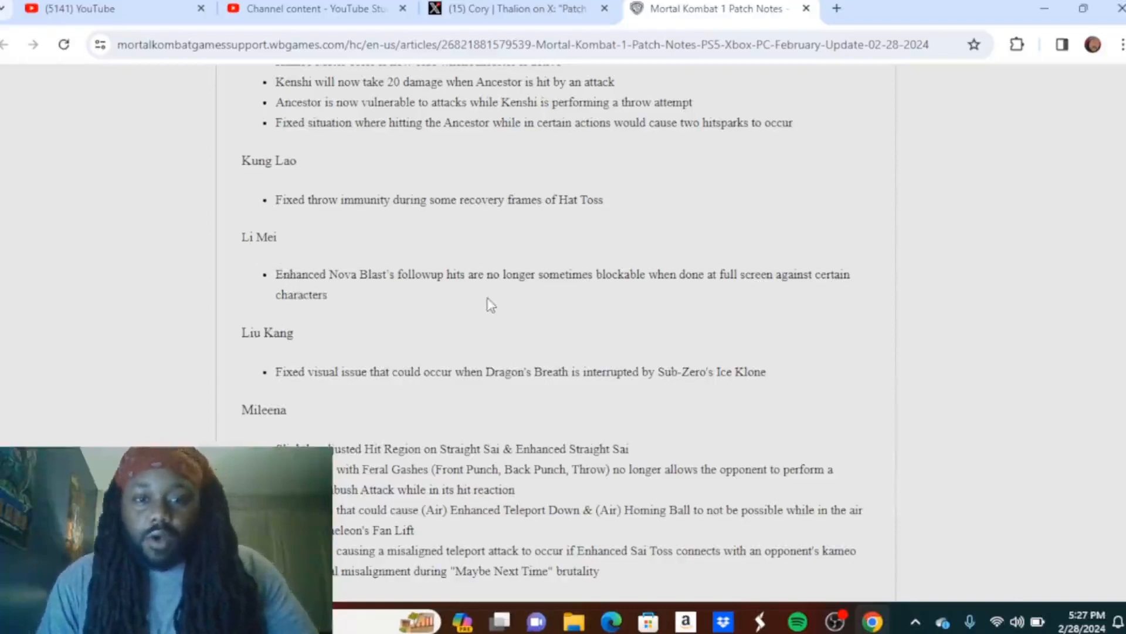
{"action": "mouse_move", "coordinate": [694, 300]}
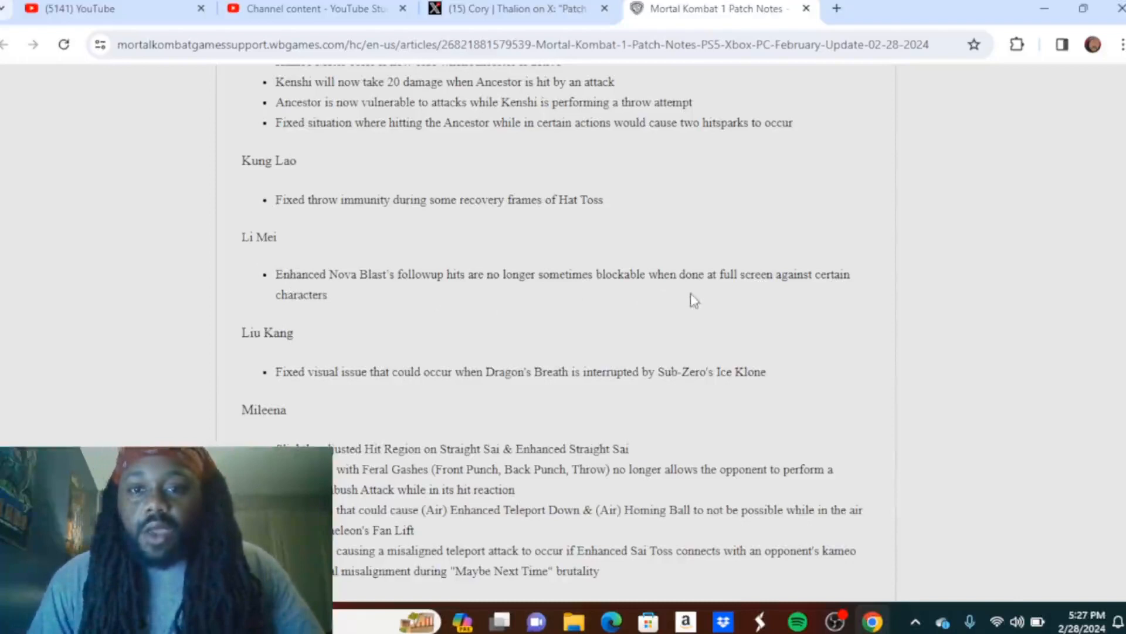
{"action": "mouse_move", "coordinate": [338, 322]}
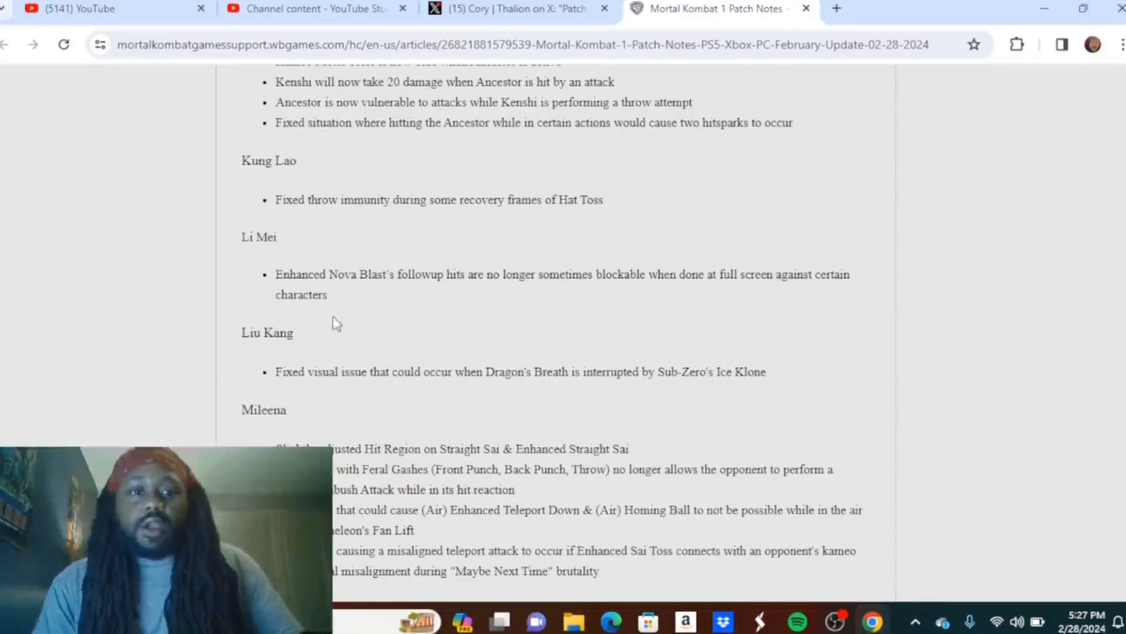
{"action": "mouse_move", "coordinate": [246, 359]}
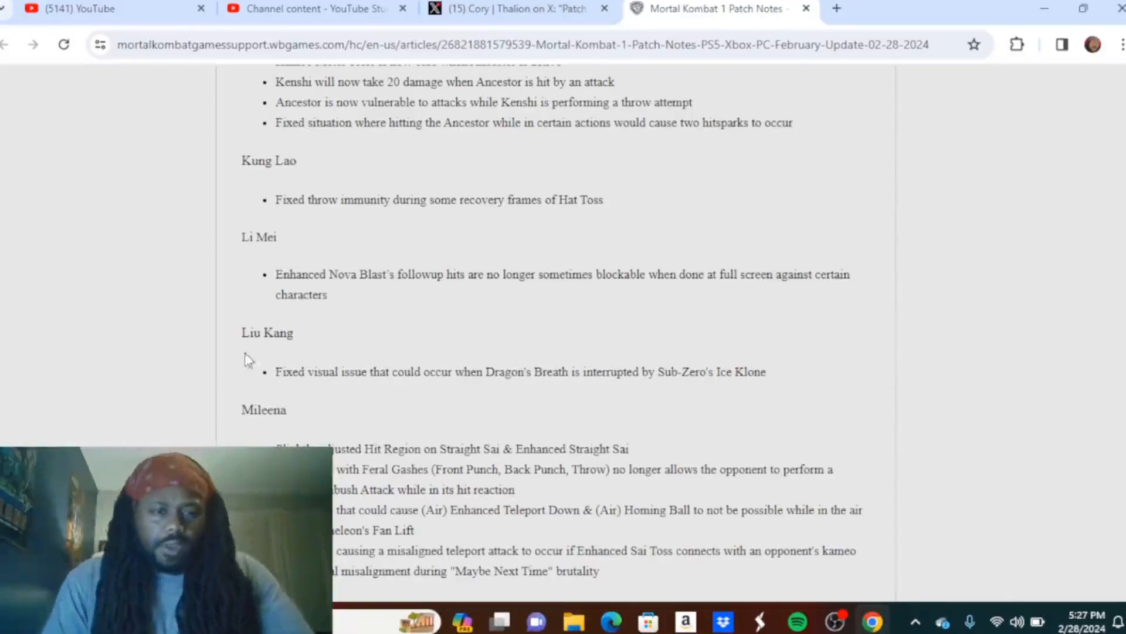
{"action": "mouse_move", "coordinate": [413, 397]}
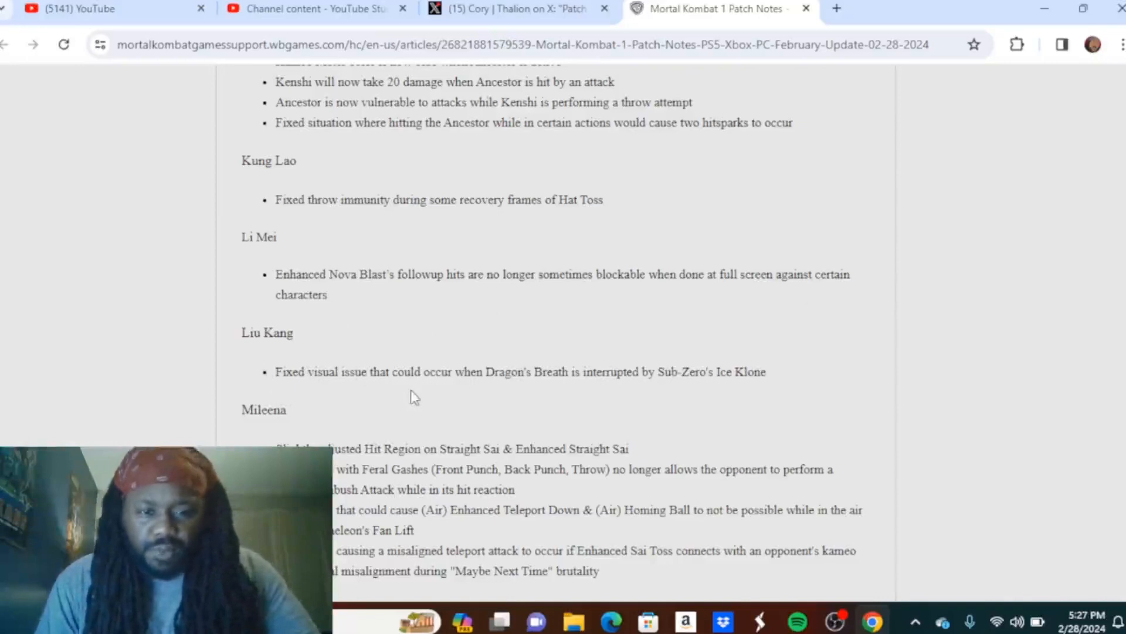
{"action": "mouse_move", "coordinate": [589, 397]}
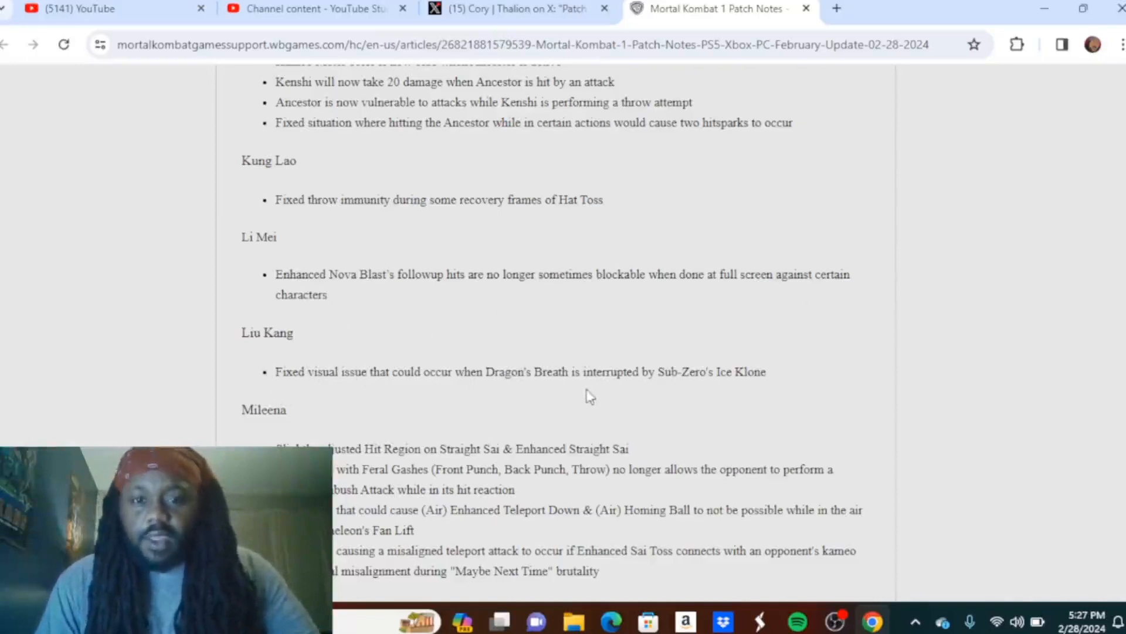
{"action": "mouse_move", "coordinate": [984, 441]}
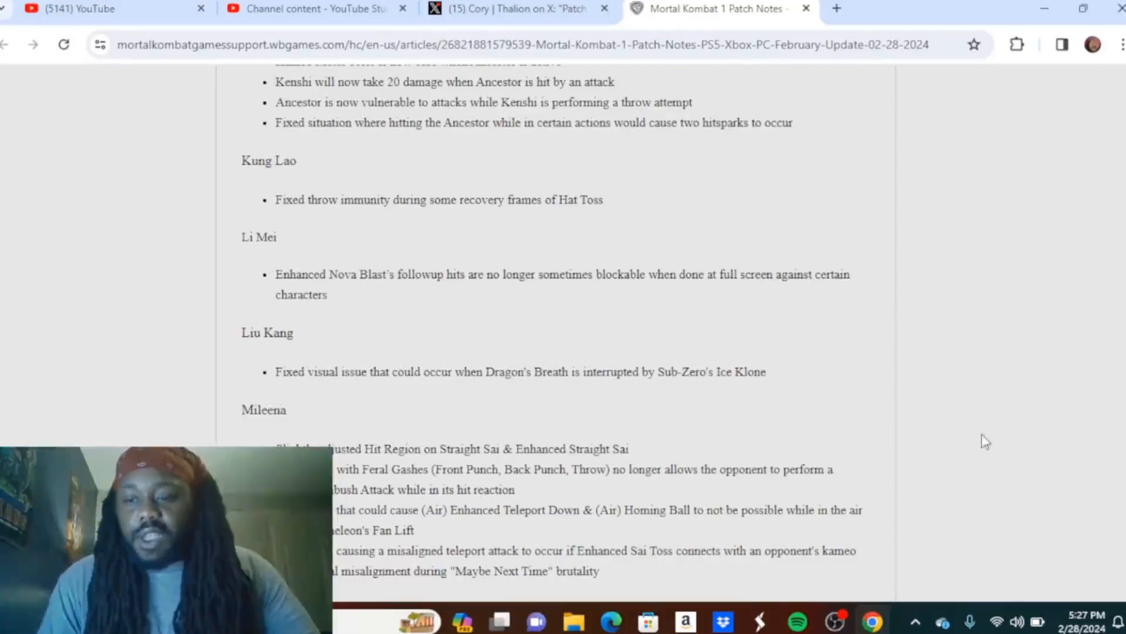
Step: Scroll past Mileena's full list to Nitara's Wings fix, Rain's changes and Reiko's heading
{"action": "scroll", "scroll_direction": "down", "scroll_amount": 3}
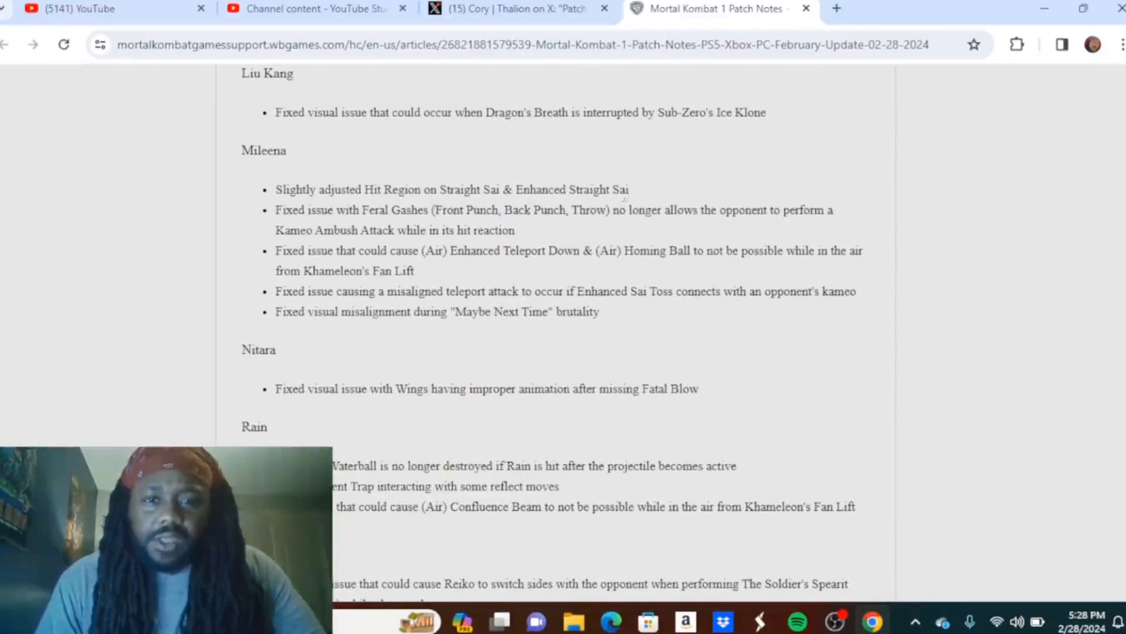
{"action": "mouse_move", "coordinate": [367, 224]}
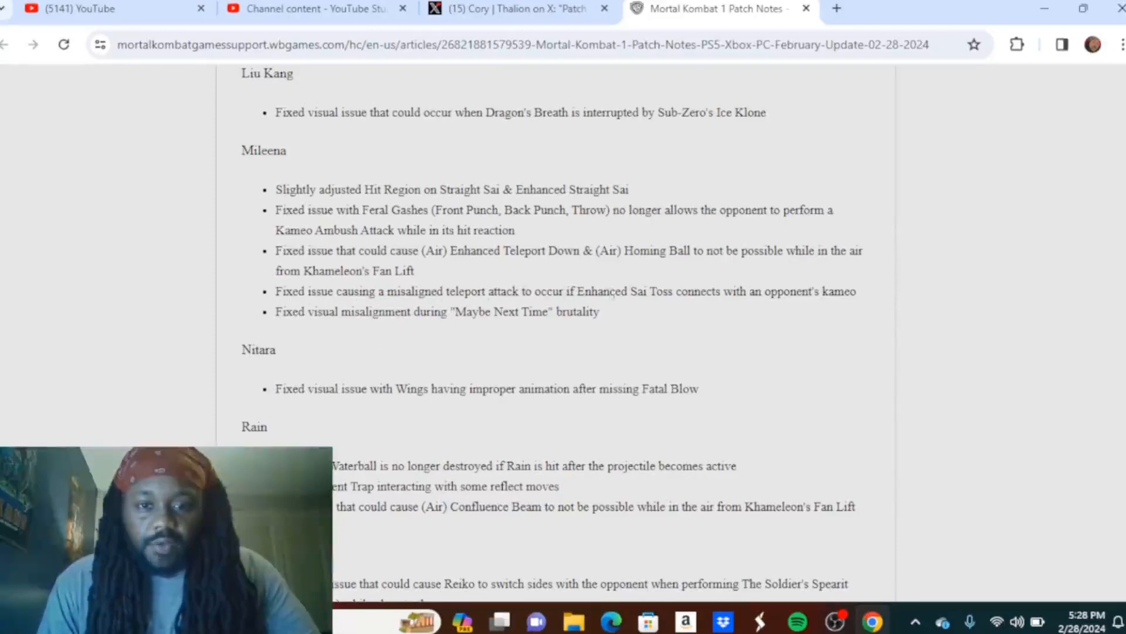
{"action": "mouse_move", "coordinate": [920, 295]}
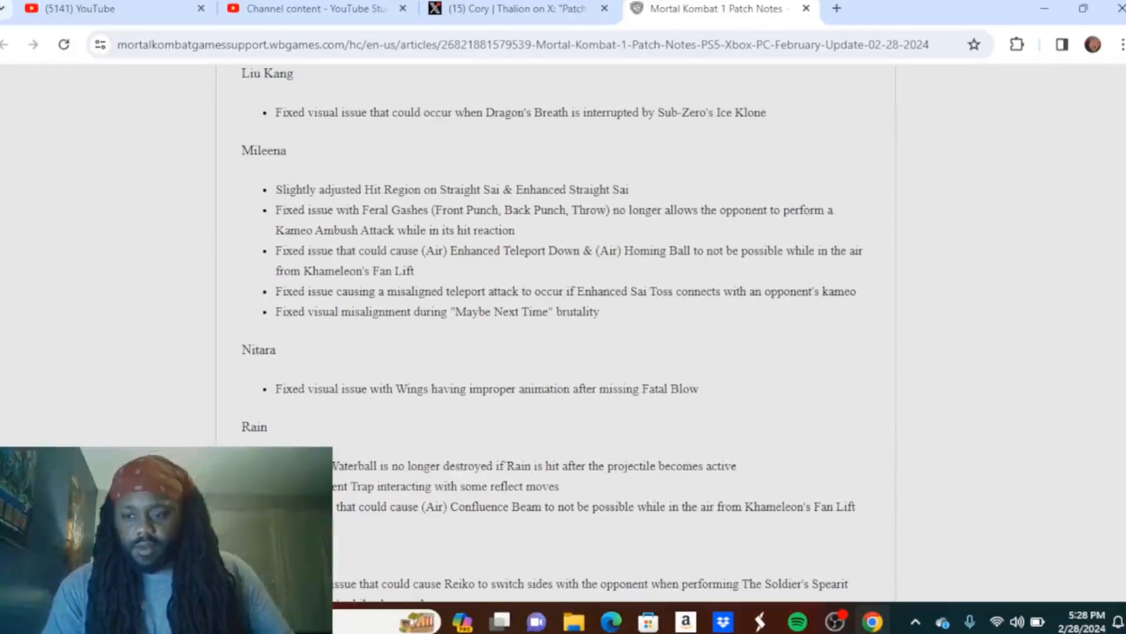
{"action": "scroll", "scroll_direction": "down", "scroll_amount": 3}
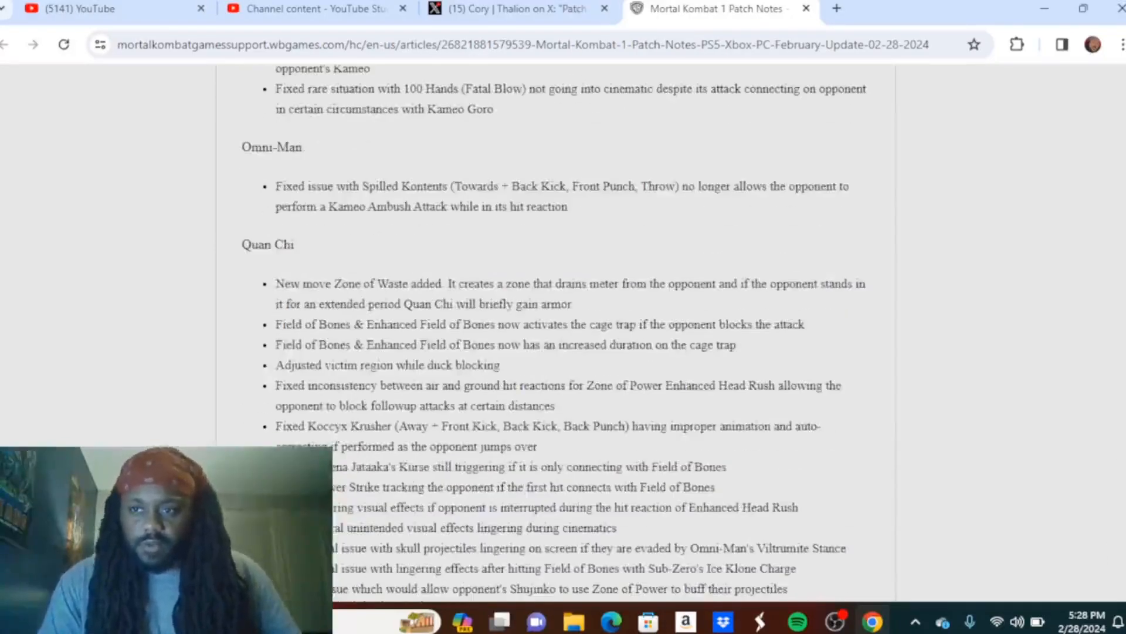
{"action": "scroll", "scroll_direction": "down", "scroll_amount": 3}
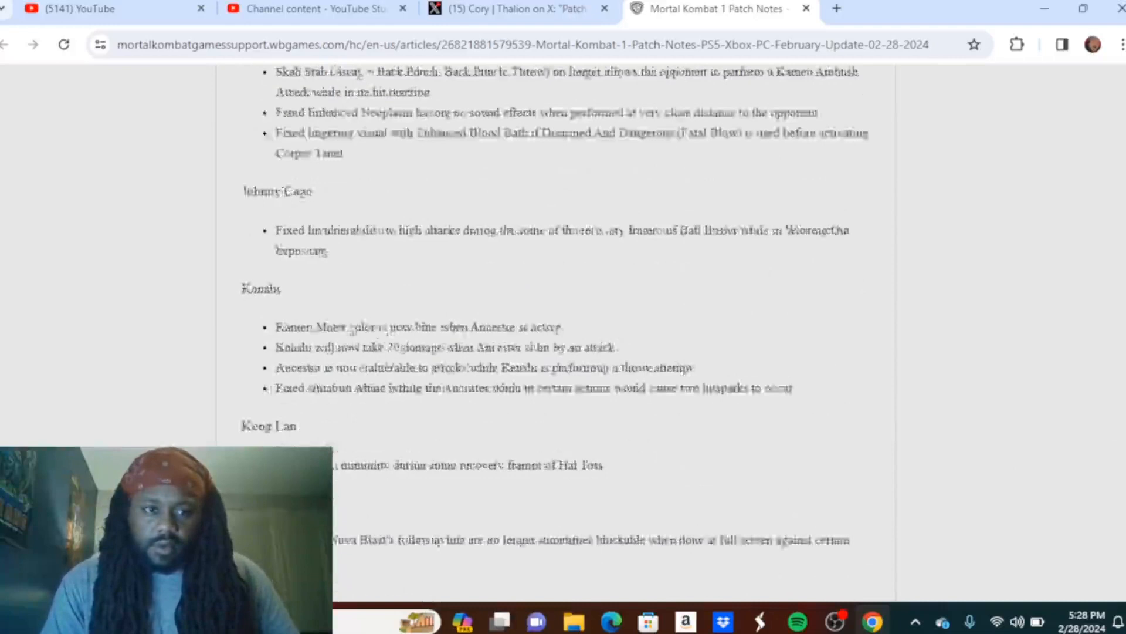
{"action": "scroll", "scroll_direction": "down", "scroll_amount": 3}
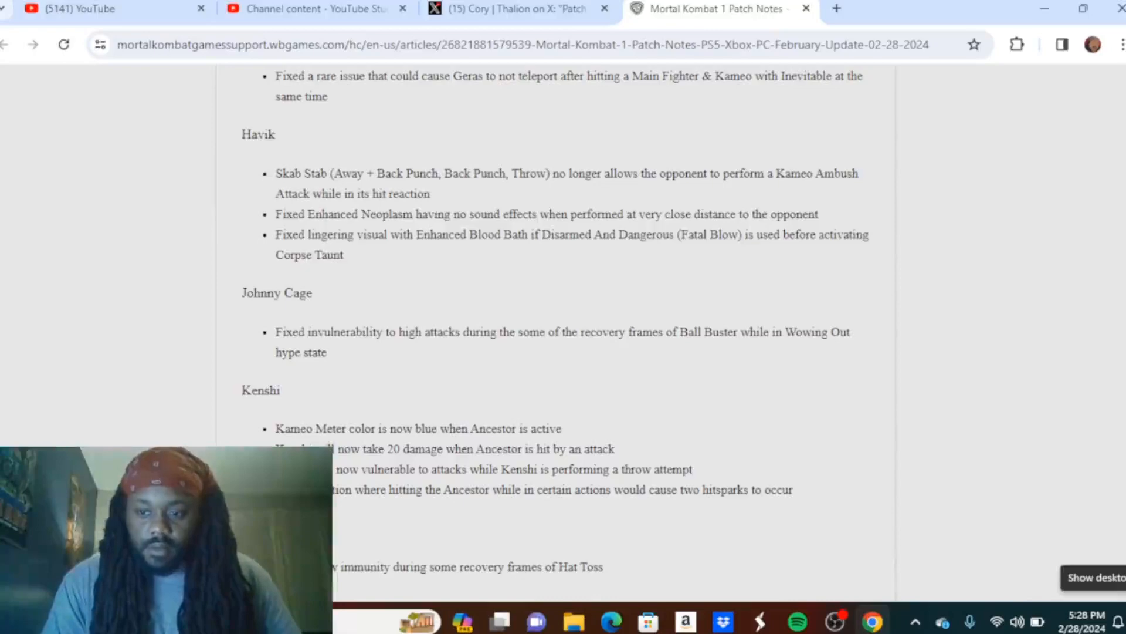
{"action": "left_click", "coordinate": [1094, 577]}
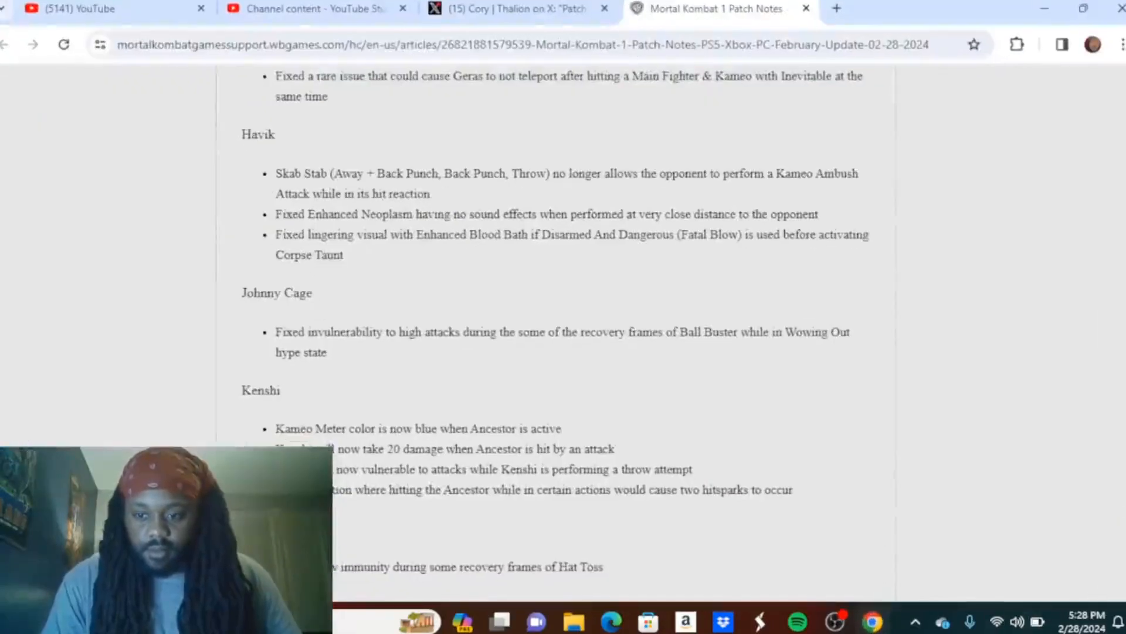
{"action": "scroll", "scroll_direction": "down", "scroll_amount": 3}
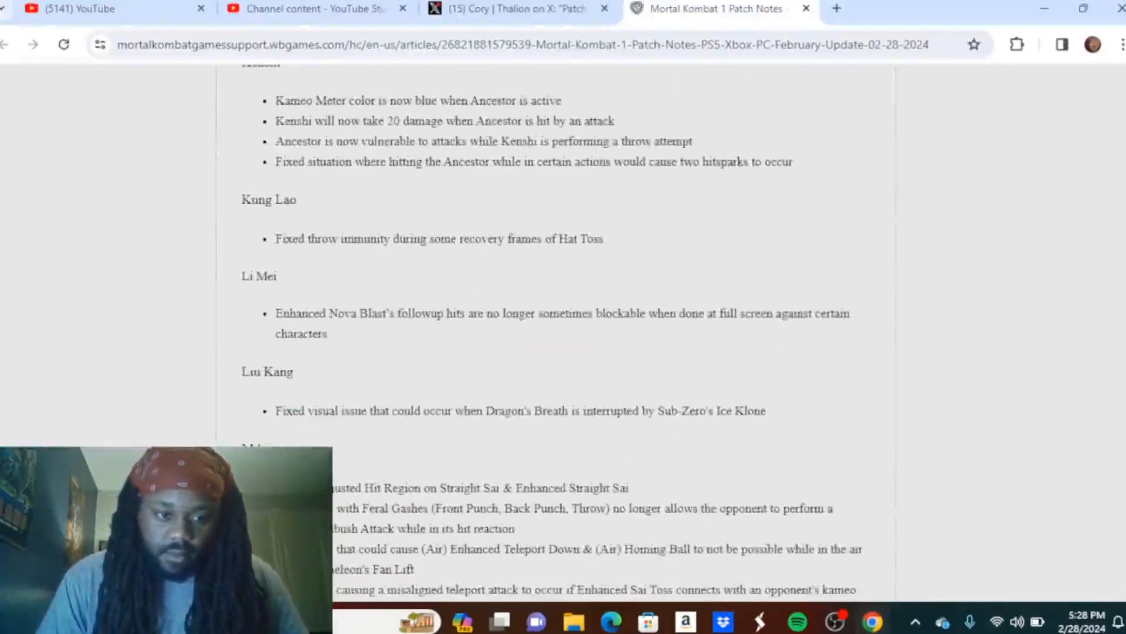
{"action": "scroll", "scroll_direction": "down", "scroll_amount": 3}
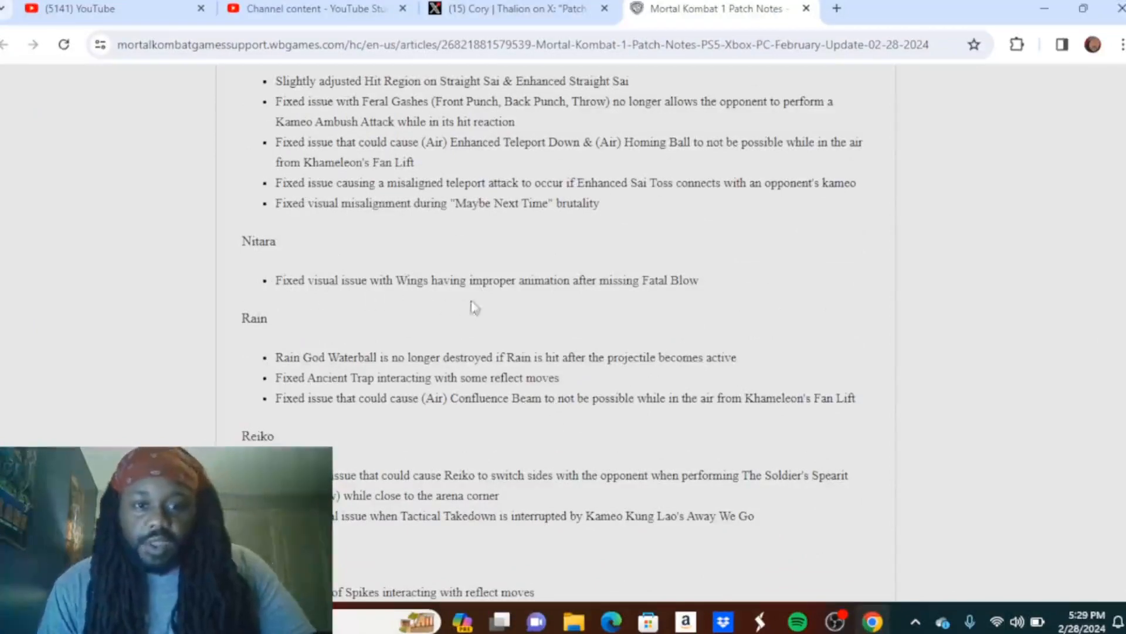
{"action": "mouse_move", "coordinate": [580, 308]}
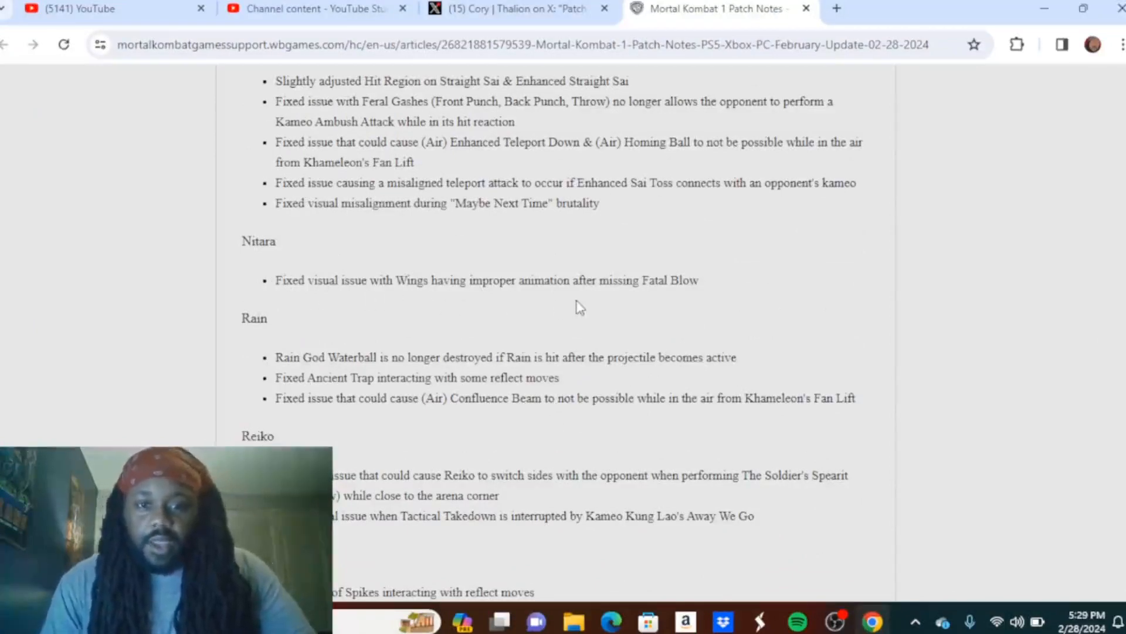
{"action": "mouse_move", "coordinate": [896, 486]}
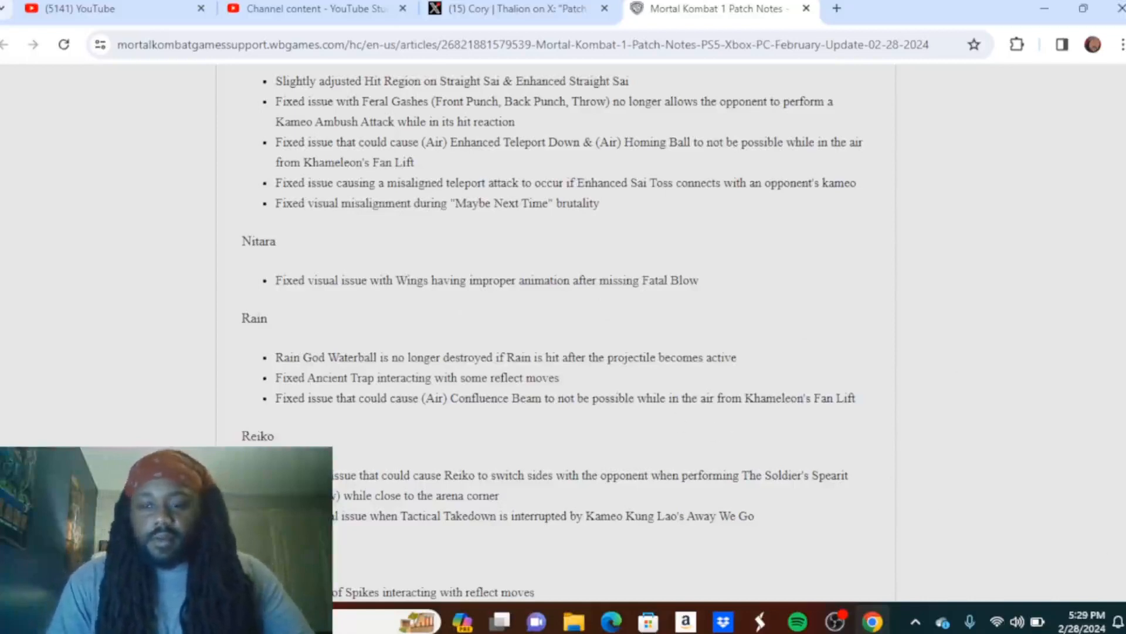
Step: Scroll down to Reiko's fixes, Shang Tsung's changes and Sindel's Queen's Kommand adjustments
{"action": "scroll", "scroll_direction": "down", "scroll_amount": 3}
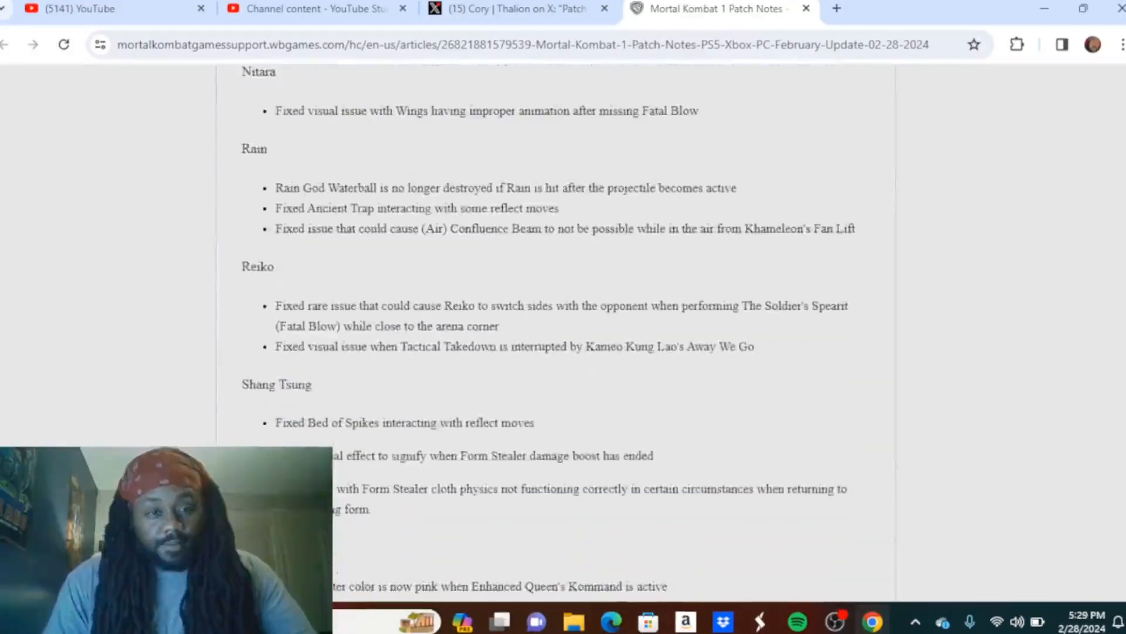
{"action": "scroll", "scroll_direction": "down", "scroll_amount": 3}
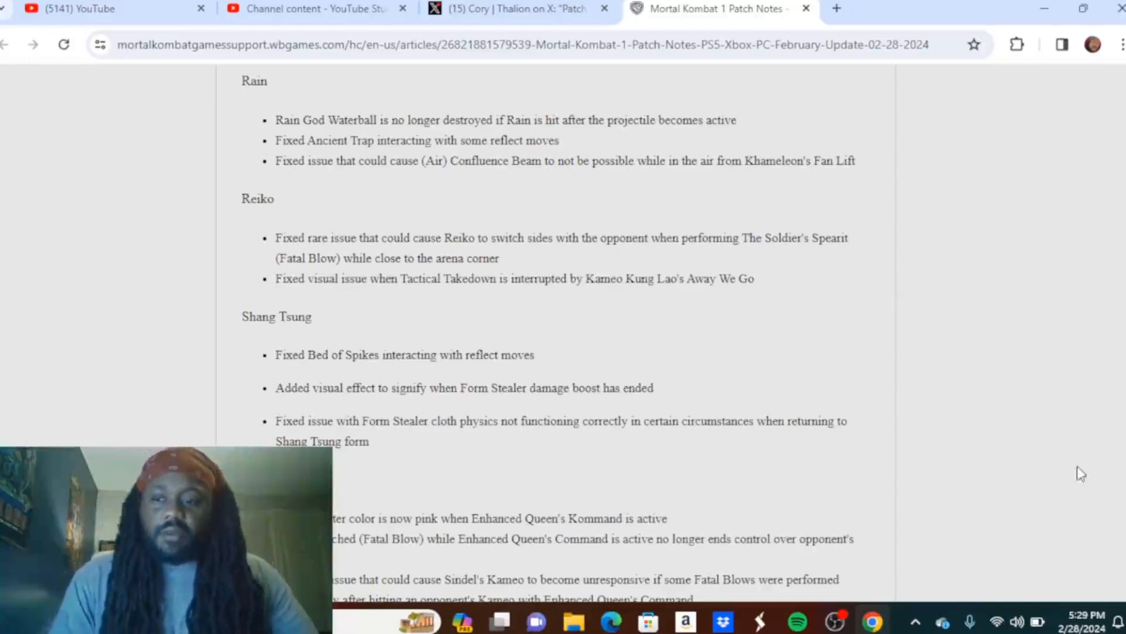
{"action": "scroll", "scroll_direction": "down", "scroll_amount": 3}
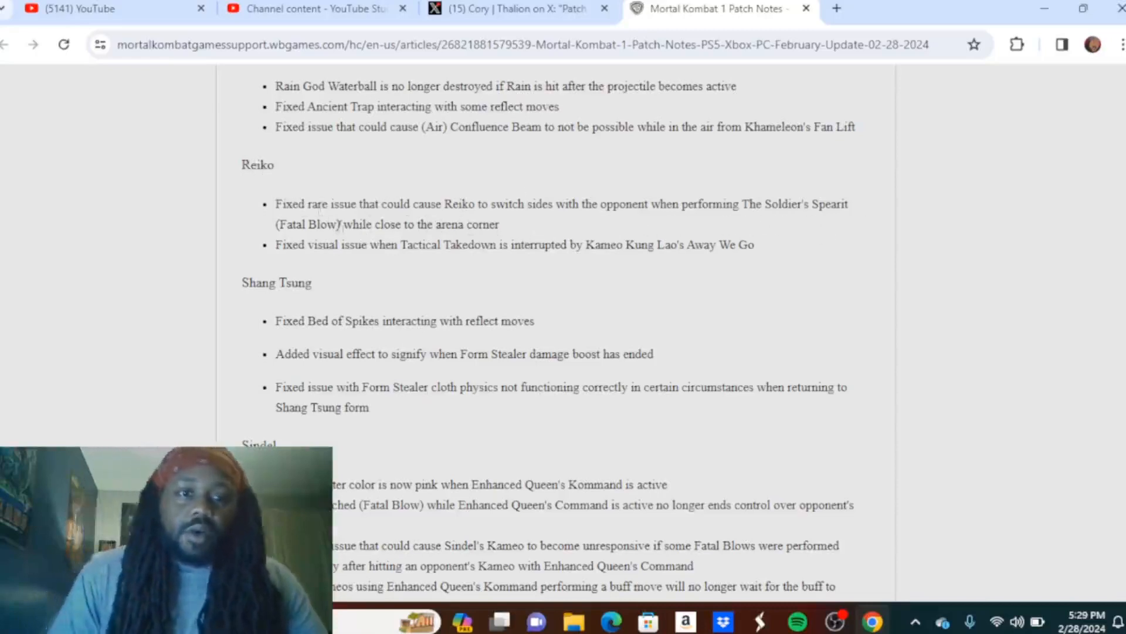
{"action": "mouse_move", "coordinate": [511, 233]}
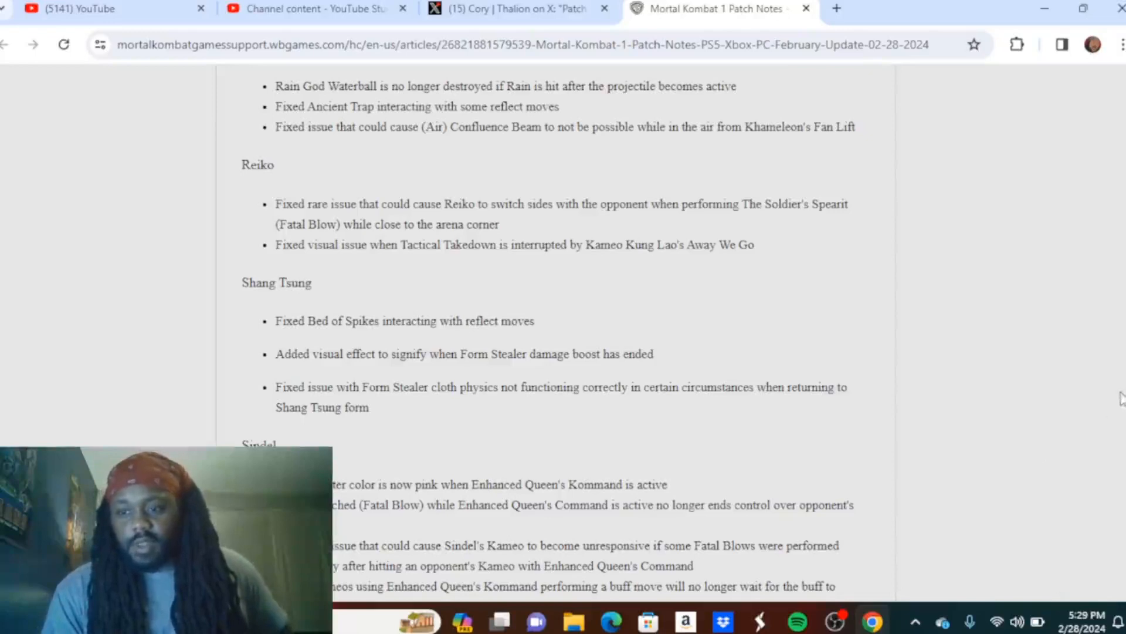
{"action": "scroll", "scroll_direction": "down", "scroll_amount": 3}
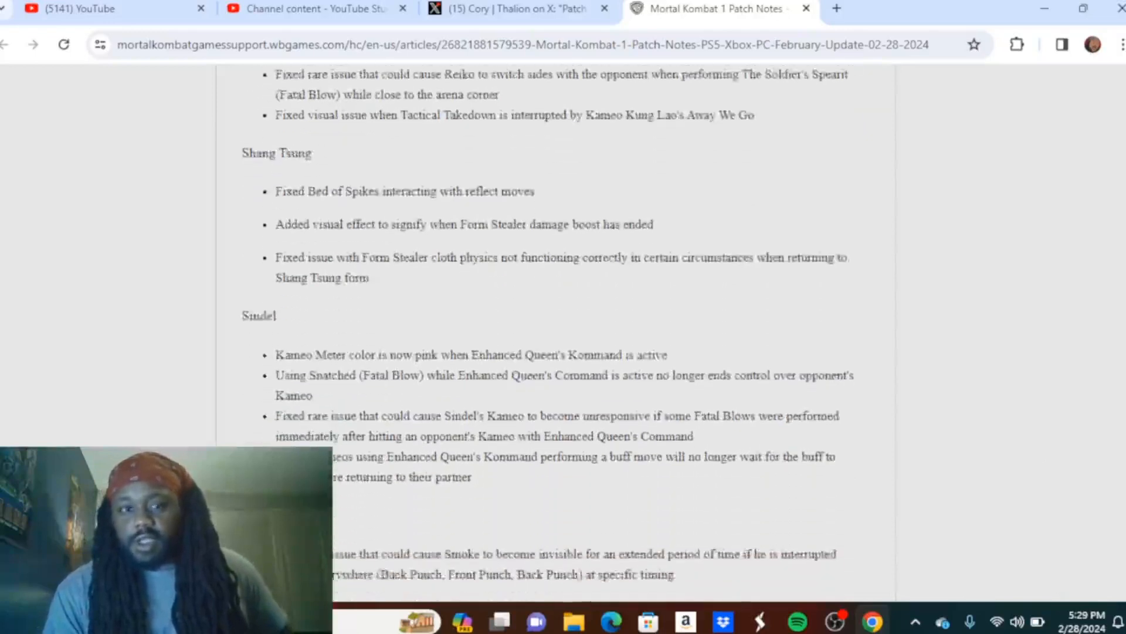
Step: Scroll down to Smoke's invisibility fix, Sub-Zero's Ice Klones fix and Tanya's changes
{"action": "scroll", "scroll_direction": "down", "scroll_amount": 3}
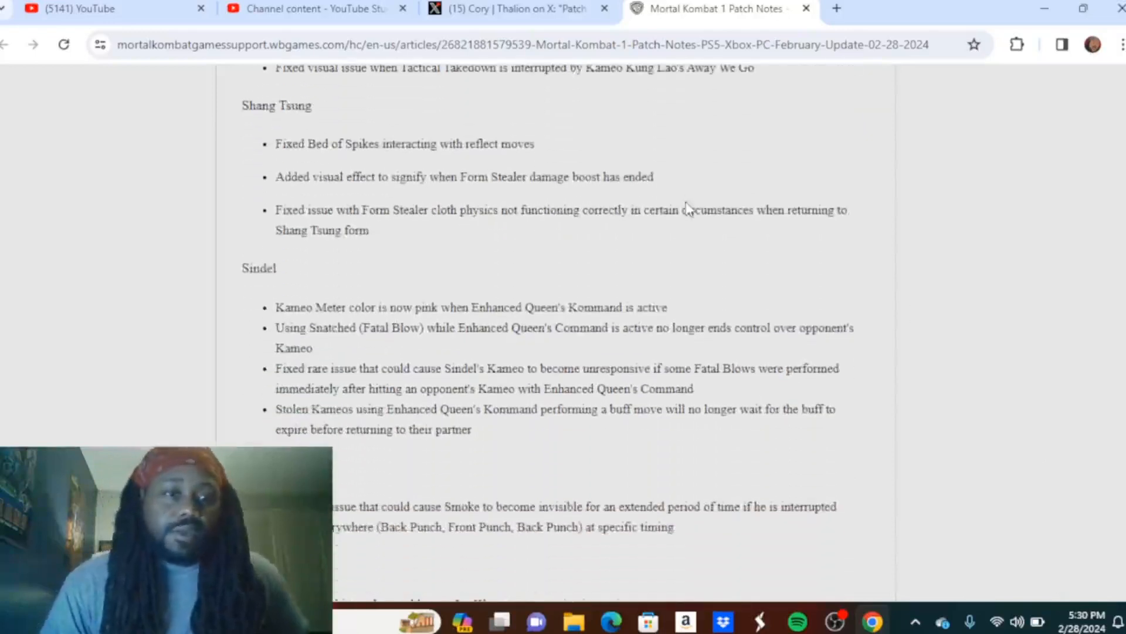
{"action": "mouse_move", "coordinate": [377, 111]}
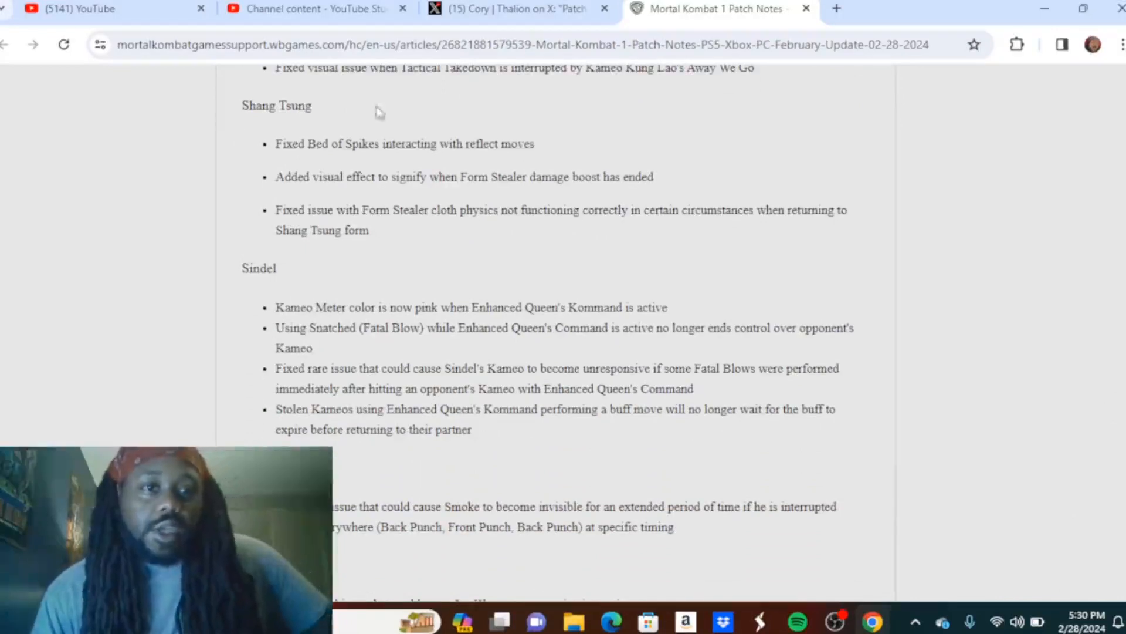
{"action": "mouse_move", "coordinate": [447, 169]}
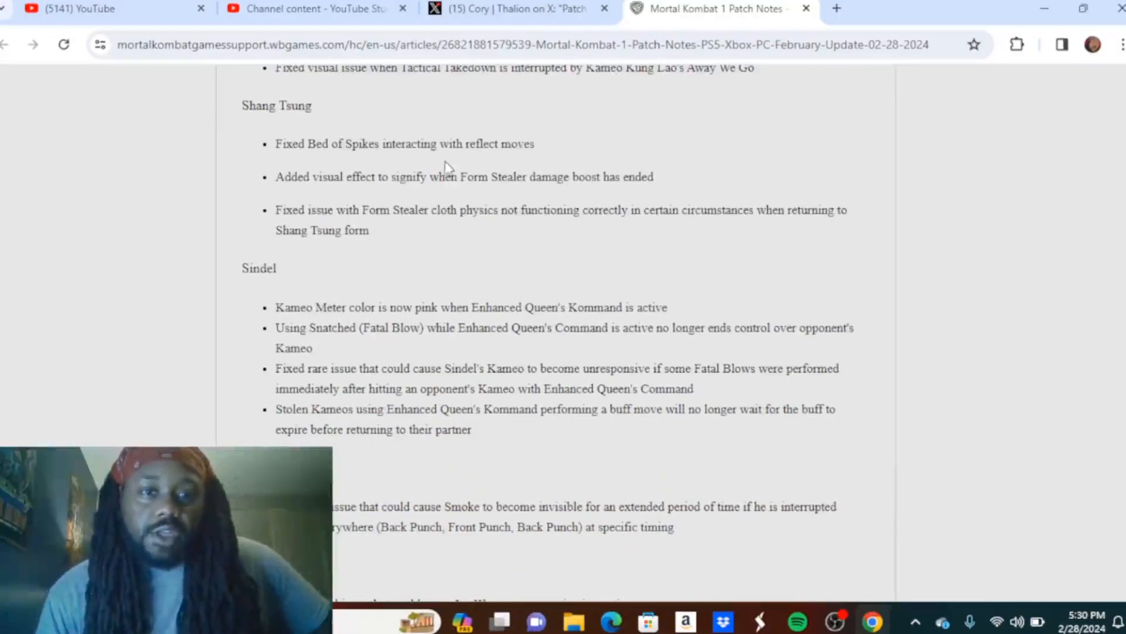
{"action": "mouse_move", "coordinate": [362, 200]}
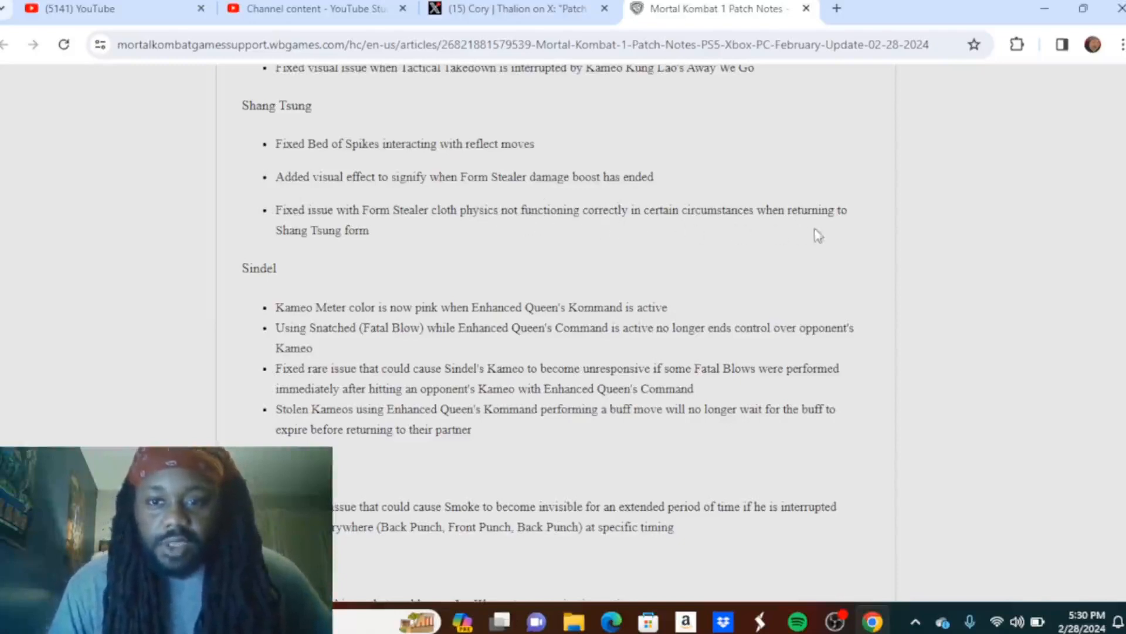
{"action": "mouse_move", "coordinate": [362, 267]}
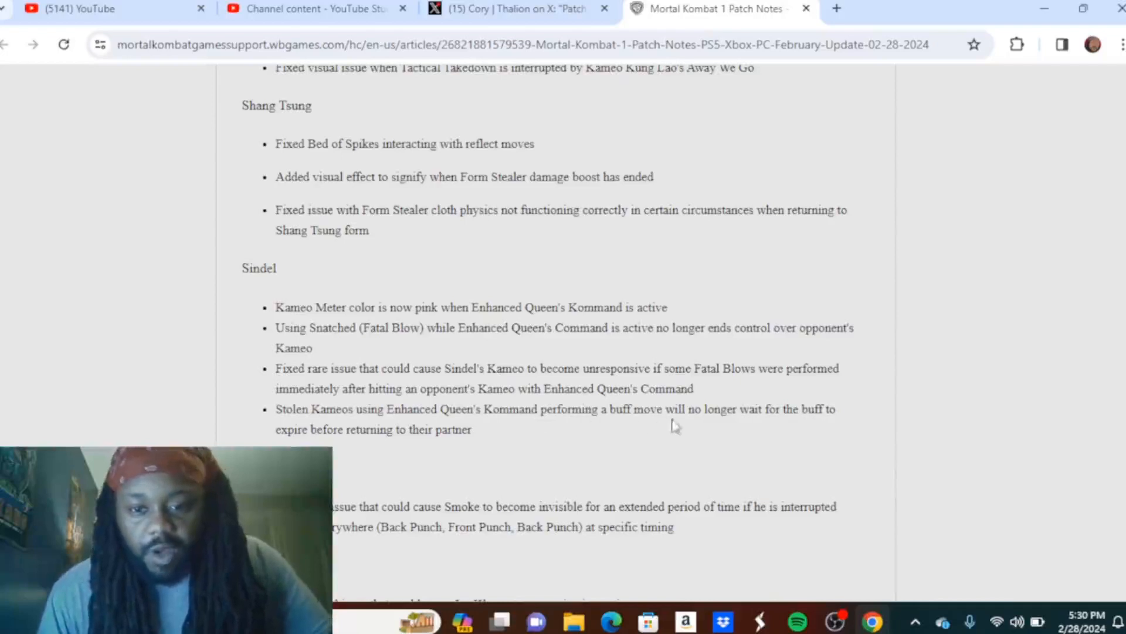
{"action": "mouse_move", "coordinate": [473, 455]}
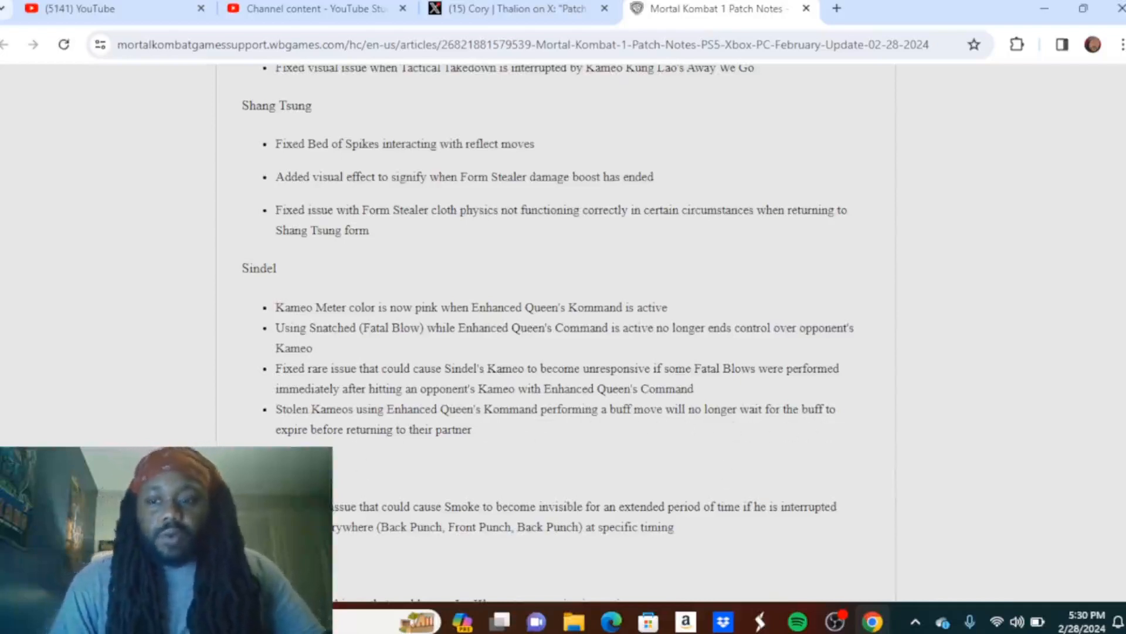
{"action": "scroll", "scroll_direction": "down", "scroll_amount": 3}
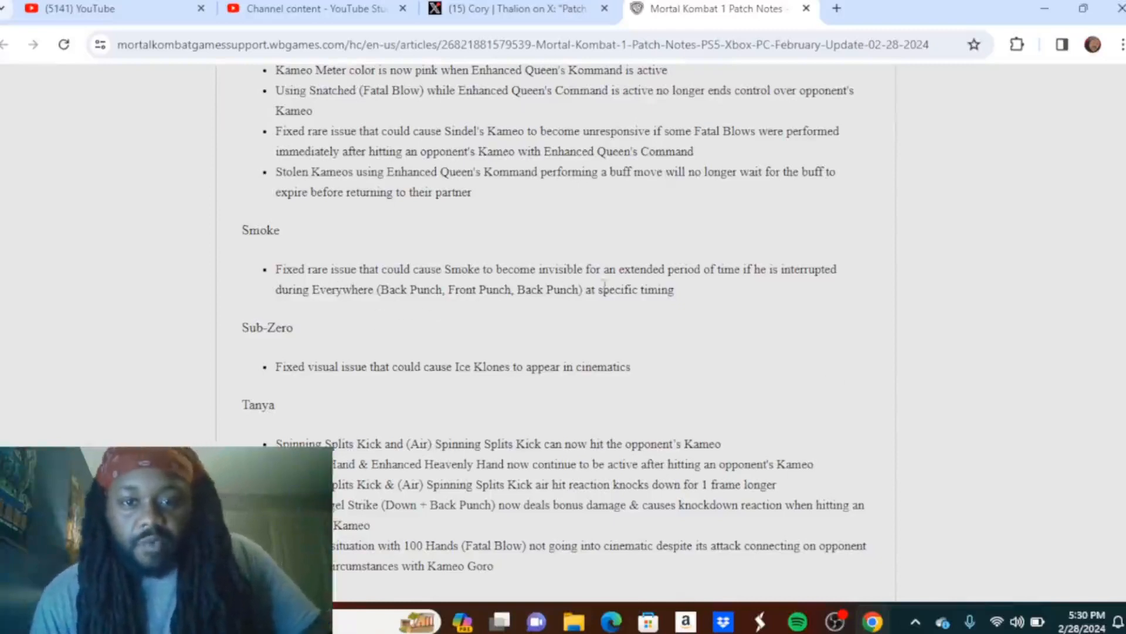
{"action": "mouse_move", "coordinate": [348, 336]}
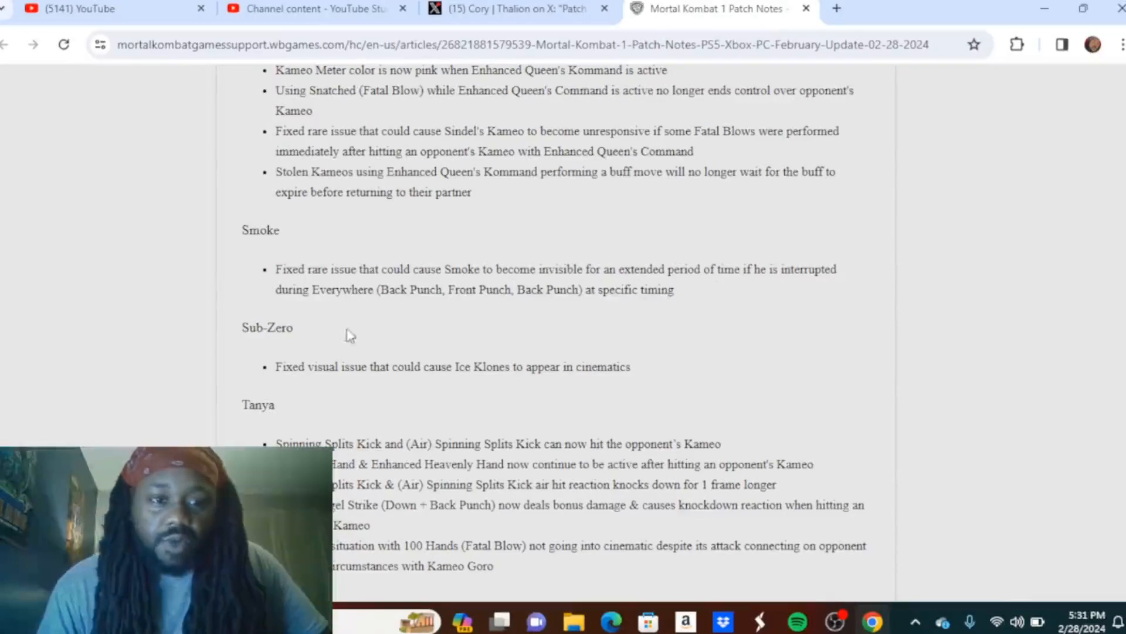
{"action": "mouse_move", "coordinate": [433, 309]}
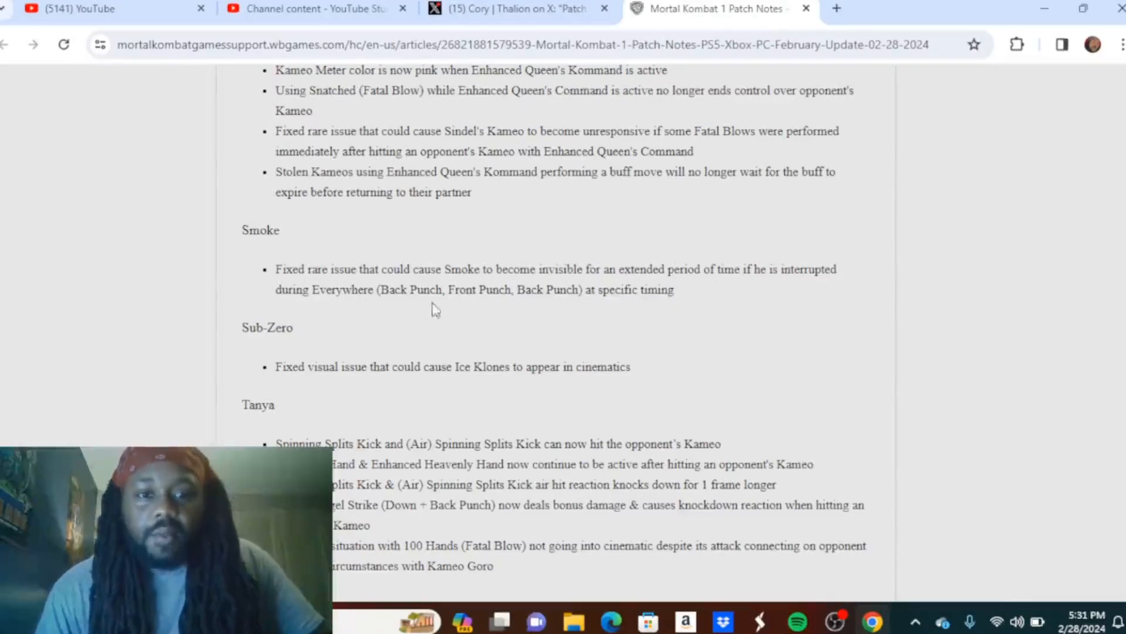
{"action": "mouse_move", "coordinate": [638, 311]}
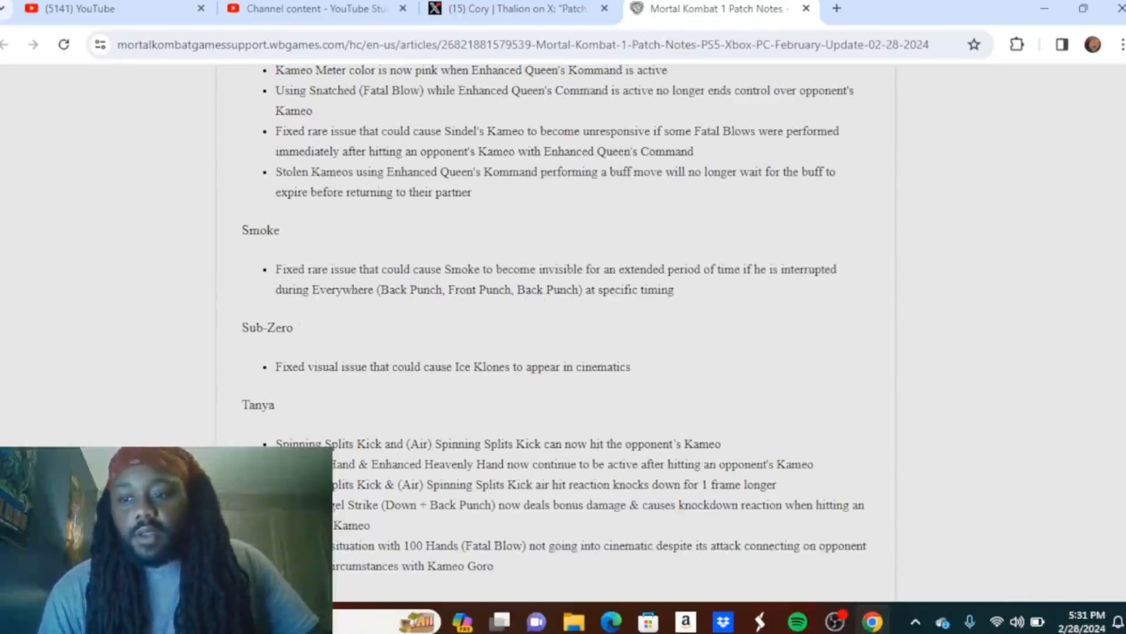
{"action": "scroll", "scroll_direction": "down", "scroll_amount": 3}
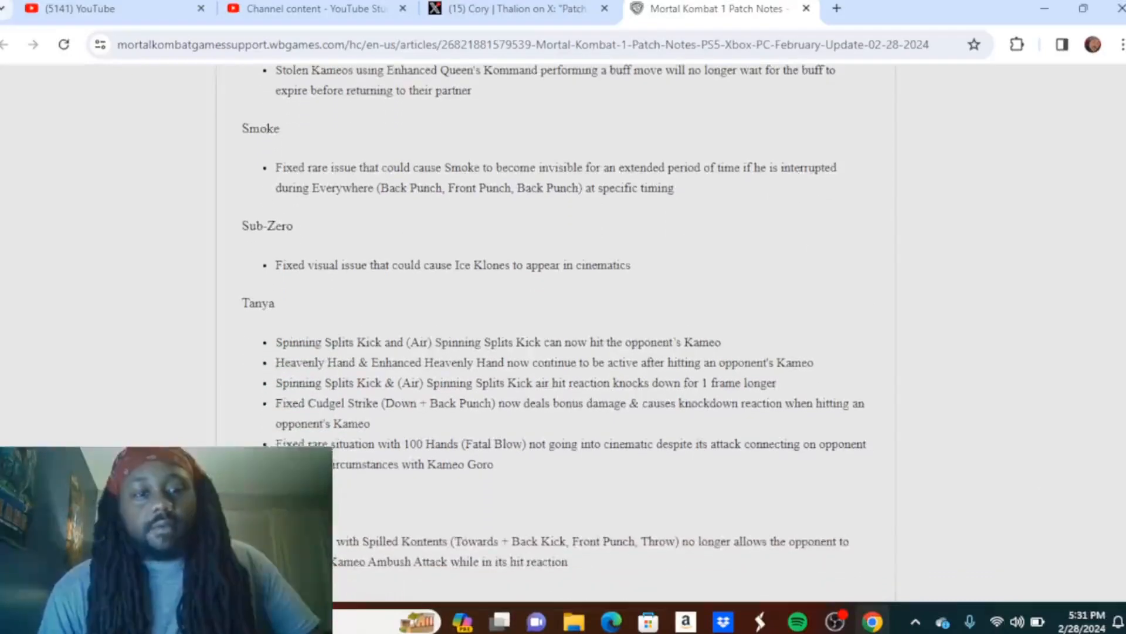
Step: Scroll down so Tanya's full list, Omni-Man's Spilled Kontents and Quan Chi's entry show
{"action": "scroll", "scroll_direction": "down", "scroll_amount": 3}
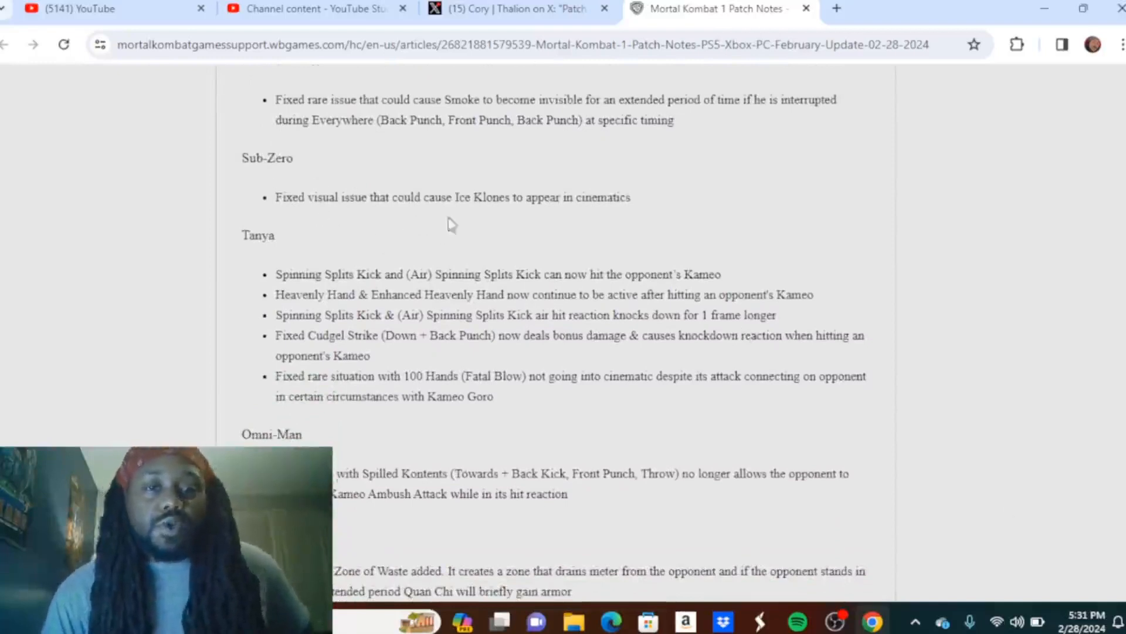
{"action": "mouse_move", "coordinate": [660, 269]}
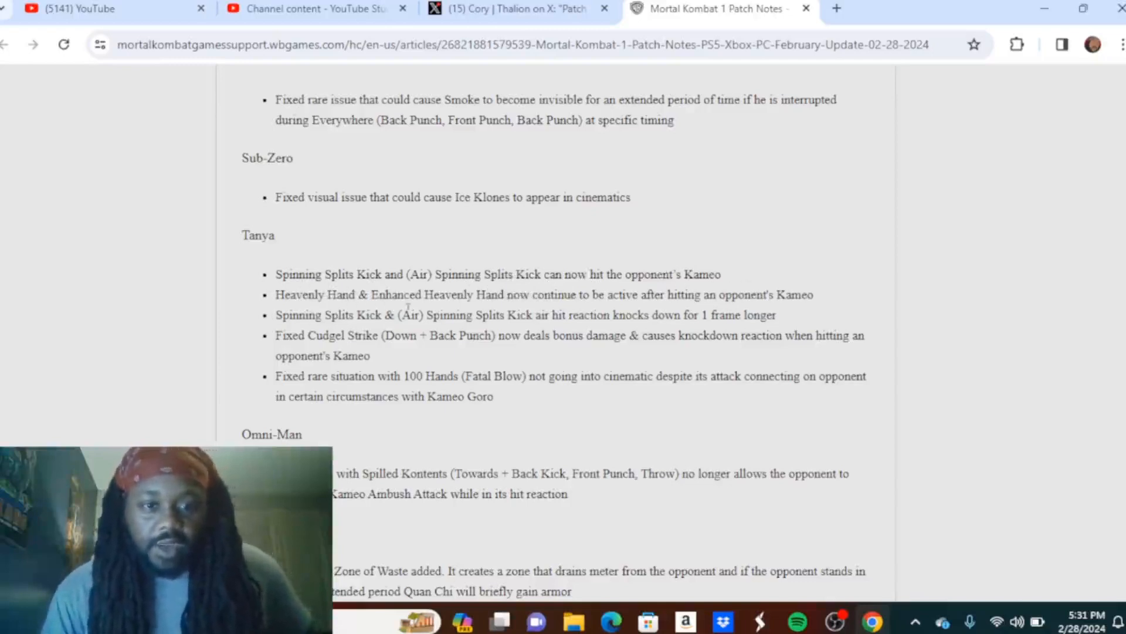
{"action": "mouse_move", "coordinate": [679, 312]}
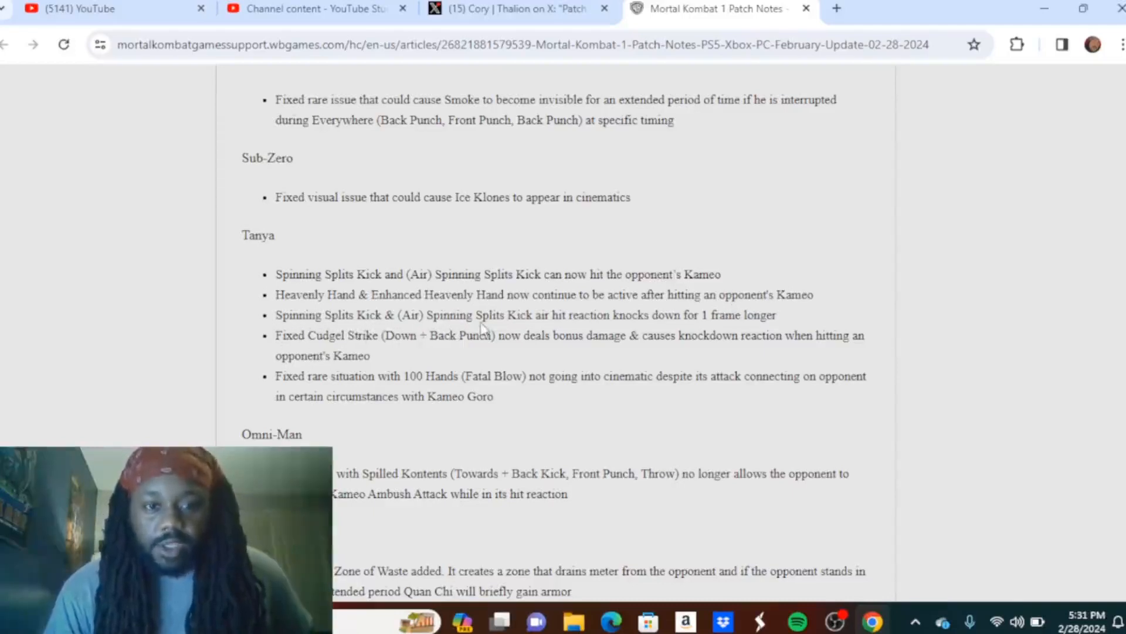
{"action": "mouse_move", "coordinate": [535, 328]}
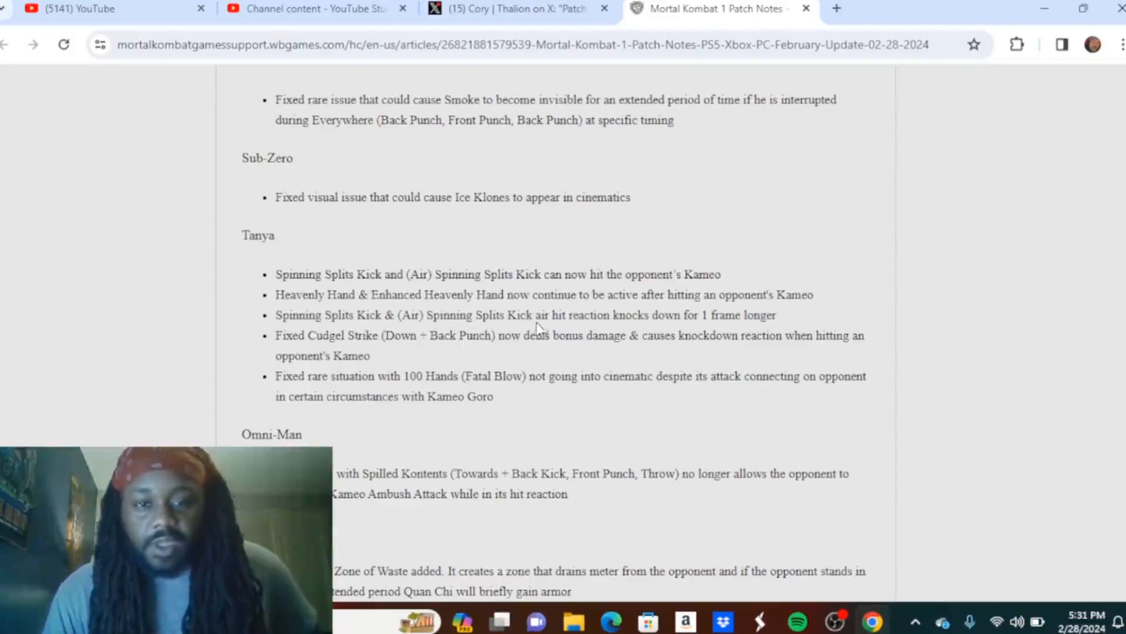
{"action": "mouse_move", "coordinate": [686, 332]}
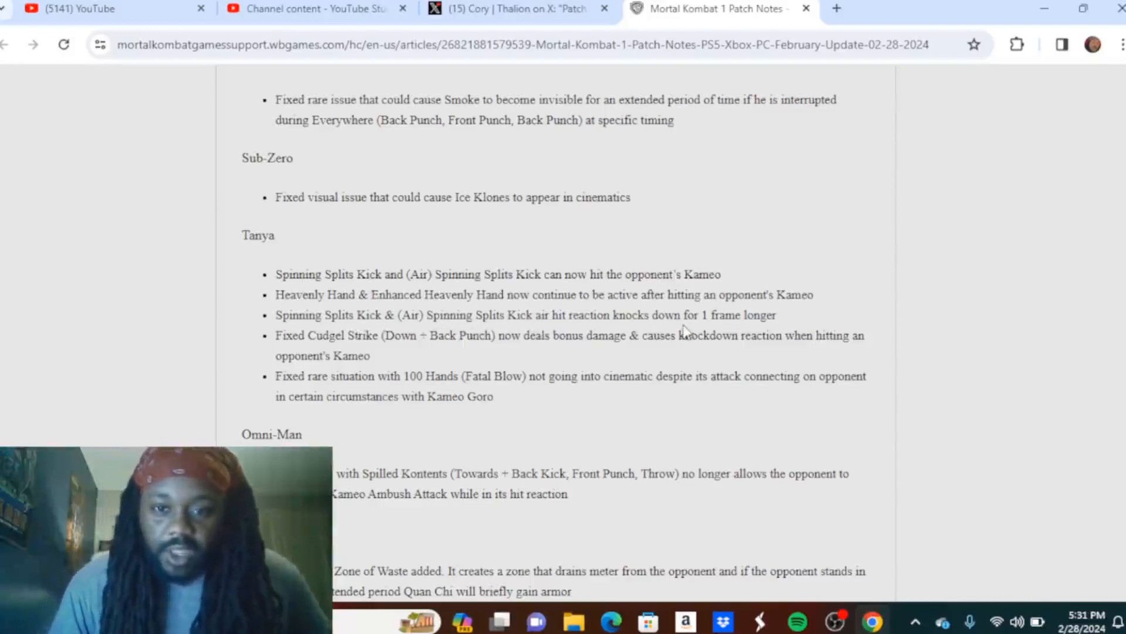
{"action": "mouse_move", "coordinate": [298, 352]}
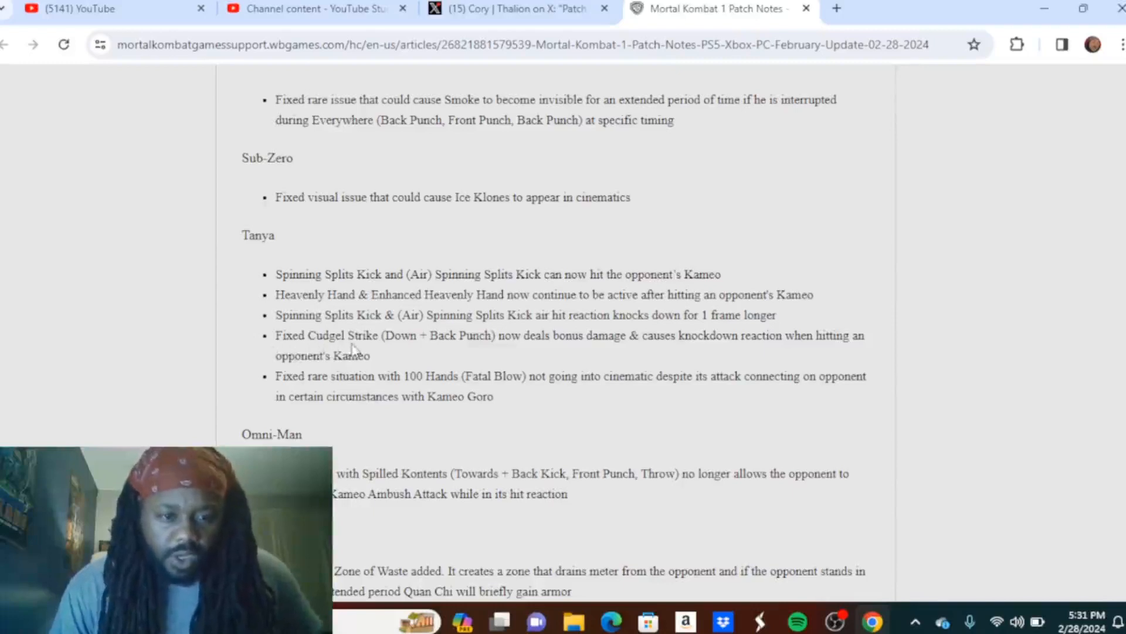
{"action": "mouse_move", "coordinate": [535, 361]}
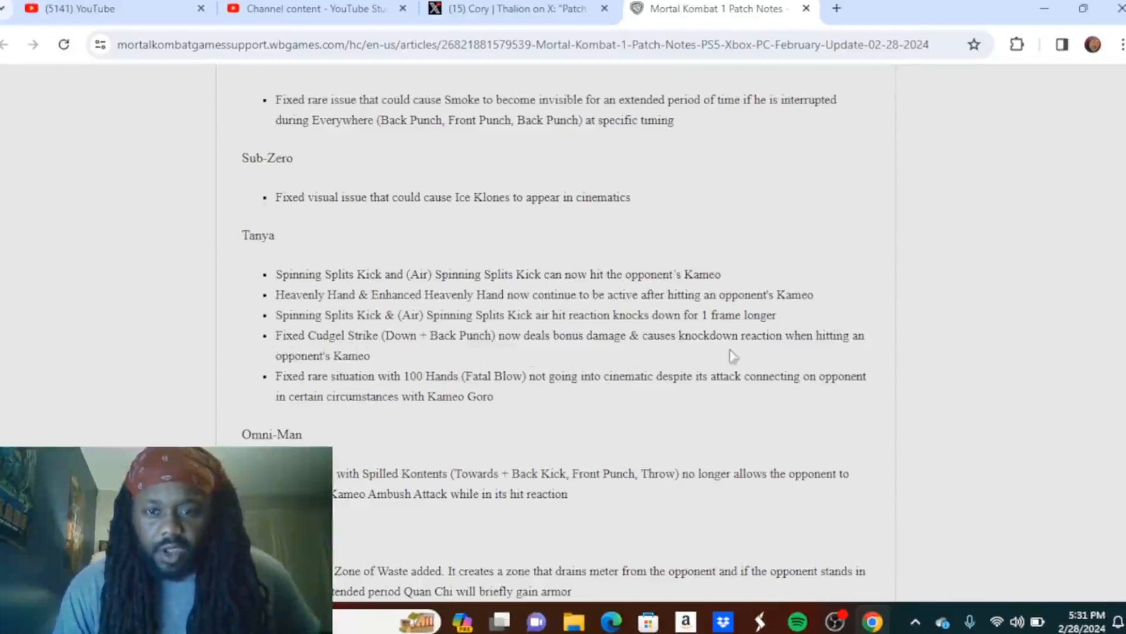
{"action": "mouse_move", "coordinate": [825, 361]}
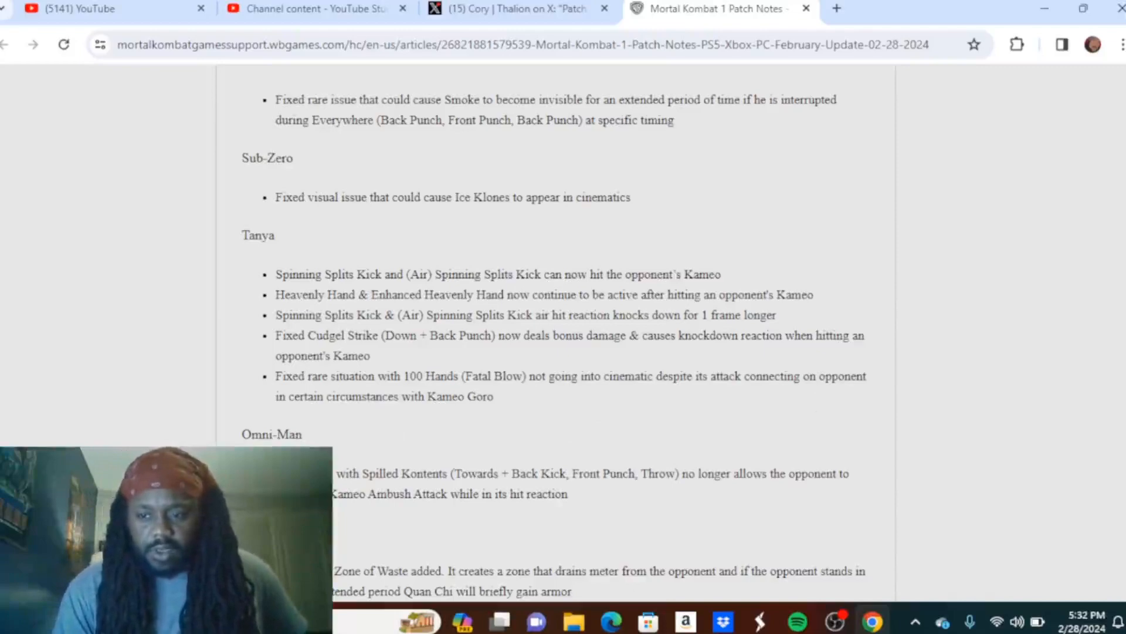
Step: Scroll past Omni-Man to reveal Quan Chi's full change list, ending with Zone of Fear, Power and Waste
{"action": "scroll", "scroll_direction": "down", "scroll_amount": 3}
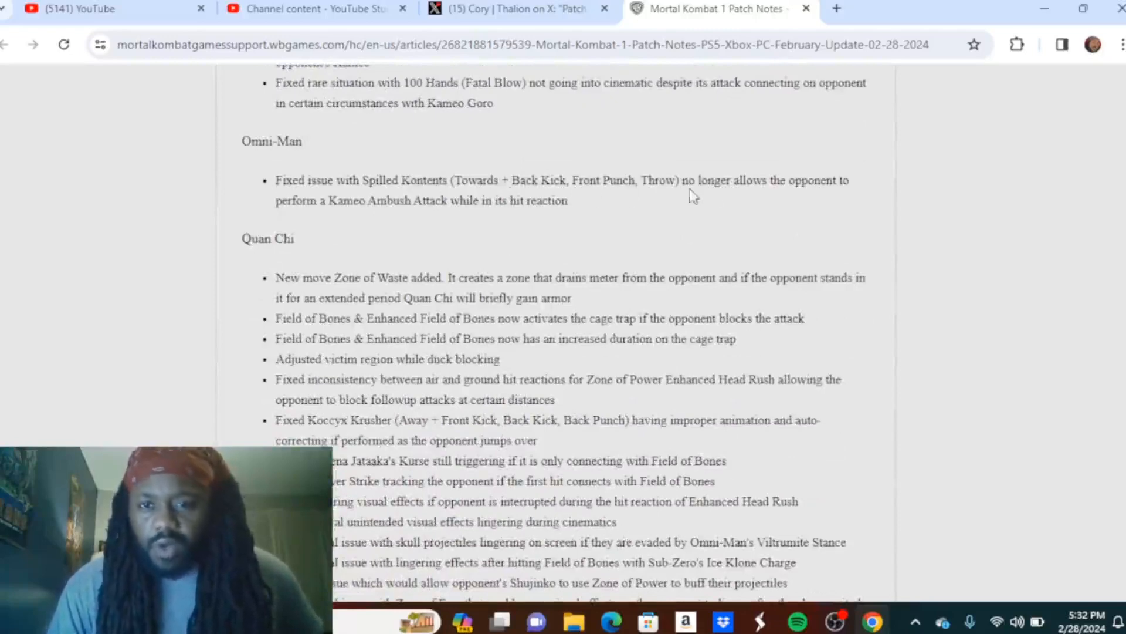
{"action": "mouse_move", "coordinate": [448, 226]}
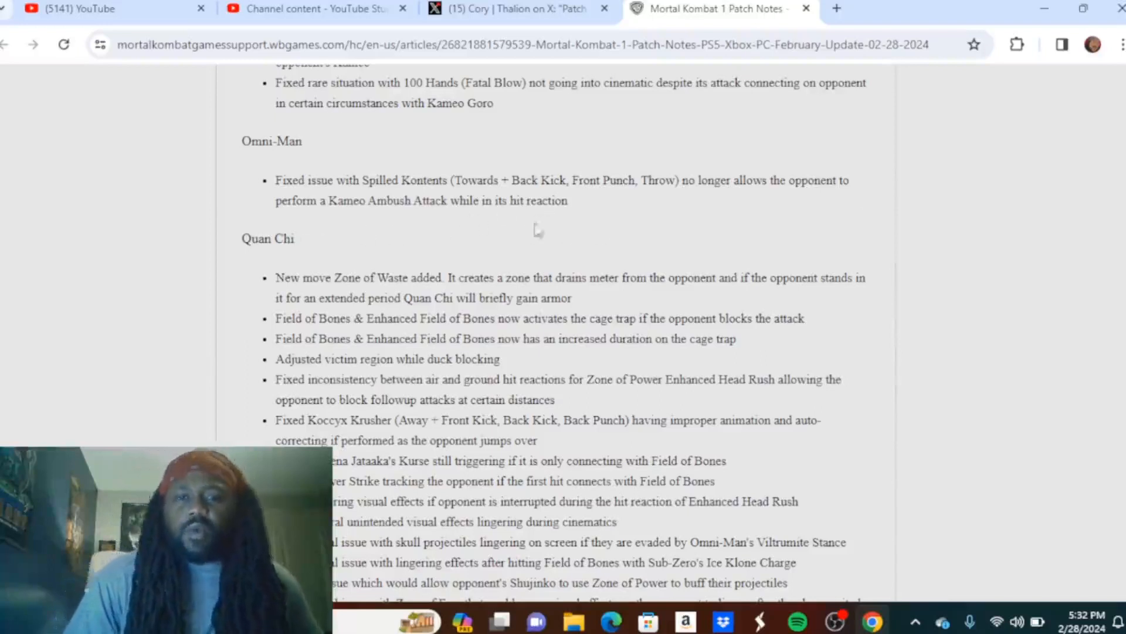
{"action": "mouse_move", "coordinate": [594, 213]}
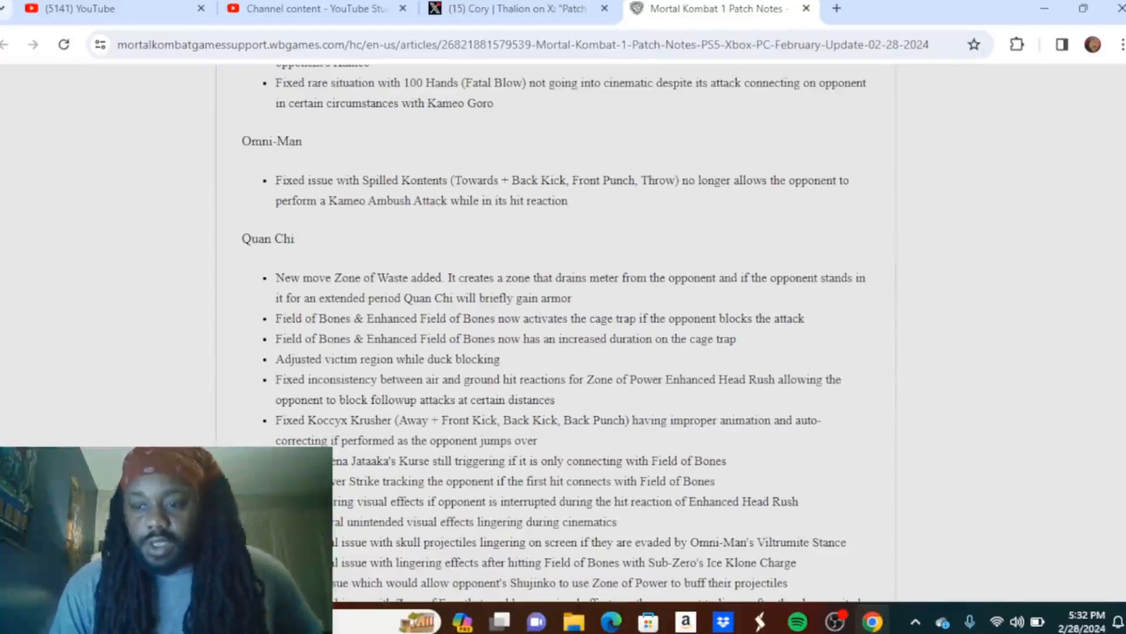
{"action": "scroll", "scroll_direction": "down", "scroll_amount": 3}
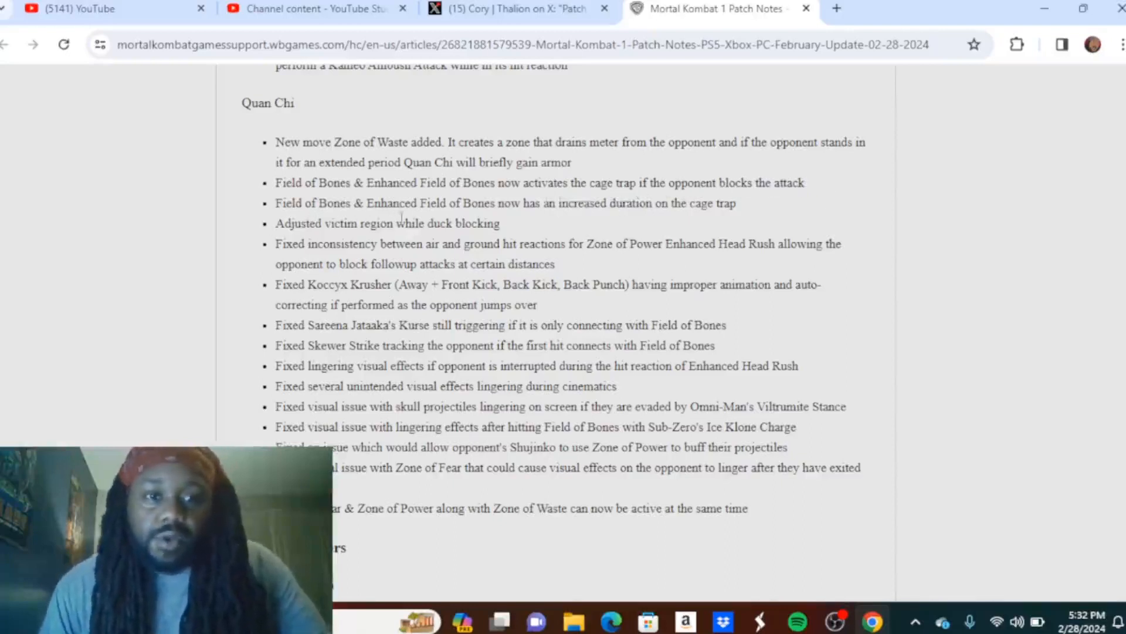
{"action": "mouse_move", "coordinate": [528, 231]}
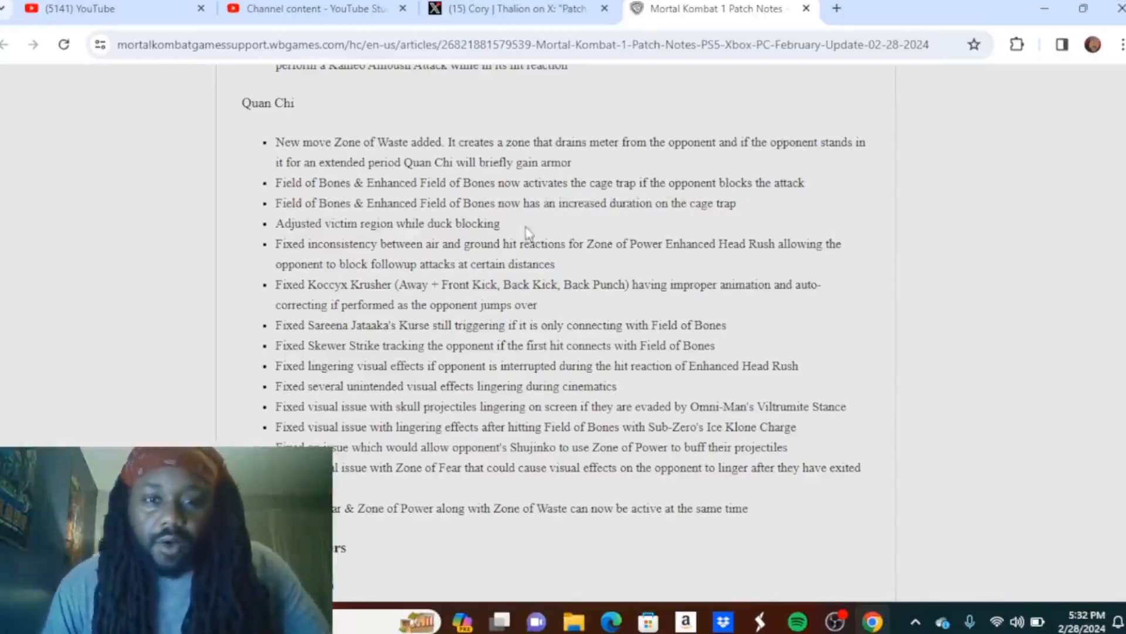
{"action": "mouse_move", "coordinate": [729, 226]}
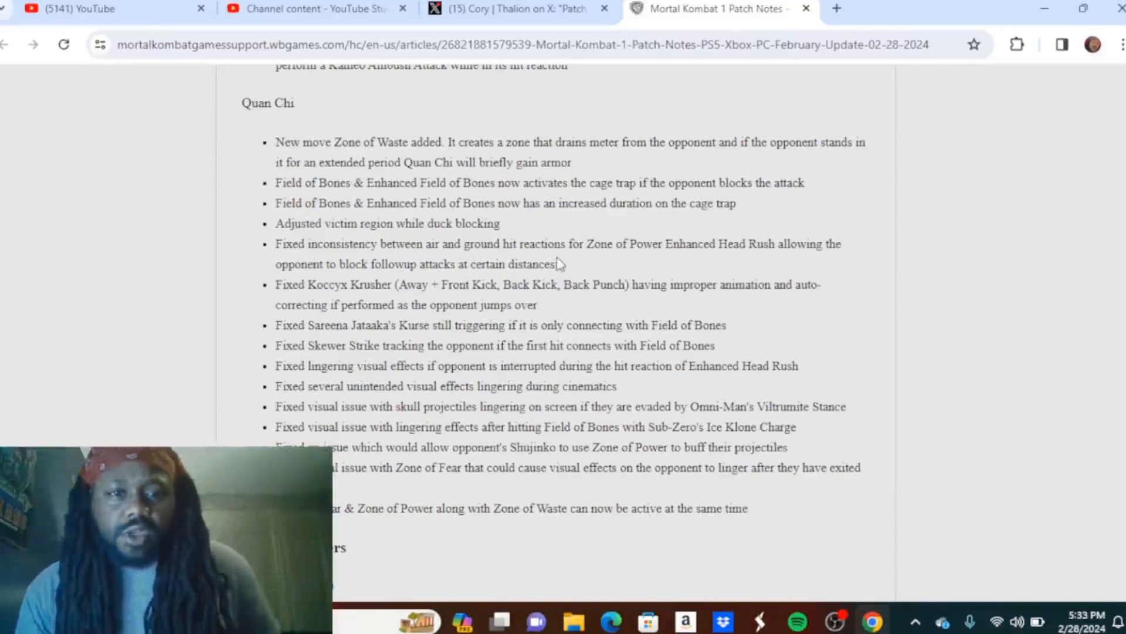
{"action": "mouse_move", "coordinate": [287, 305]}
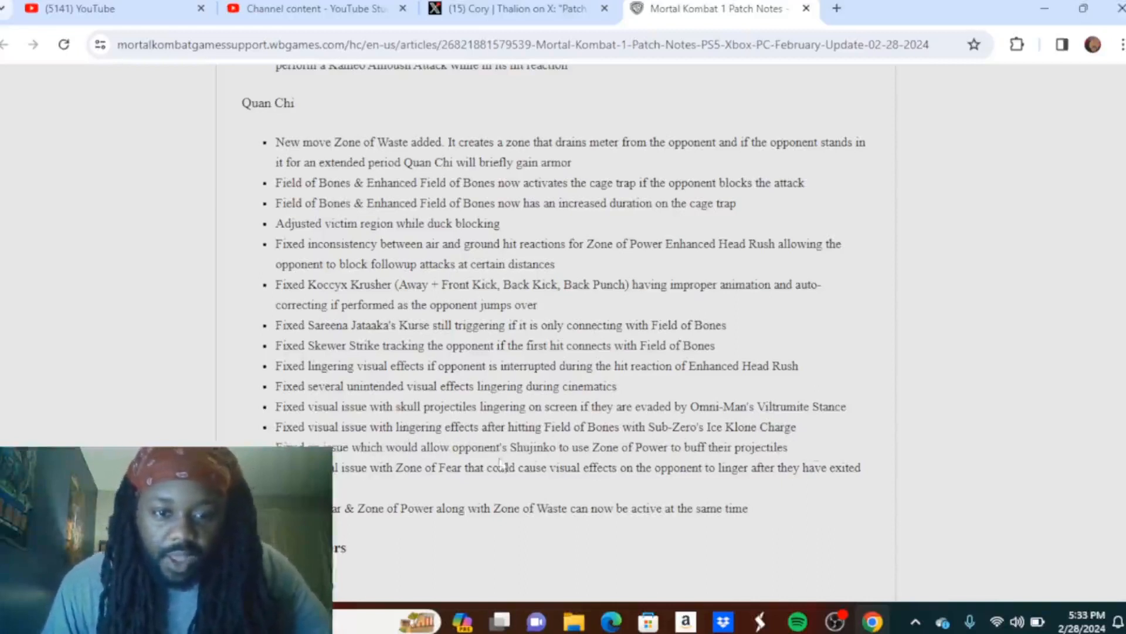
{"action": "mouse_move", "coordinate": [589, 466]}
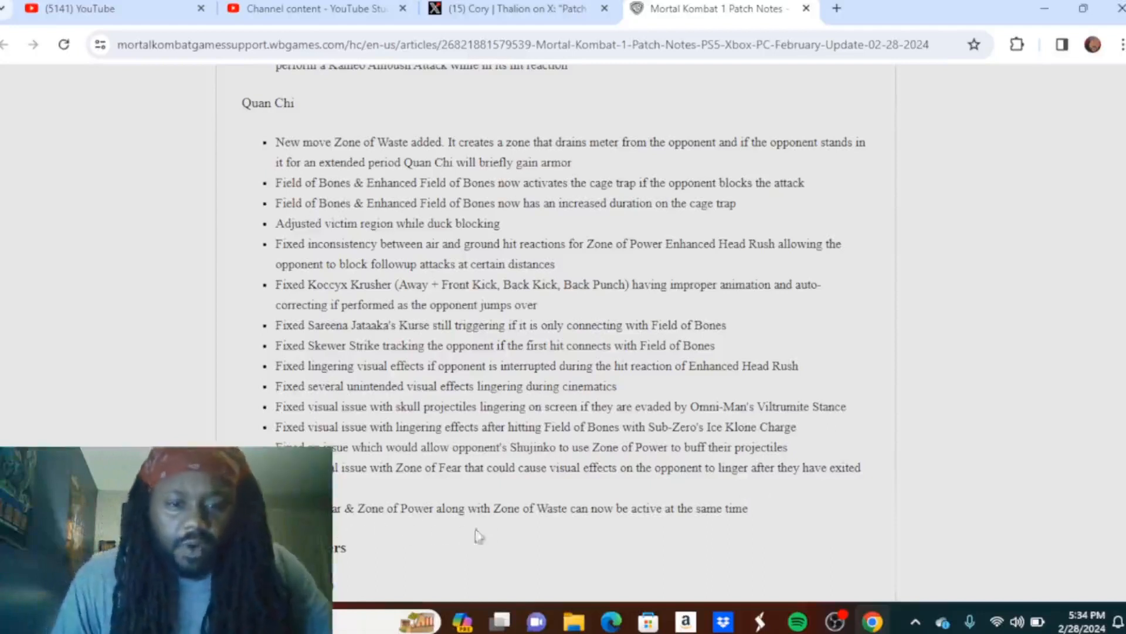
{"action": "mouse_move", "coordinate": [826, 540]}
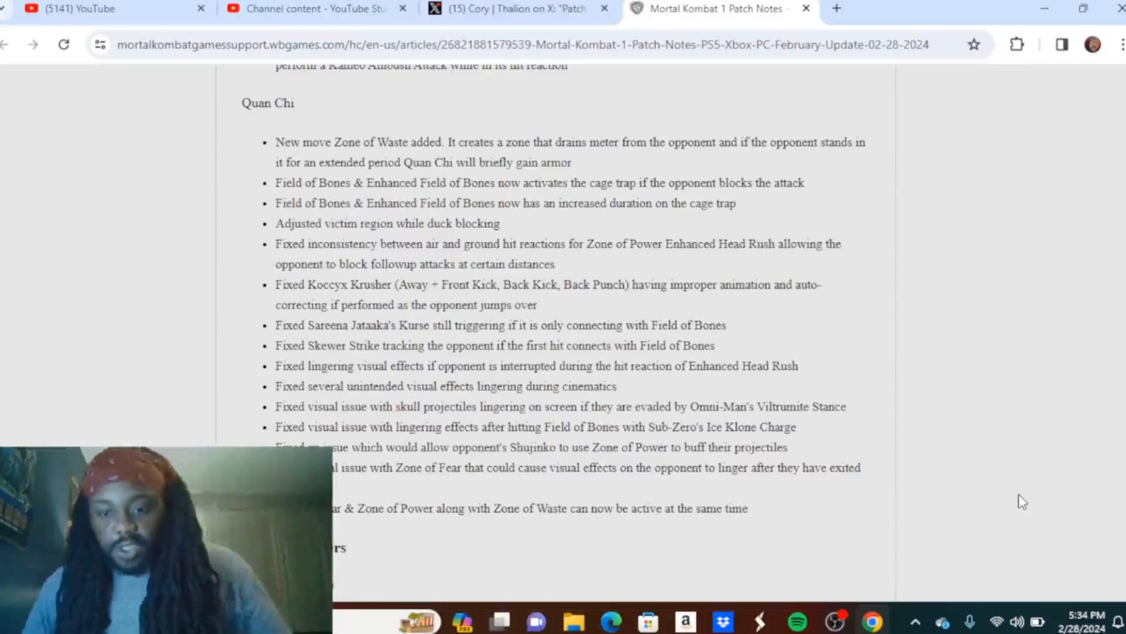
{"action": "left_click_drag", "start_coordinate": [275, 142], "coordinate": [465, 244]}
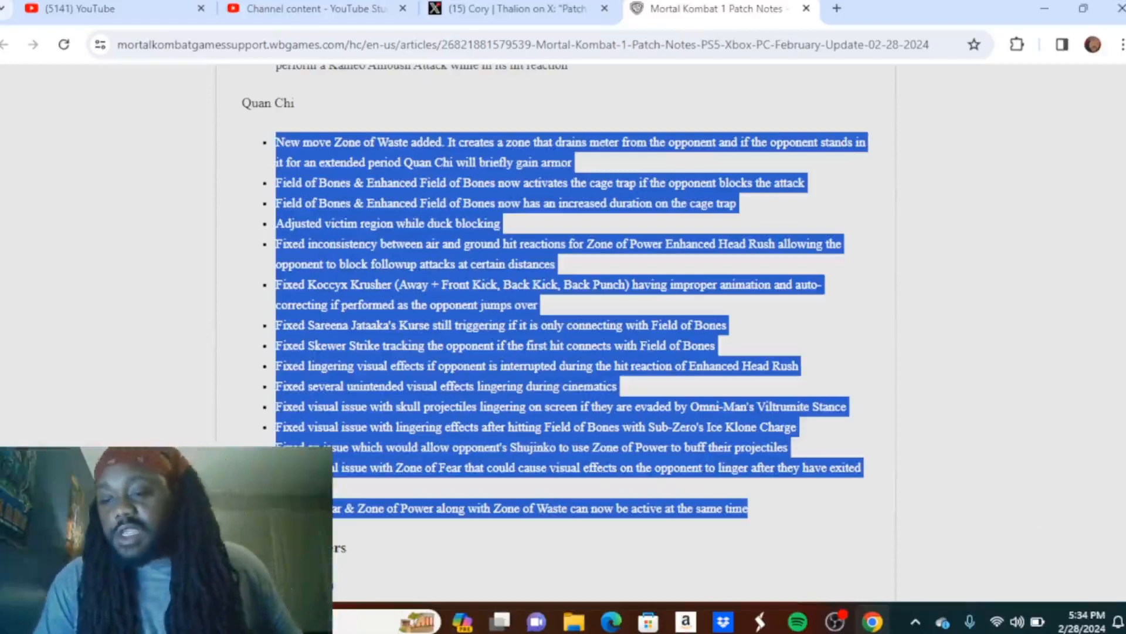
{"action": "scroll", "scroll_direction": "down", "scroll_amount": 3}
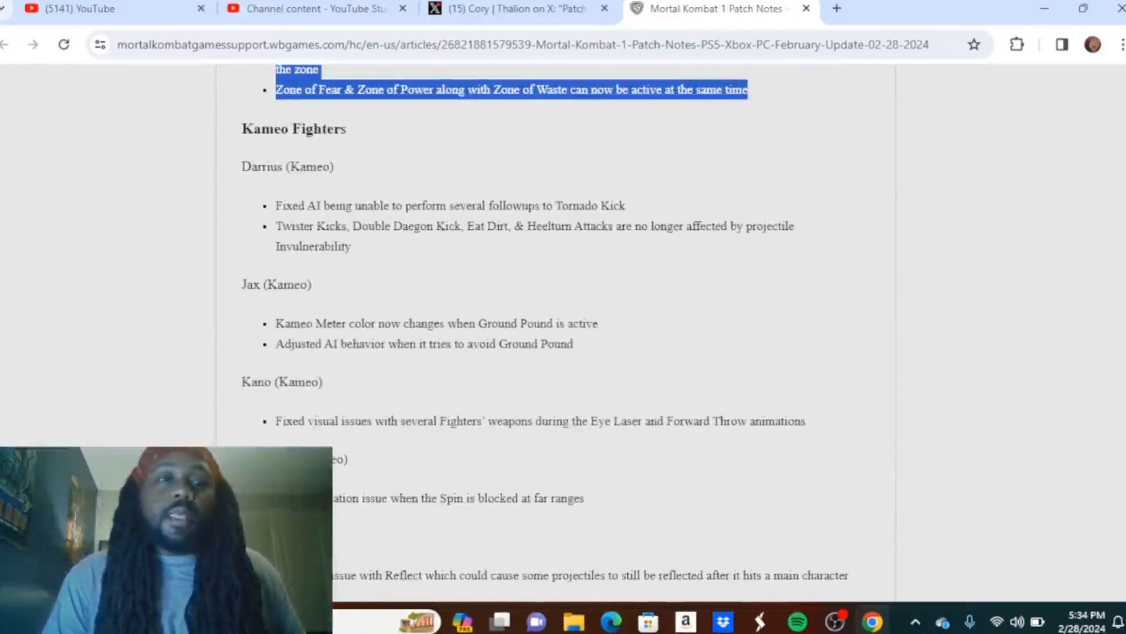
{"action": "mouse_move", "coordinate": [366, 188]}
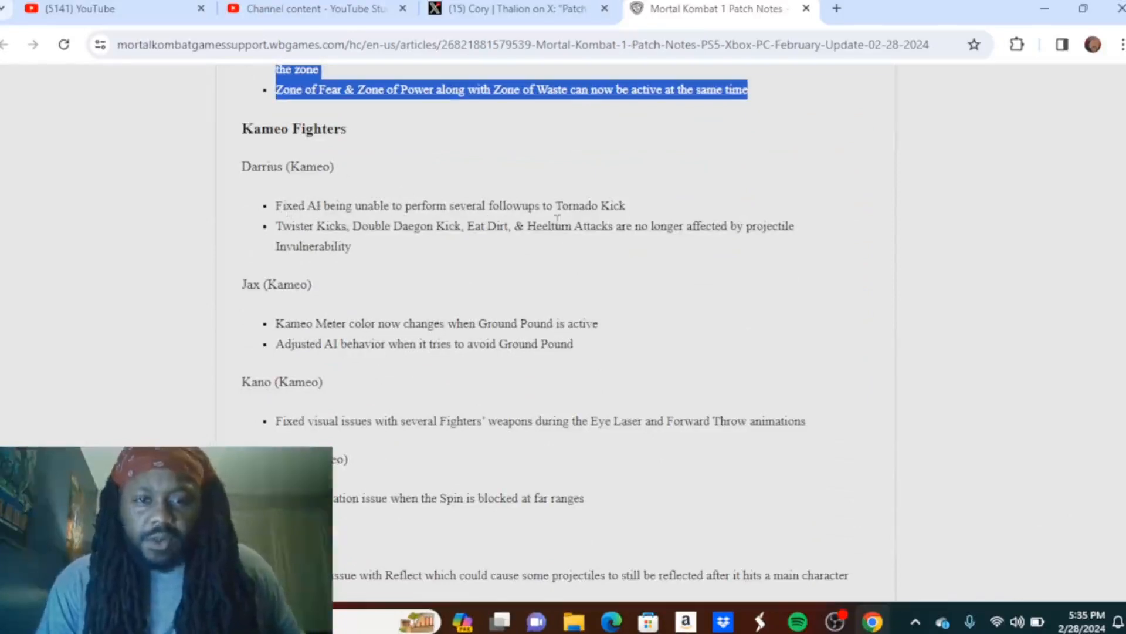
{"action": "mouse_move", "coordinate": [366, 253]}
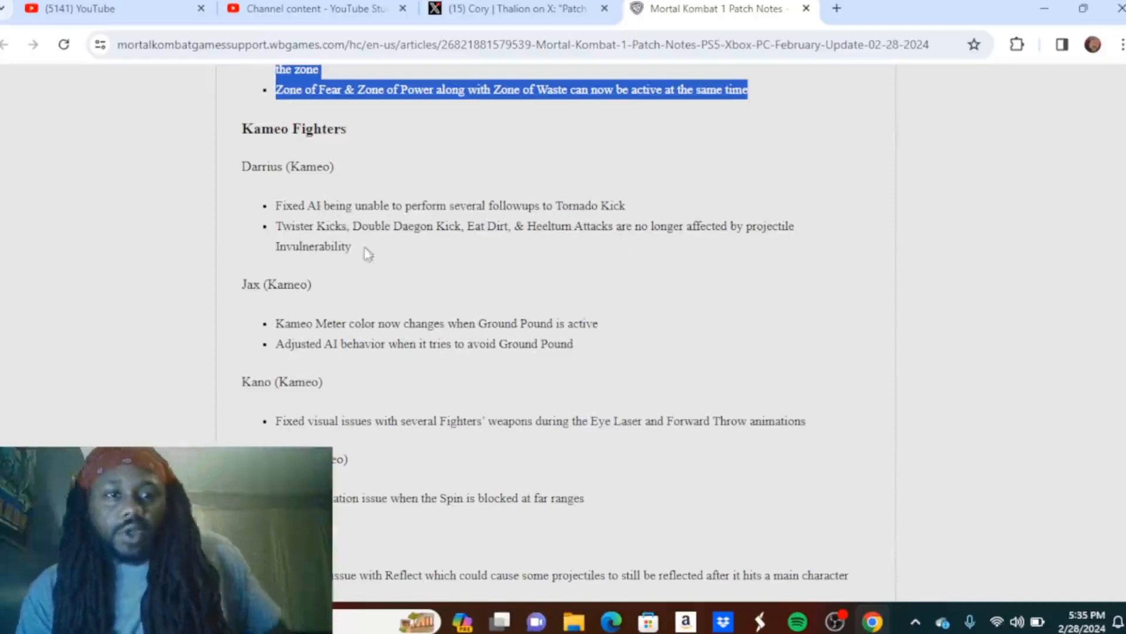
{"action": "mouse_move", "coordinate": [445, 240]}
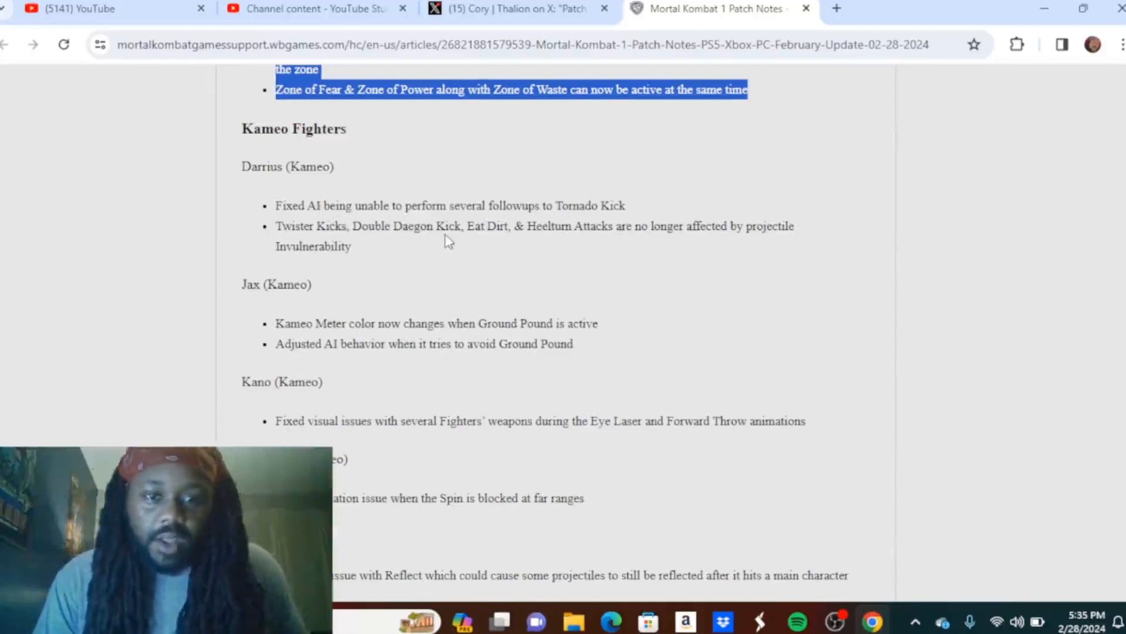
{"action": "mouse_move", "coordinate": [667, 248]}
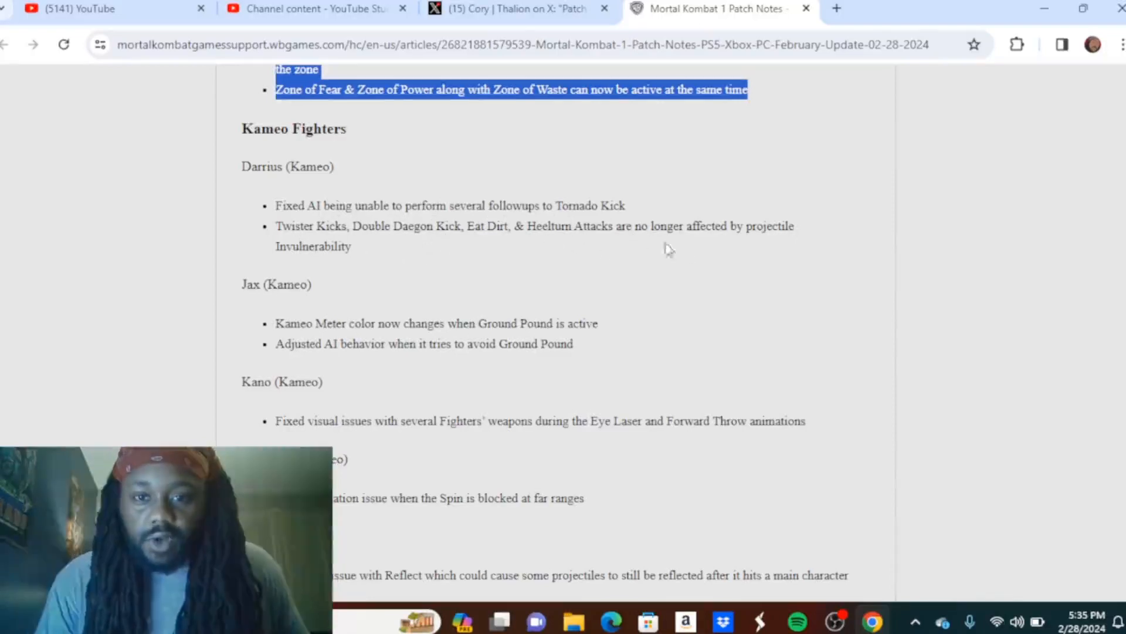
{"action": "mouse_move", "coordinate": [366, 274]}
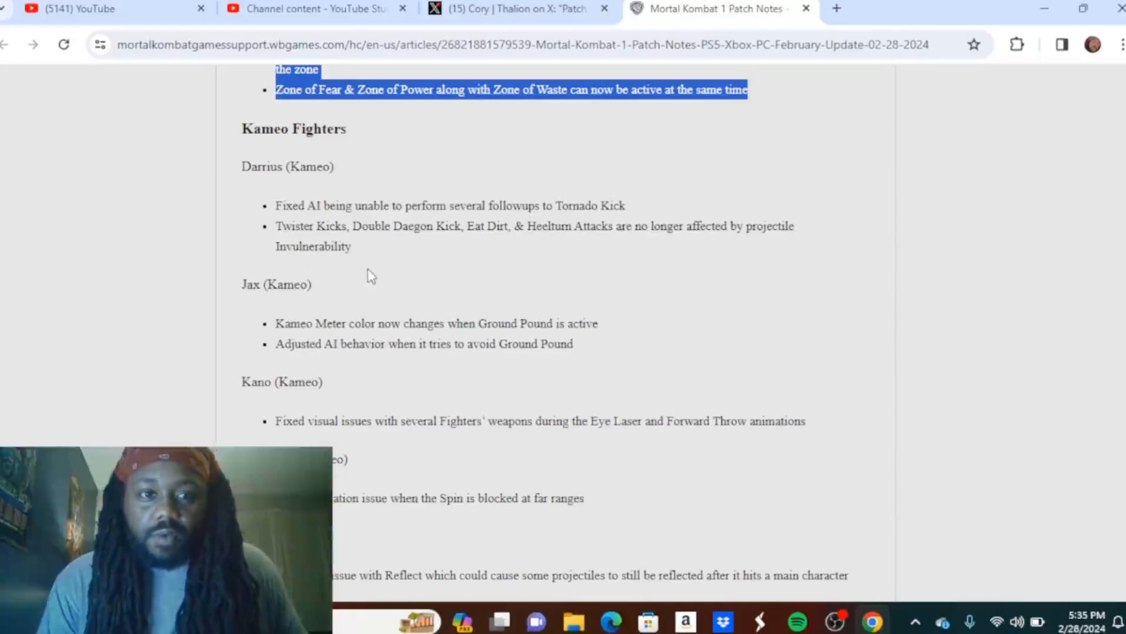
{"action": "mouse_move", "coordinate": [247, 348]}
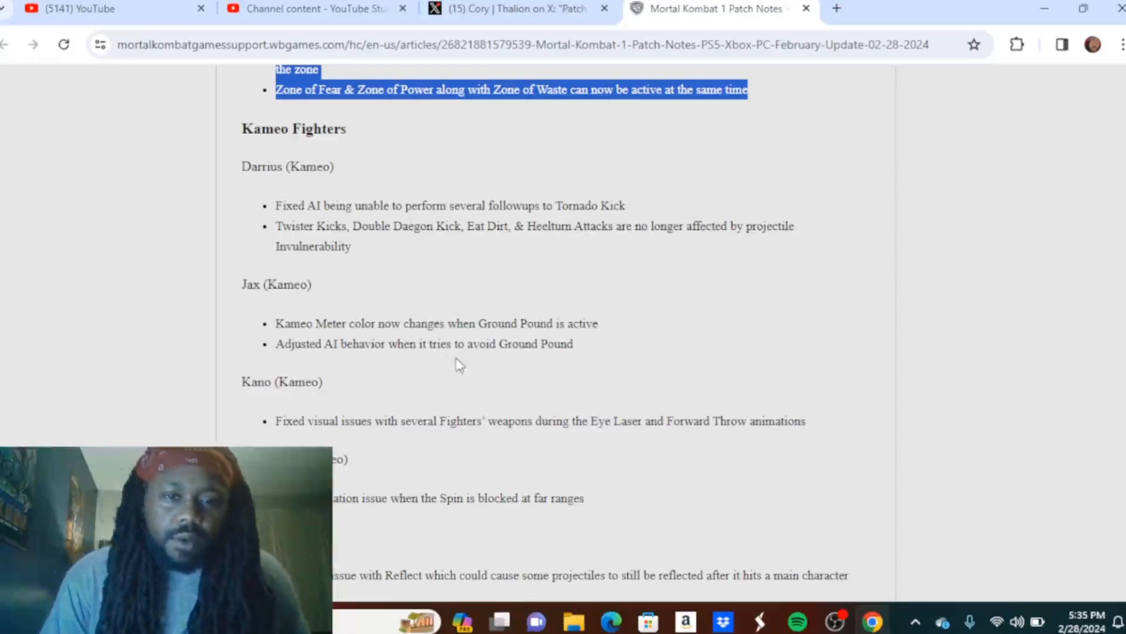
{"action": "mouse_move", "coordinate": [975, 425]}
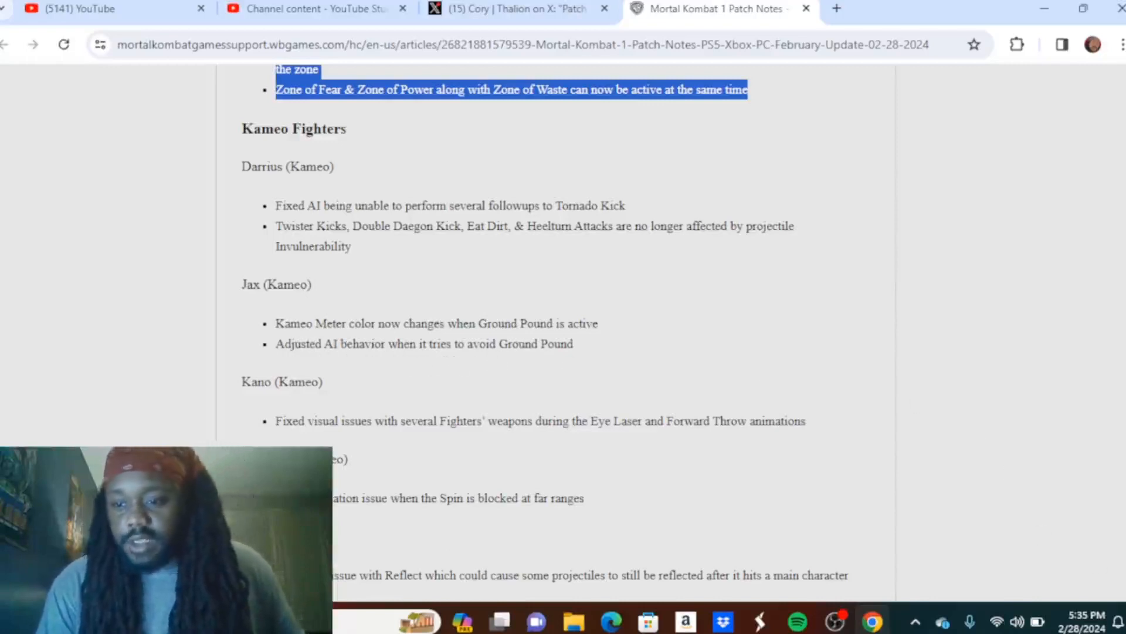
Step: Scroll past Kano and Kung Lao to the Motaro, Scorpion and Shujinko Kameo fixes, with Sub-Zero beginning below
{"action": "scroll", "scroll_direction": "down", "scroll_amount": 3}
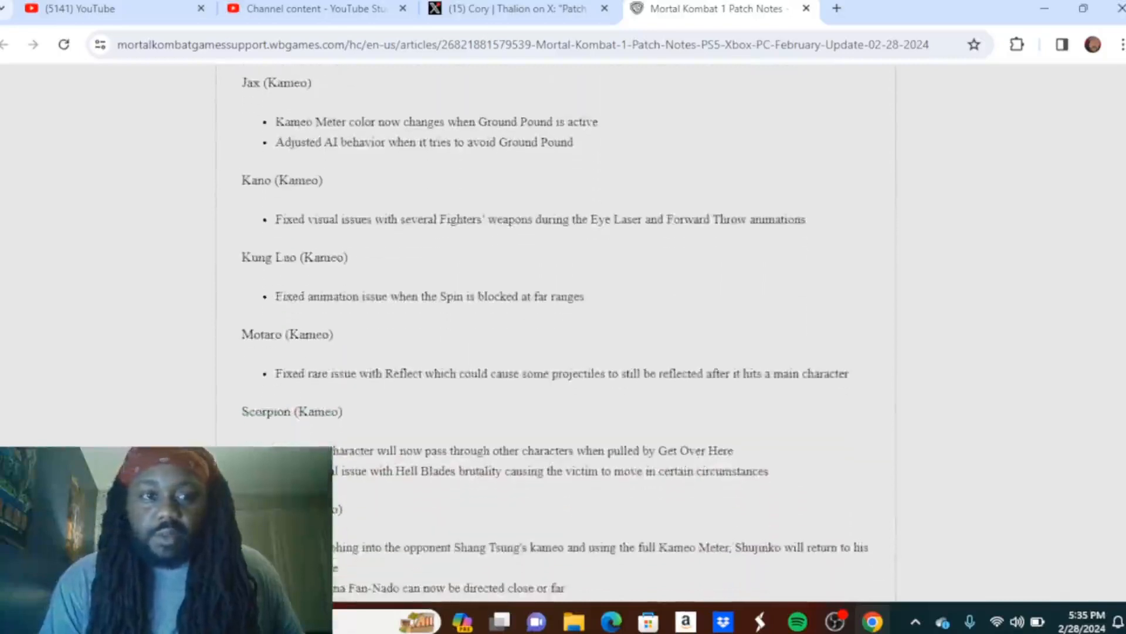
{"action": "scroll", "scroll_direction": "down", "scroll_amount": 3}
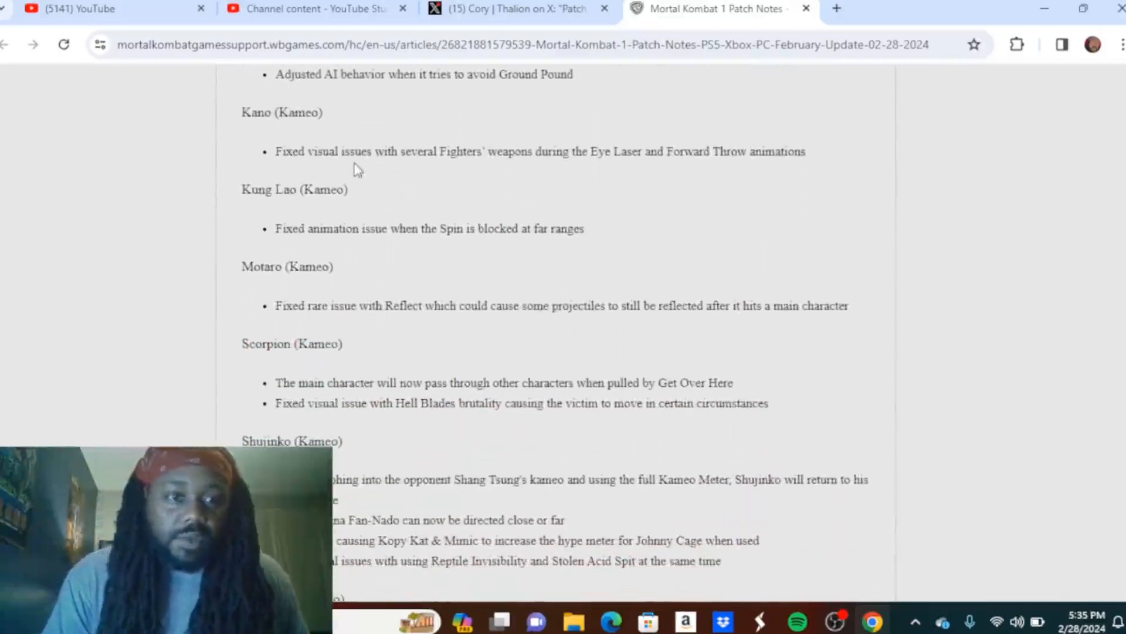
{"action": "mouse_move", "coordinate": [312, 171]}
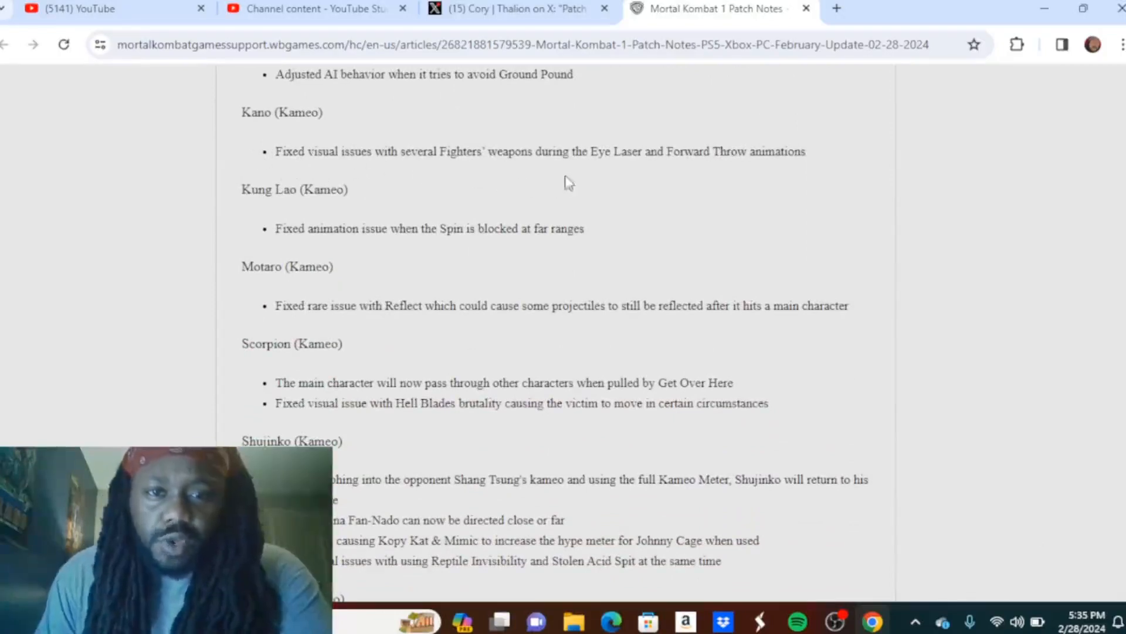
{"action": "mouse_move", "coordinate": [840, 180]}
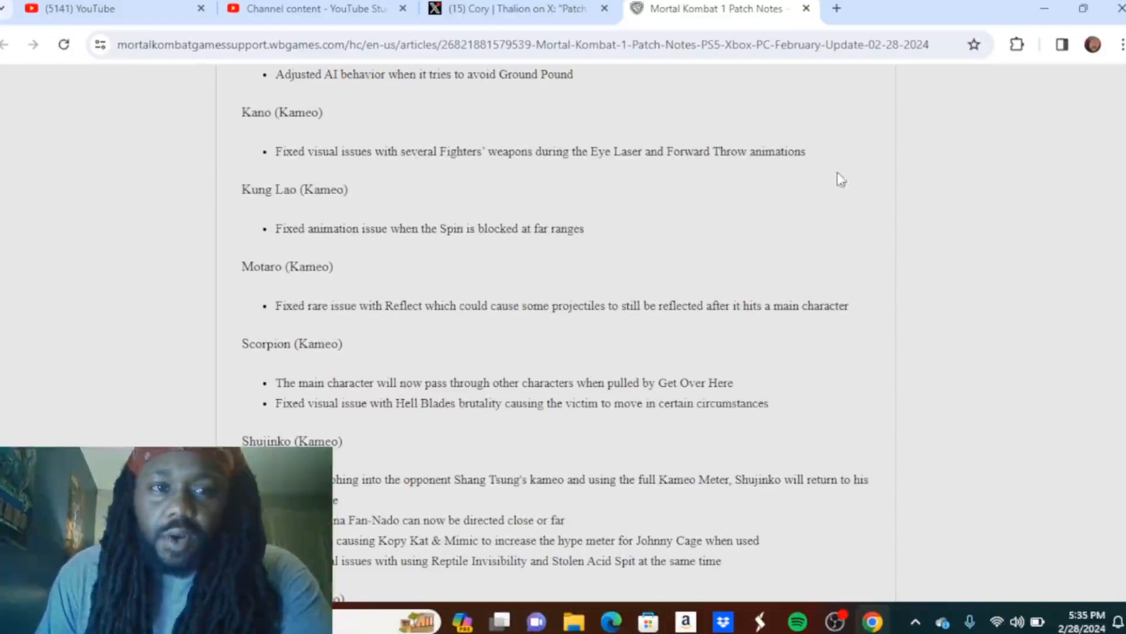
{"action": "mouse_move", "coordinate": [284, 266]}
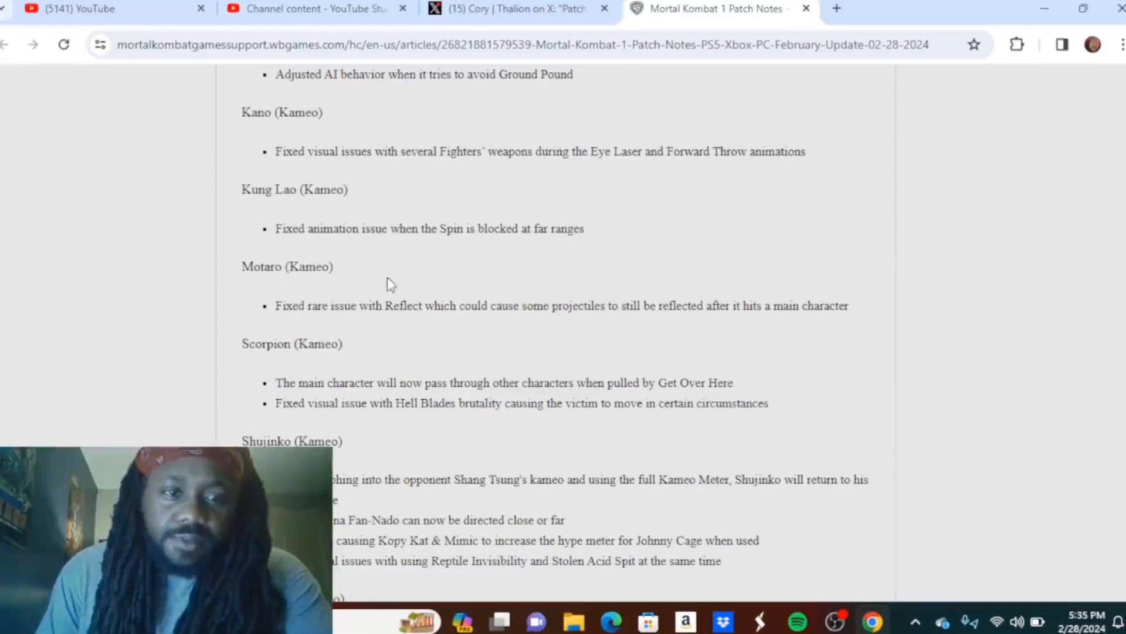
{"action": "mouse_move", "coordinate": [410, 328]}
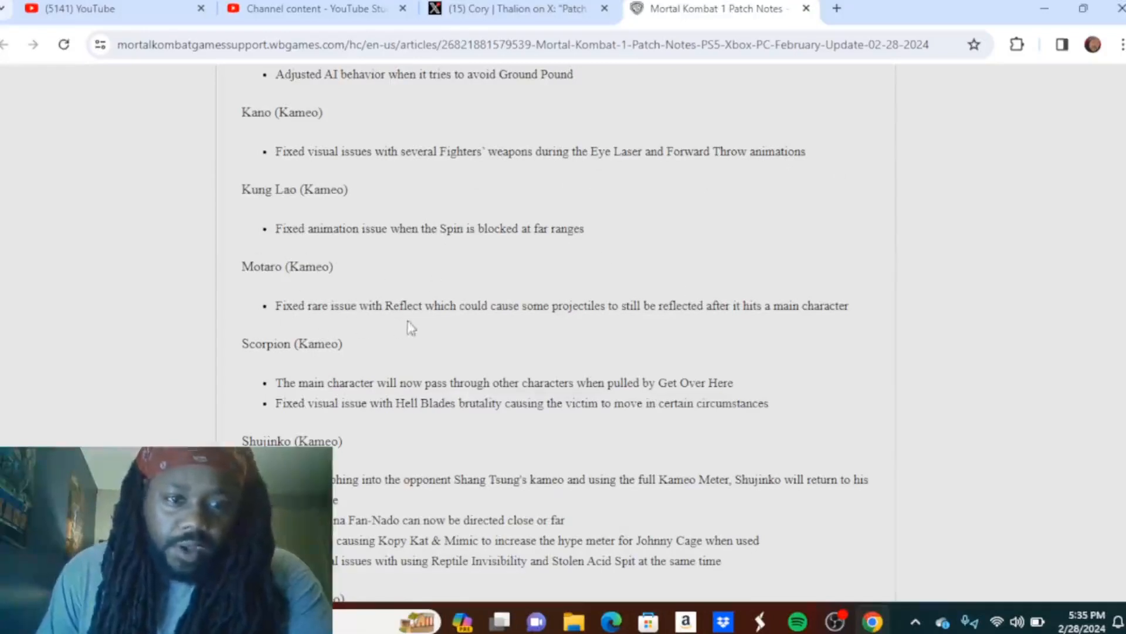
{"action": "mouse_move", "coordinate": [524, 327]}
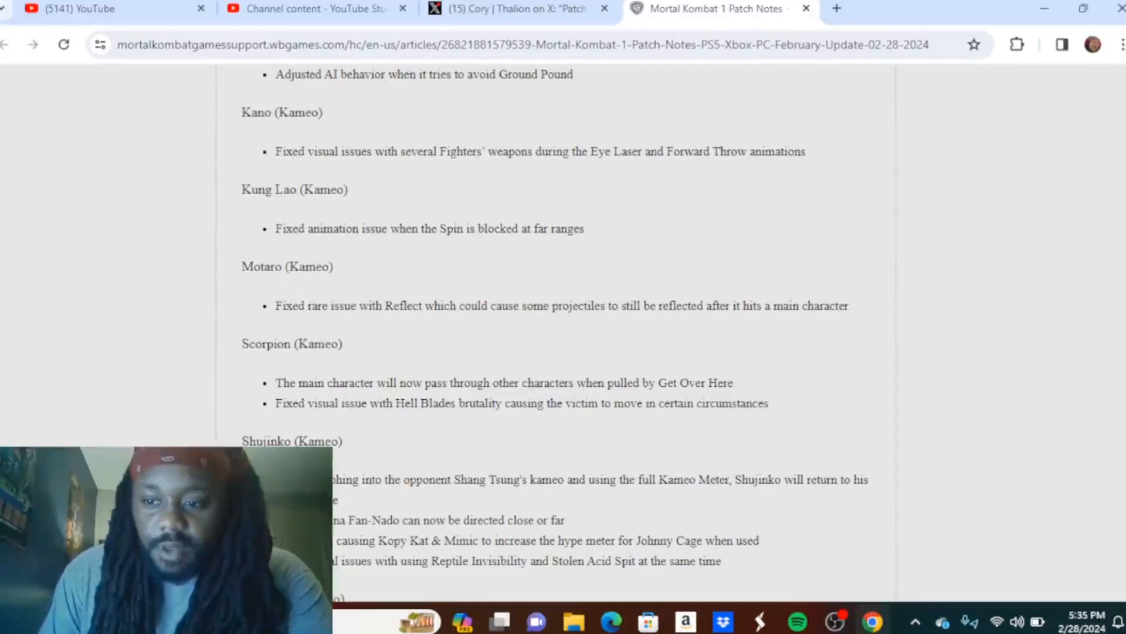
{"action": "scroll", "scroll_direction": "down", "scroll_amount": 3}
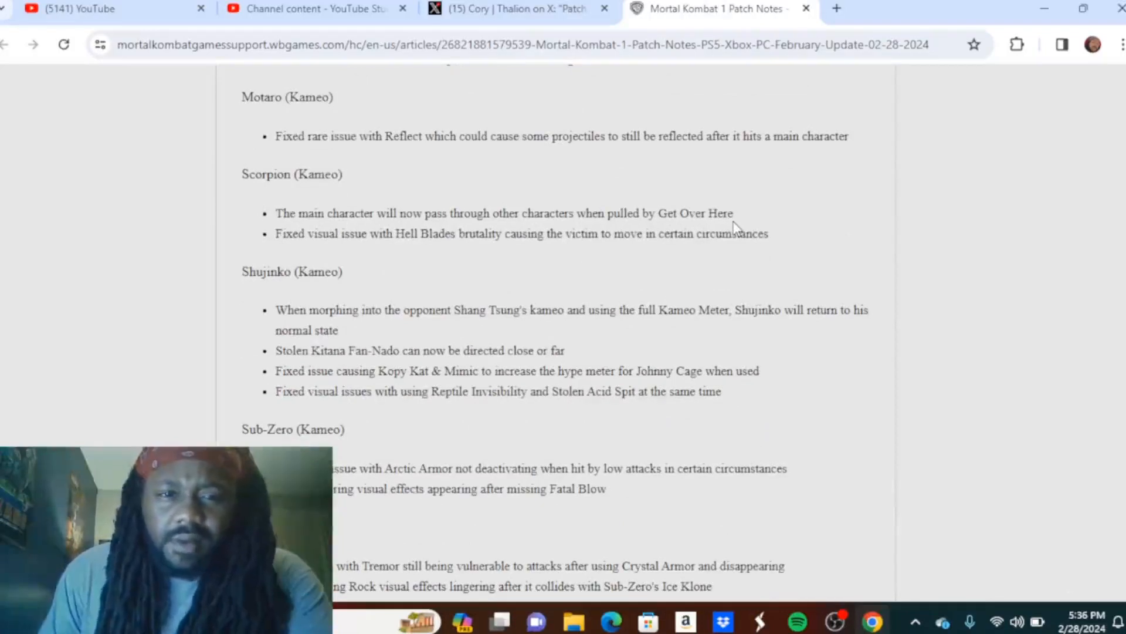
{"action": "mouse_move", "coordinate": [386, 261]}
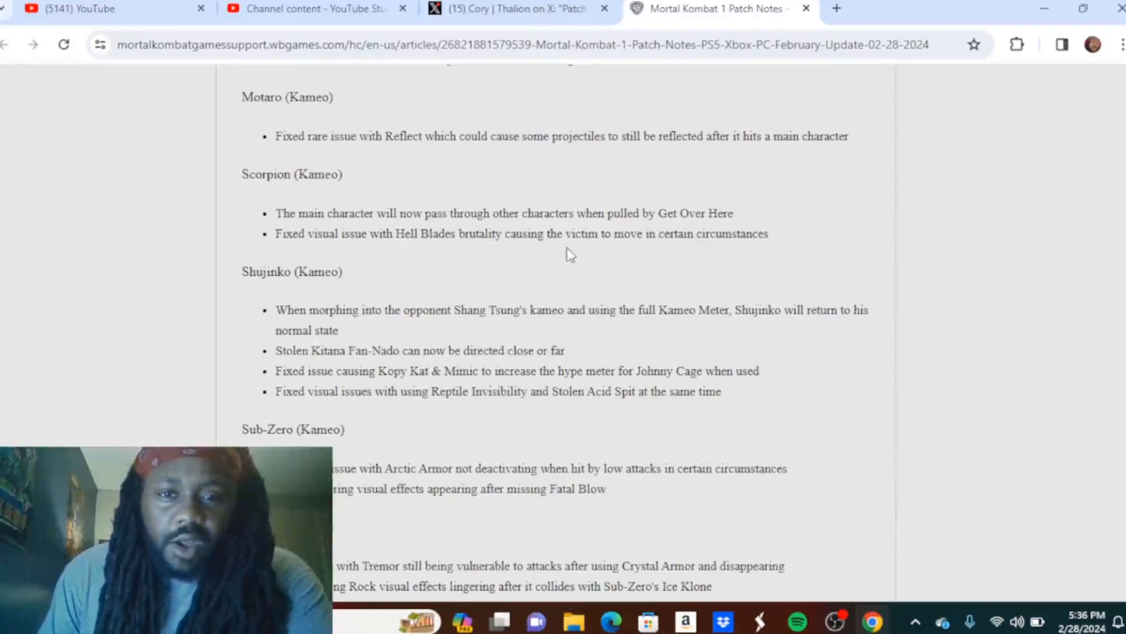
{"action": "mouse_move", "coordinate": [822, 261]}
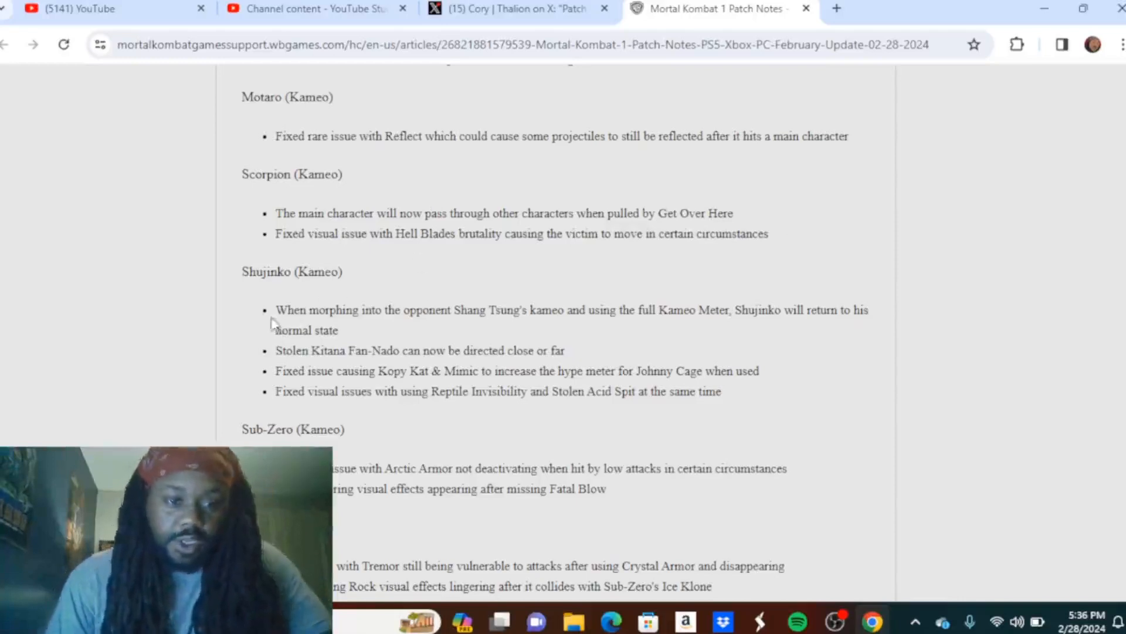
{"action": "mouse_move", "coordinate": [426, 334]}
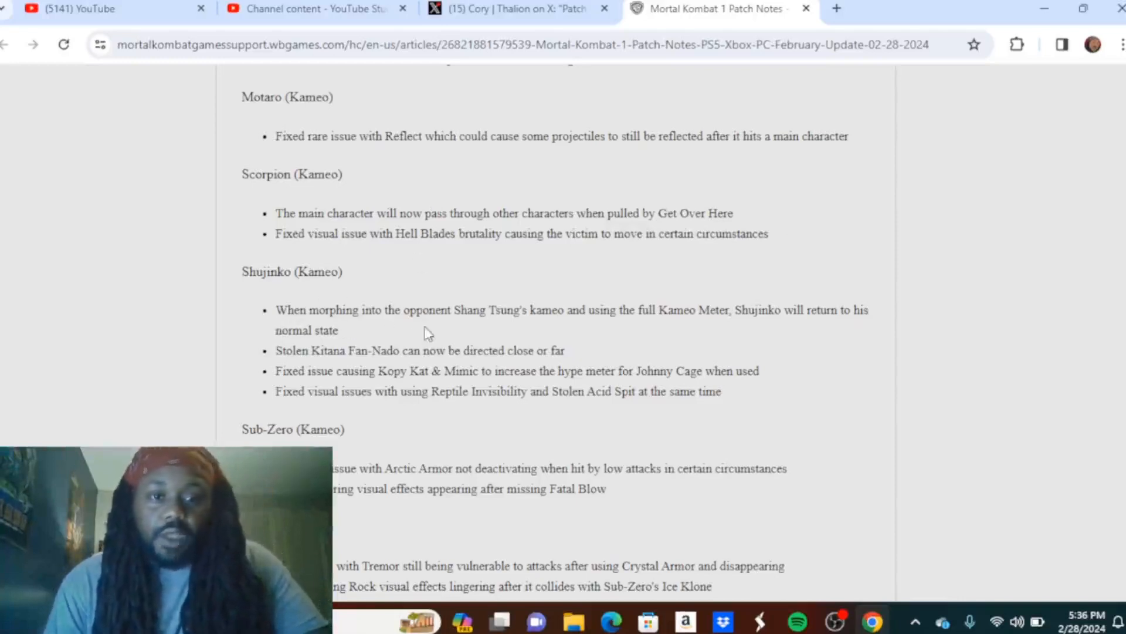
{"action": "mouse_move", "coordinate": [590, 335]}
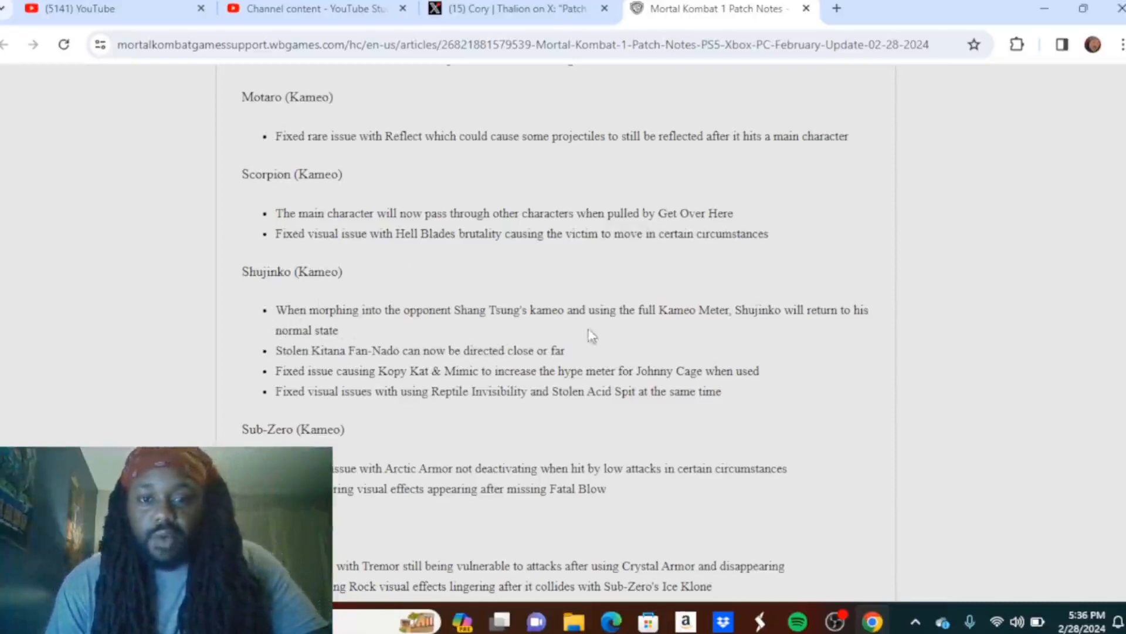
{"action": "mouse_move", "coordinate": [775, 341]}
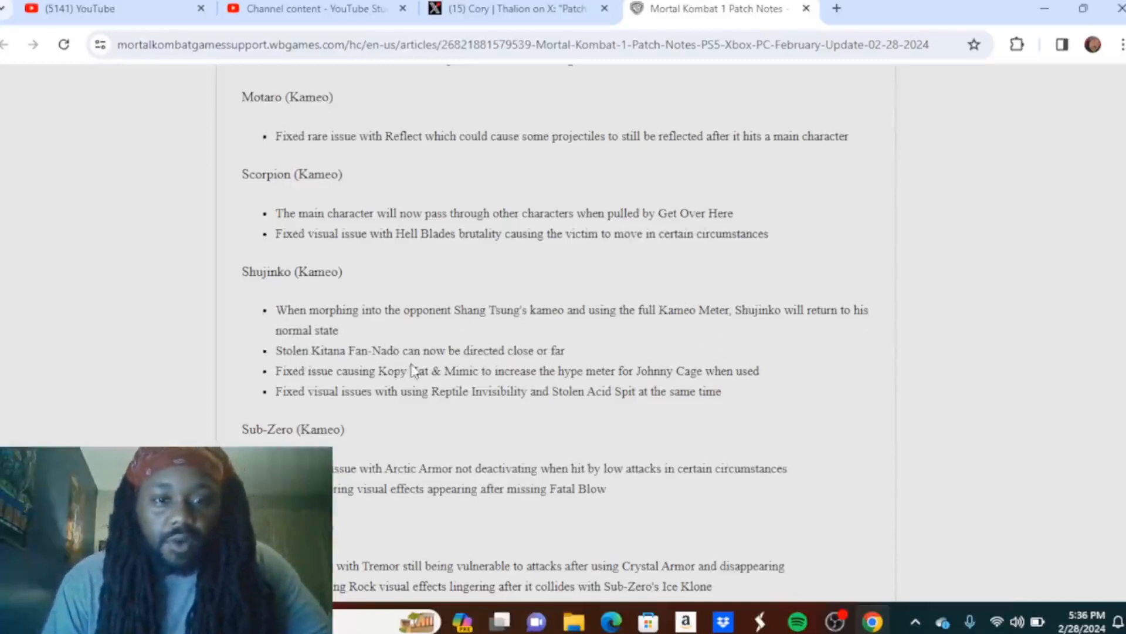
{"action": "mouse_move", "coordinate": [568, 367]}
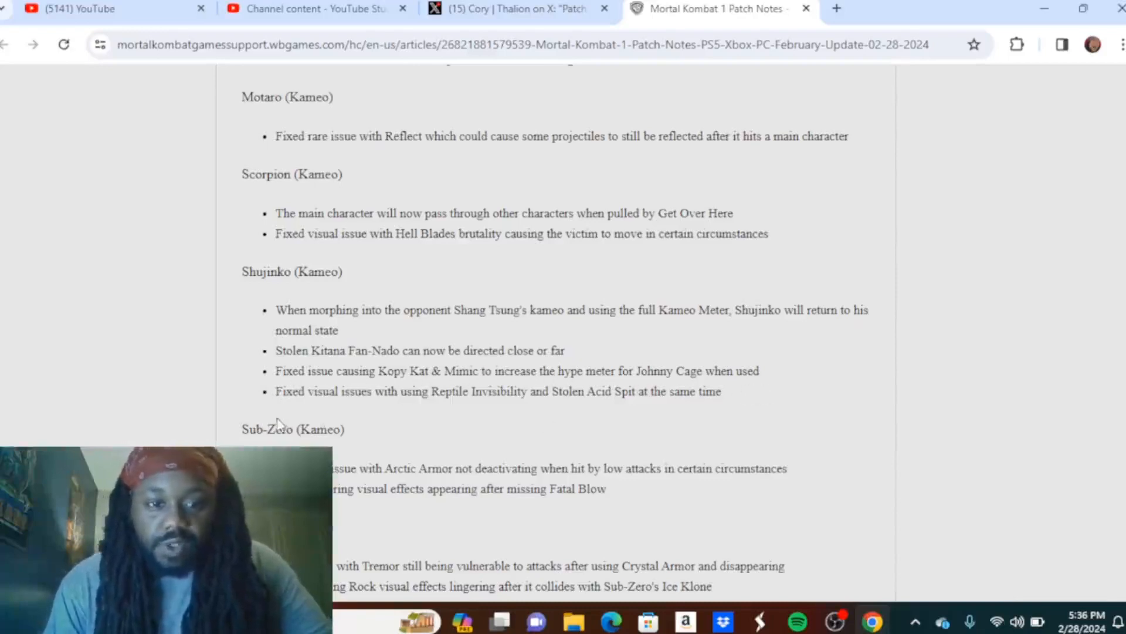
{"action": "mouse_move", "coordinate": [380, 416]}
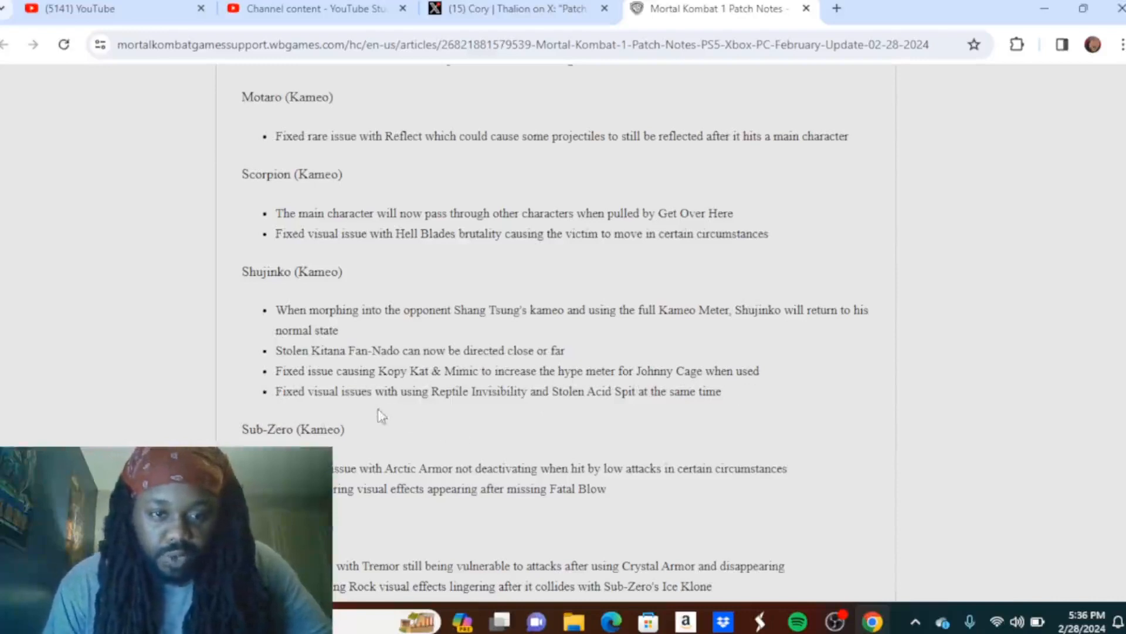
{"action": "mouse_move", "coordinate": [571, 412]}
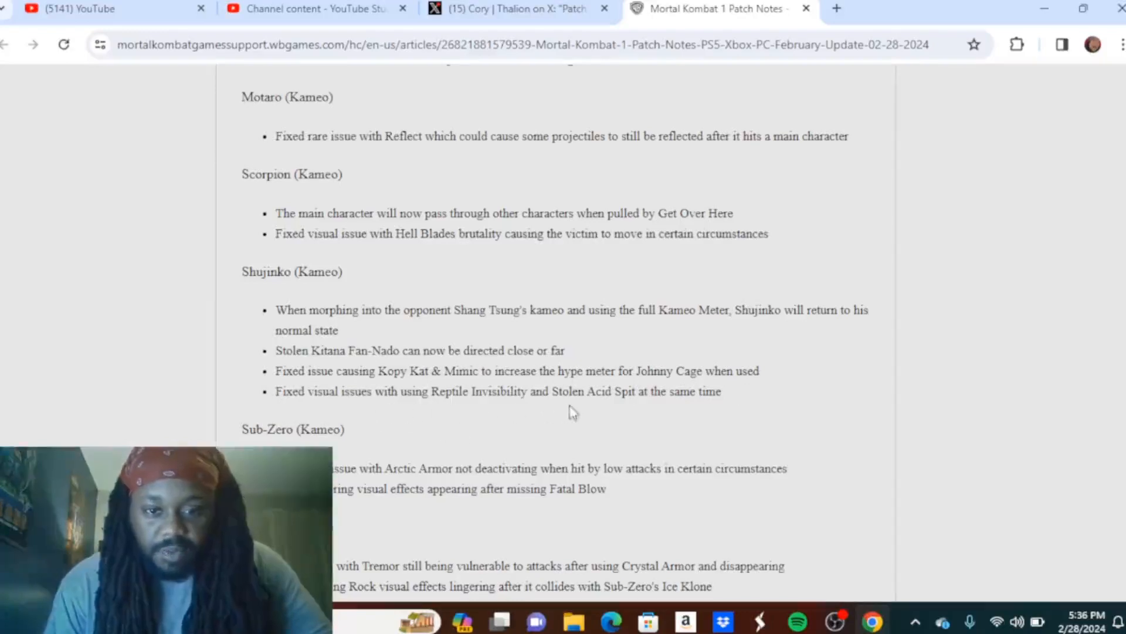
{"action": "mouse_move", "coordinate": [683, 424]}
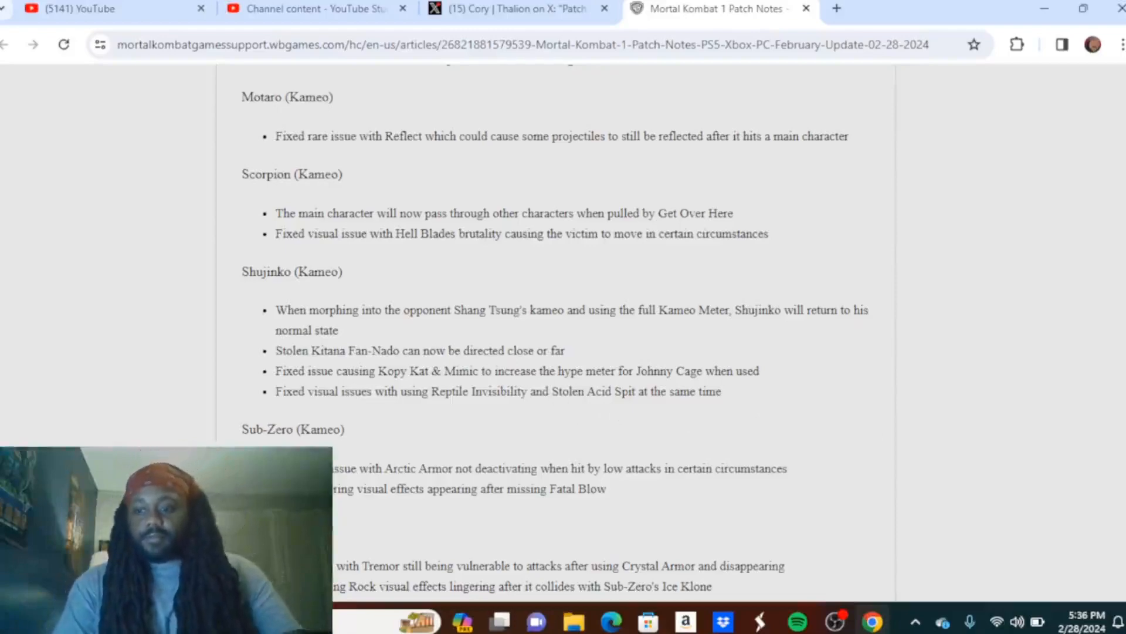
Step: Scroll through Sub-Zero, Tremor and Khameleon Kameo fixes to the 'Was this article helpful?' prompt
{"action": "scroll", "scroll_direction": "down", "scroll_amount": 3}
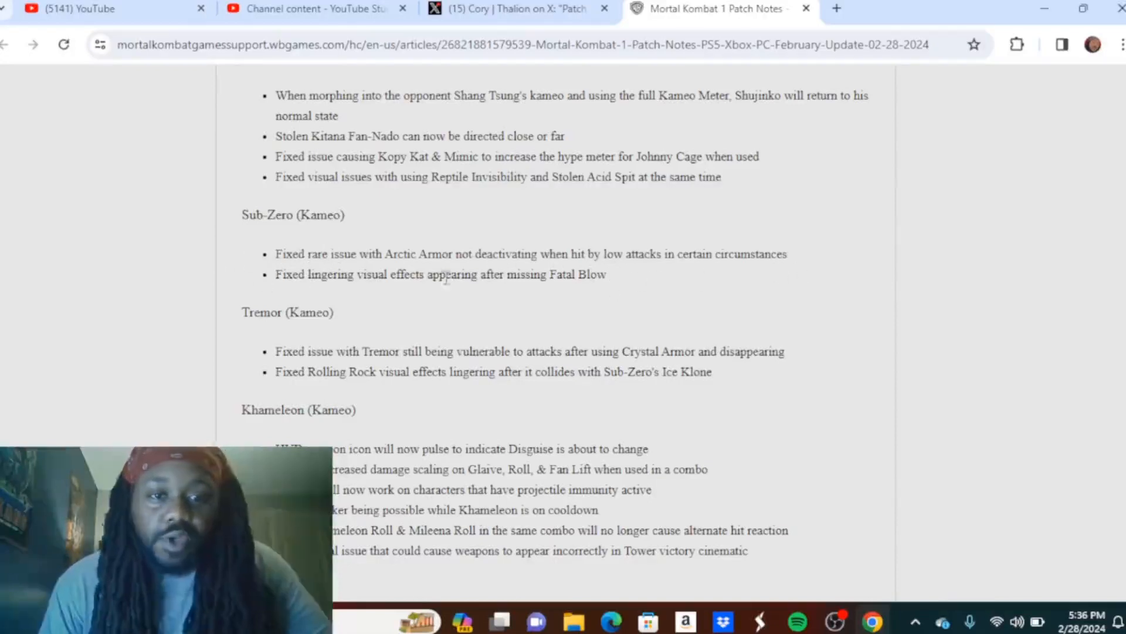
{"action": "mouse_move", "coordinate": [816, 307]}
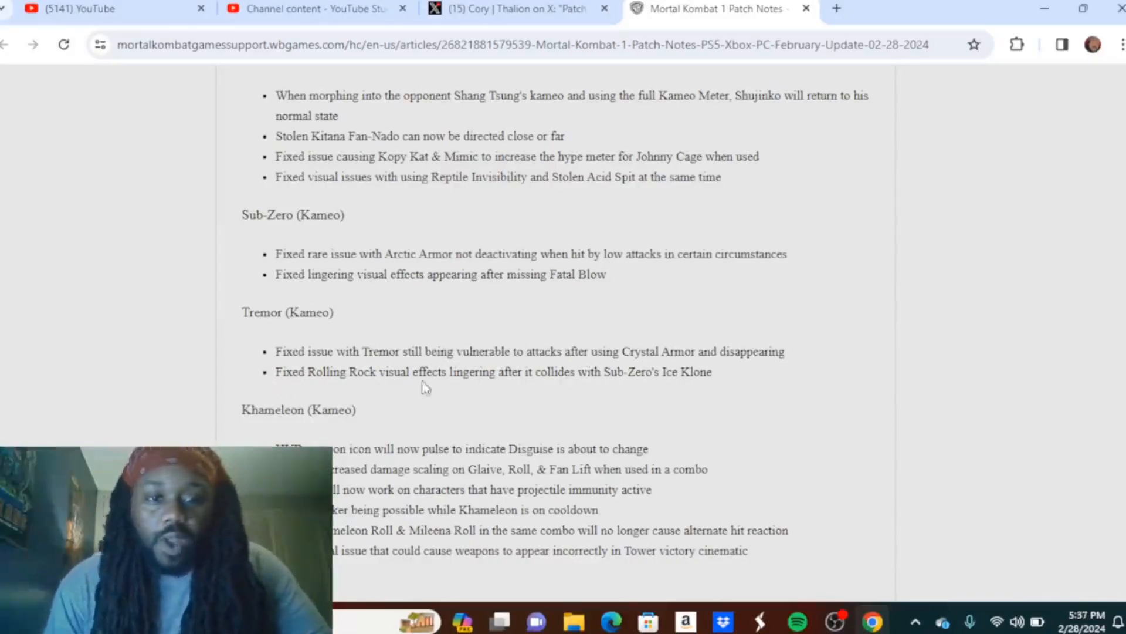
{"action": "mouse_move", "coordinate": [590, 390]}
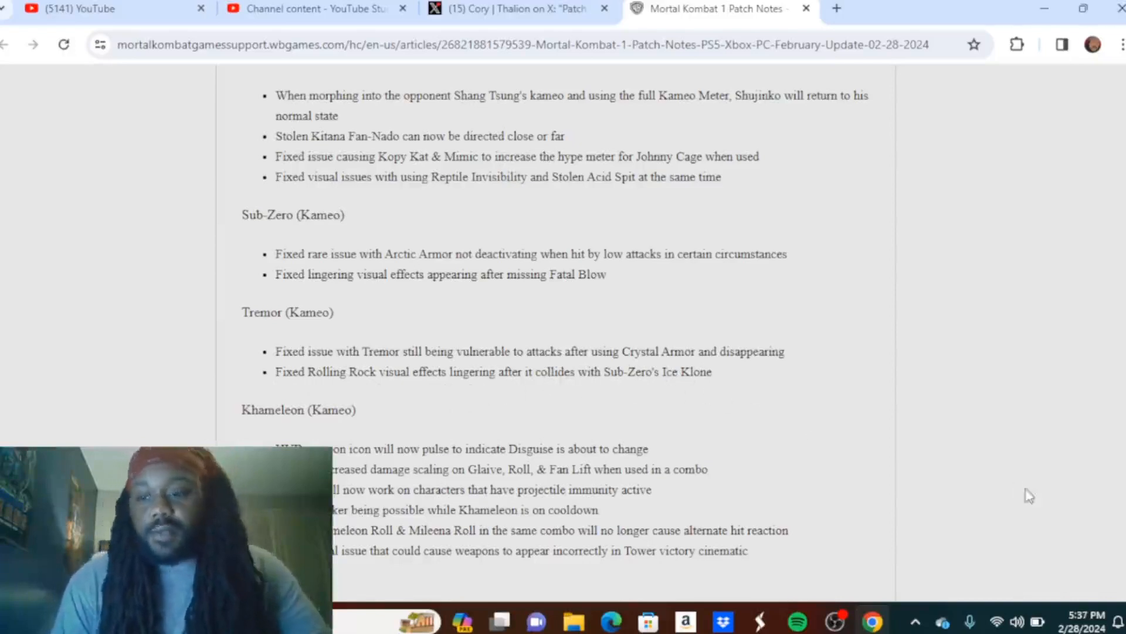
{"action": "scroll", "scroll_direction": "down", "scroll_amount": 3}
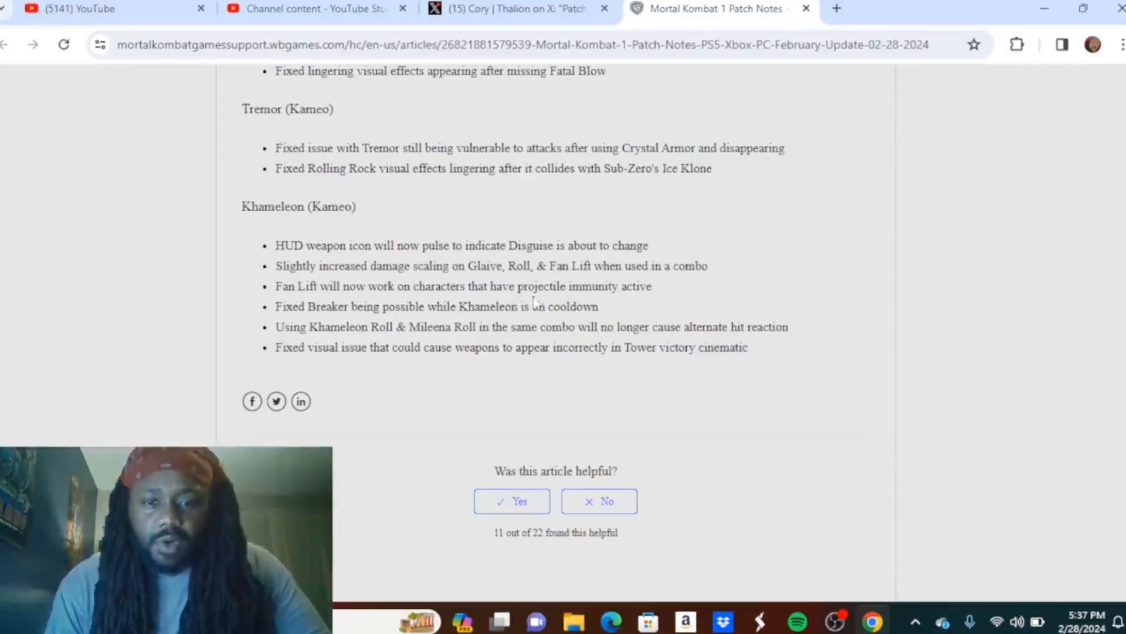
{"action": "mouse_move", "coordinate": [657, 299]}
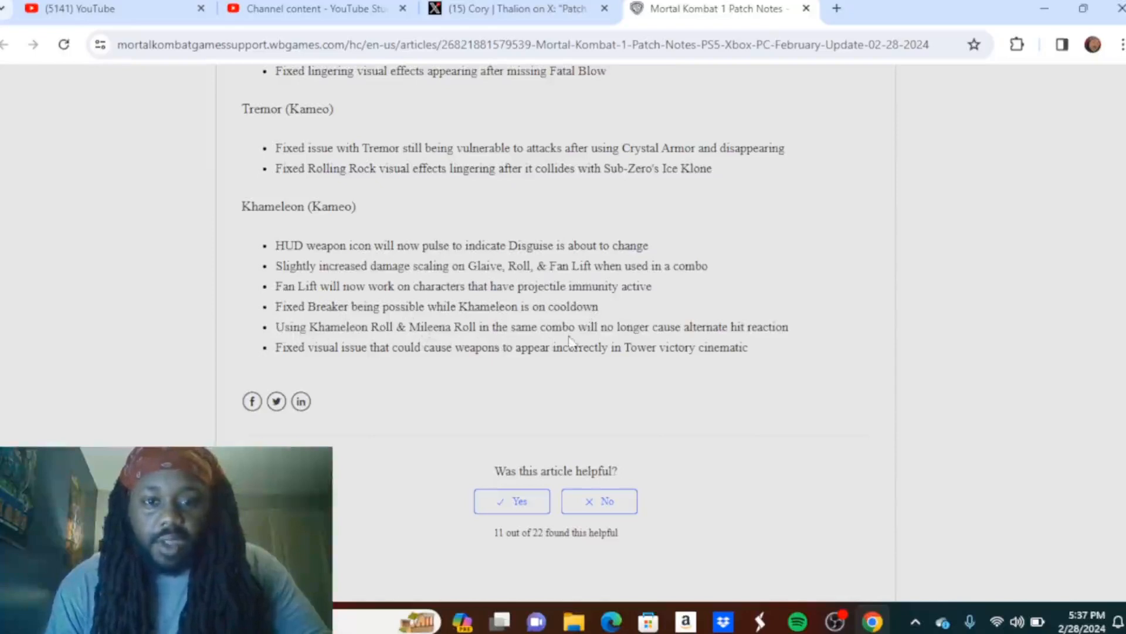
{"action": "mouse_move", "coordinate": [711, 343]}
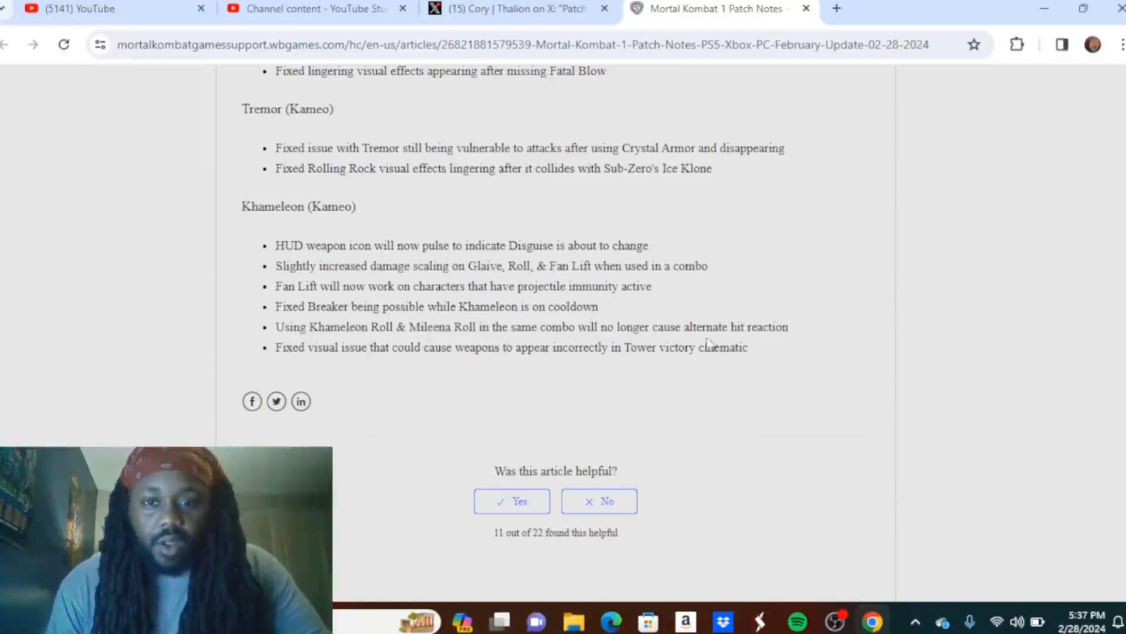